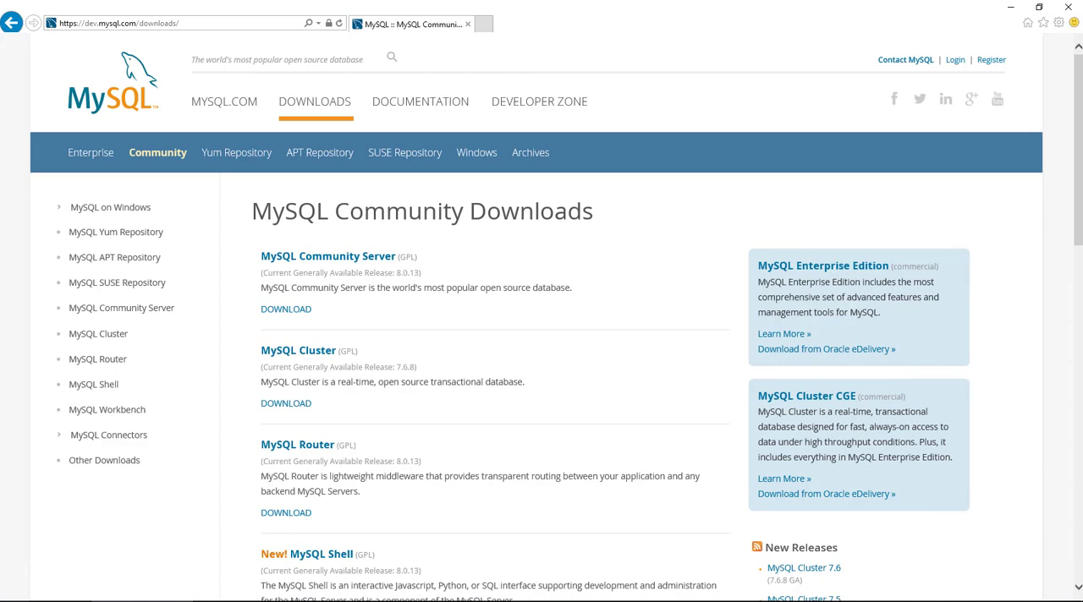
Select the Community Downloads address in the browser's address bar
{"action": "left_click", "coordinate": [135, 23]}
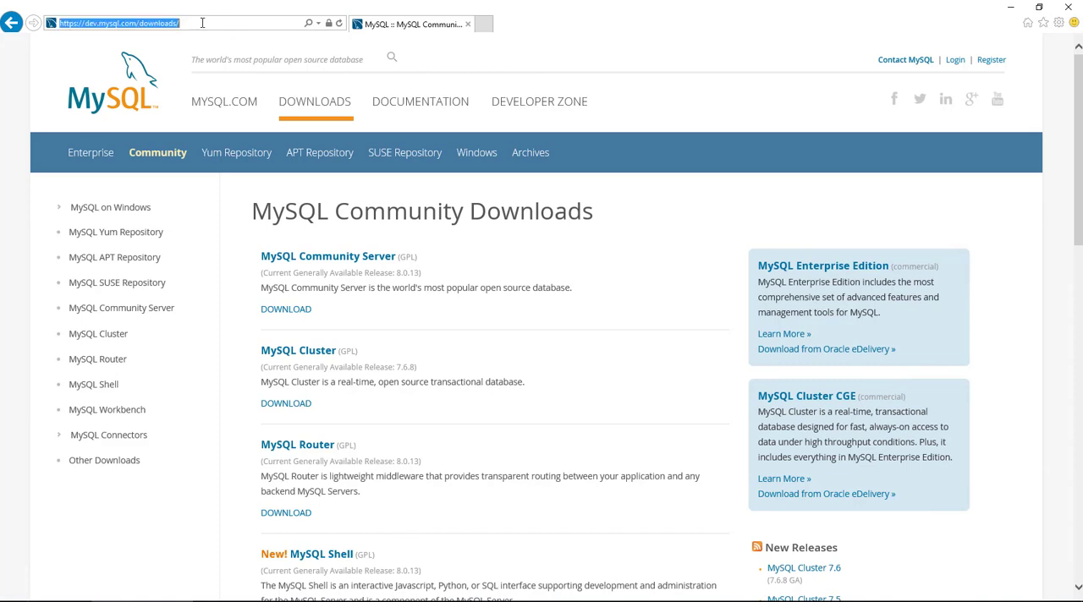
{"action": "mouse_move", "coordinate": [280, 184]}
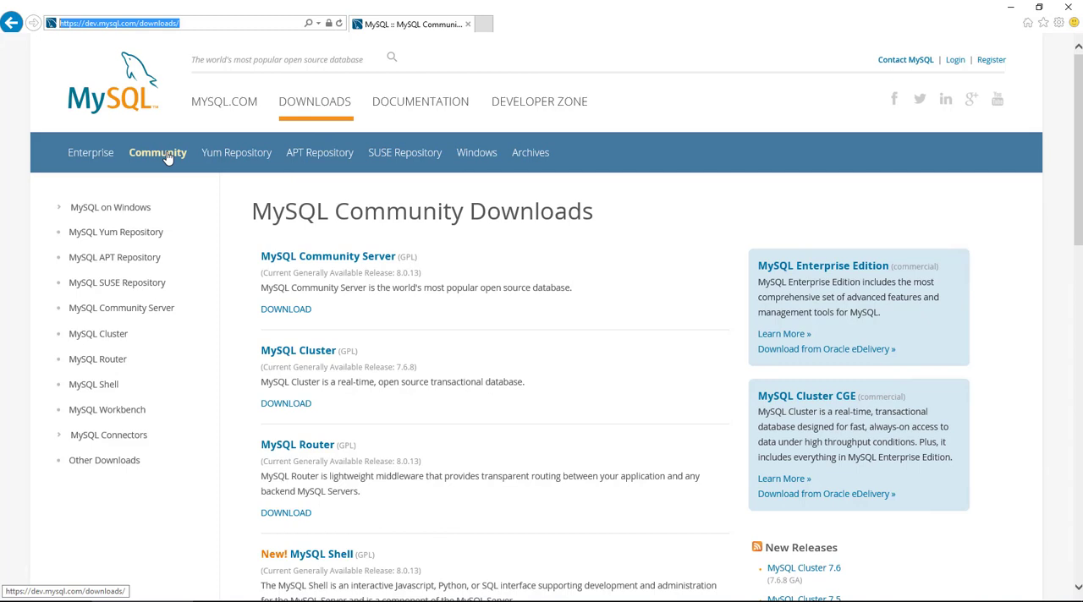
{"action": "mouse_move", "coordinate": [344, 265]}
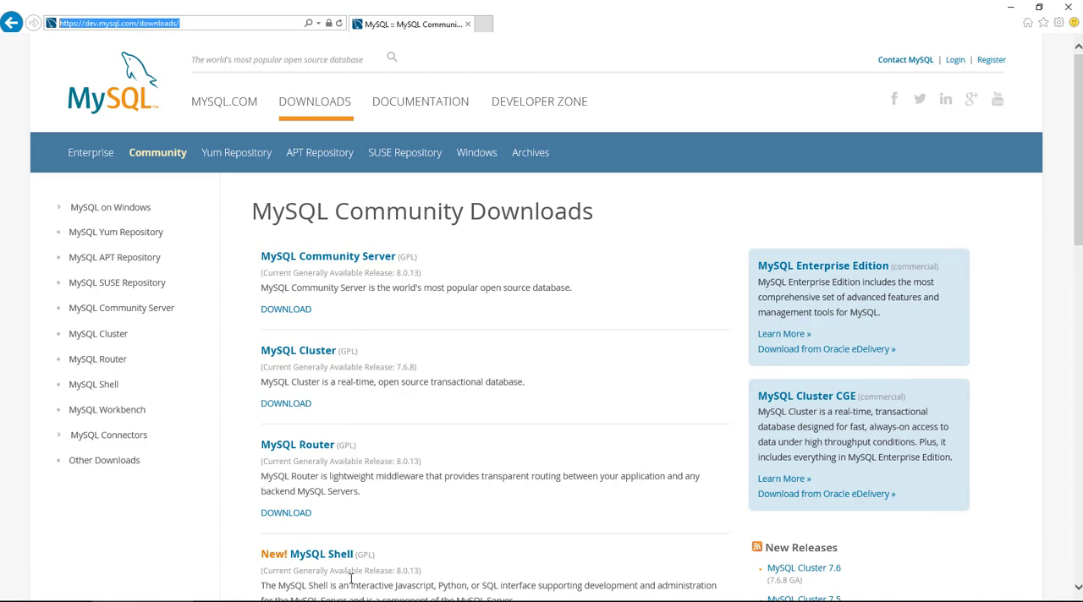
{"action": "mouse_move", "coordinate": [312, 357]}
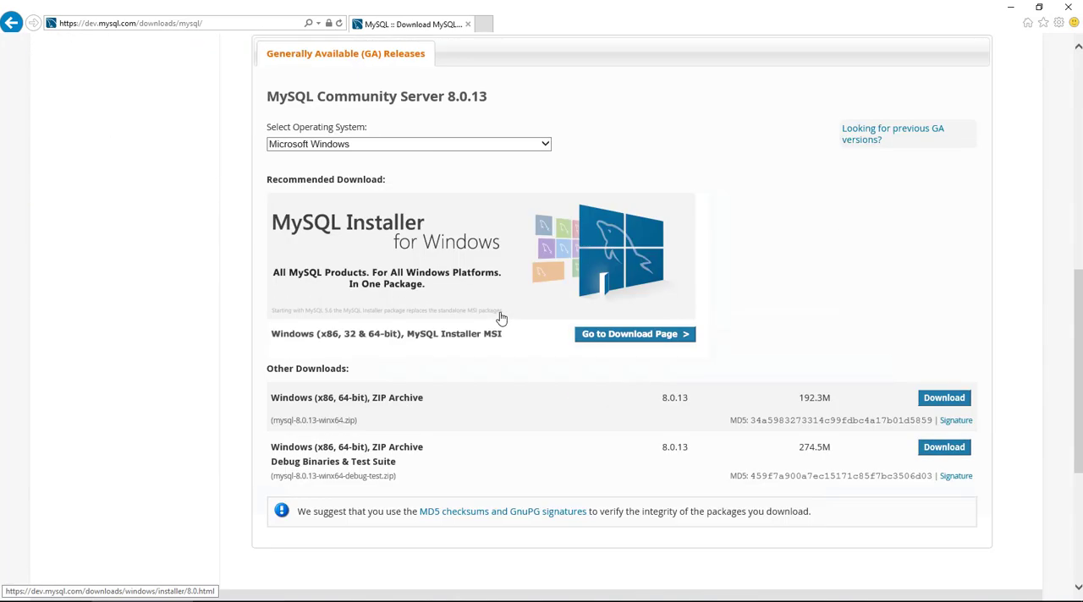
{"action": "mouse_move", "coordinate": [627, 347]}
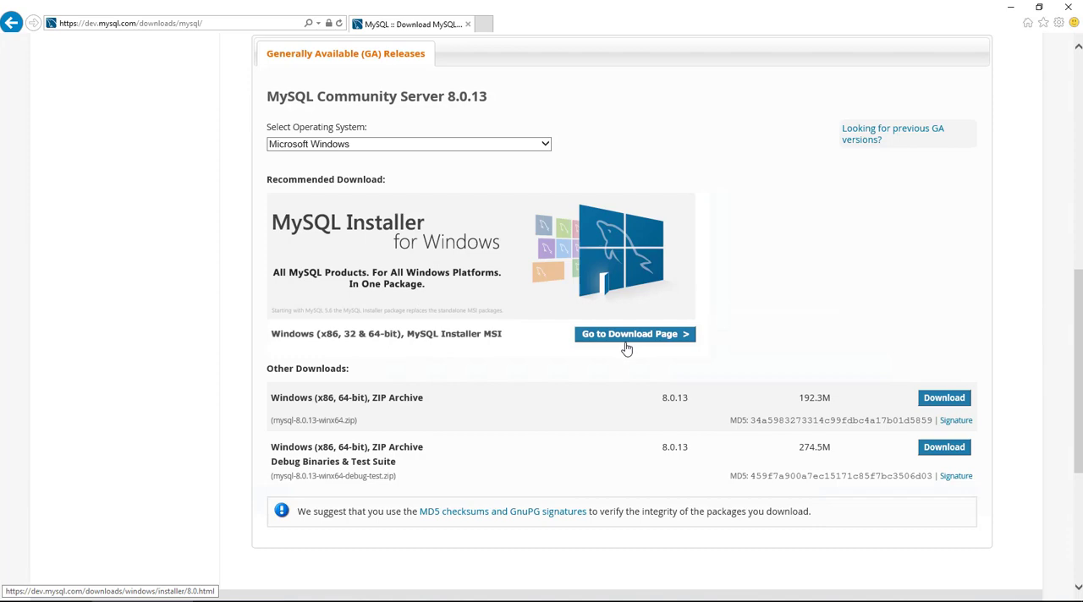
{"action": "scroll", "scroll_direction": "up", "scroll_amount": 3}
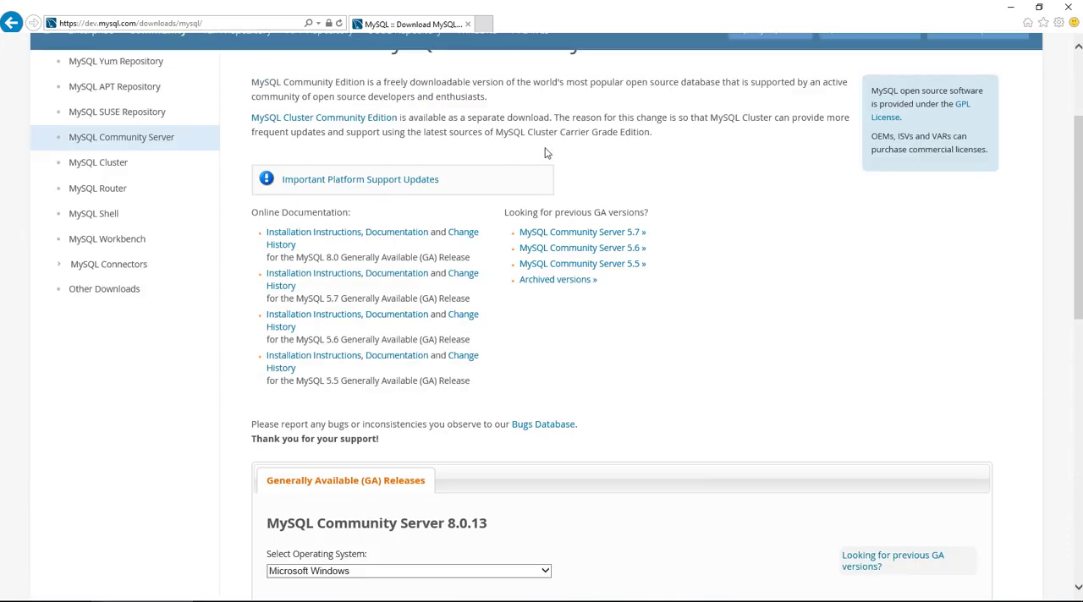
{"action": "scroll", "scroll_direction": "down", "scroll_amount": 3}
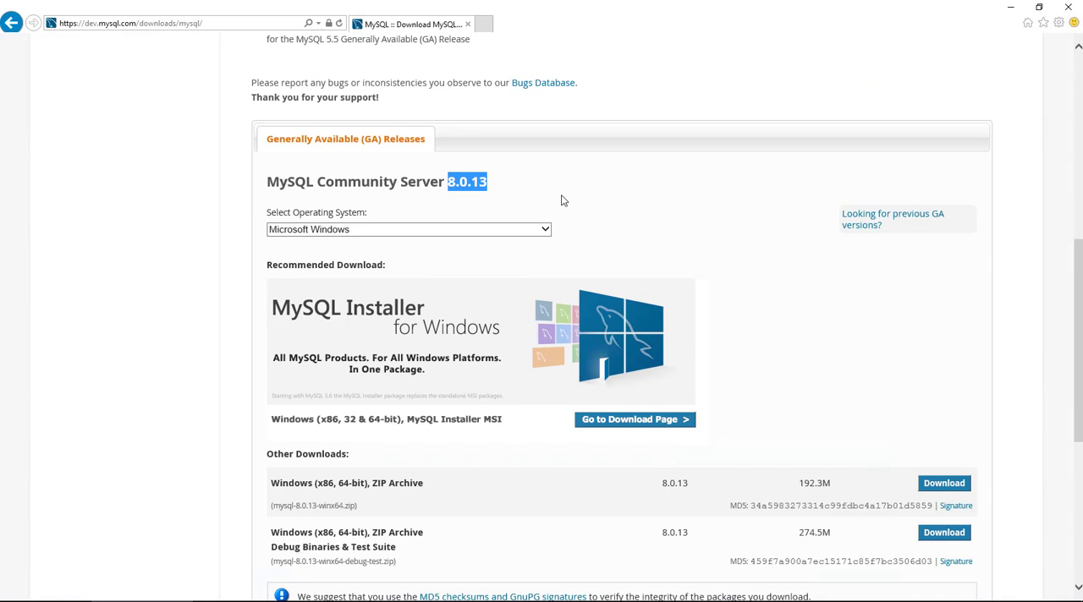
{"action": "left_click", "coordinate": [408, 230]}
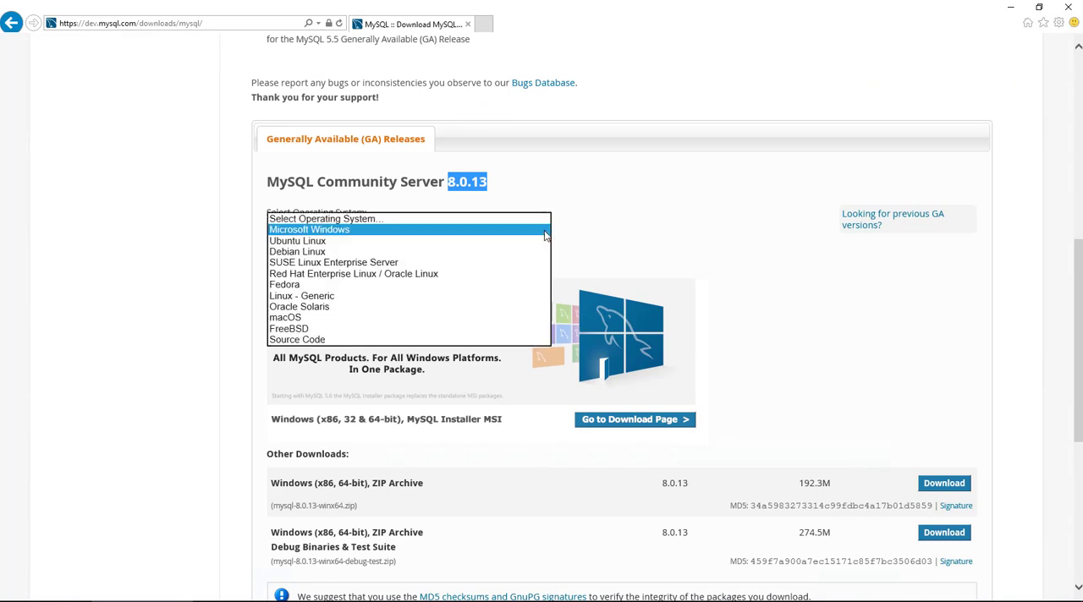
{"action": "left_click", "coordinate": [311, 230]}
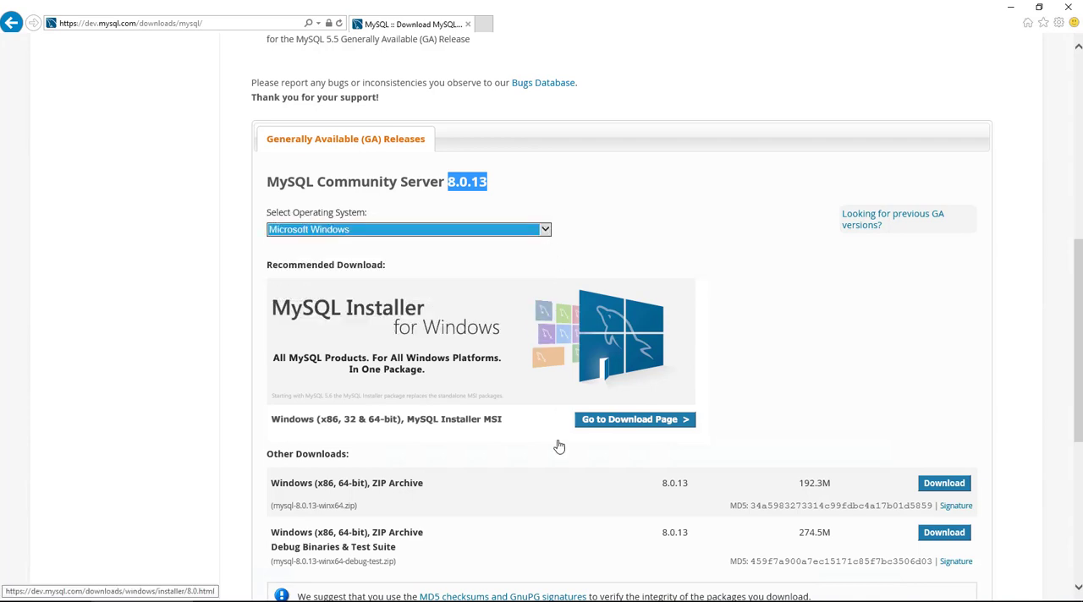
{"action": "mouse_move", "coordinate": [661, 475]}
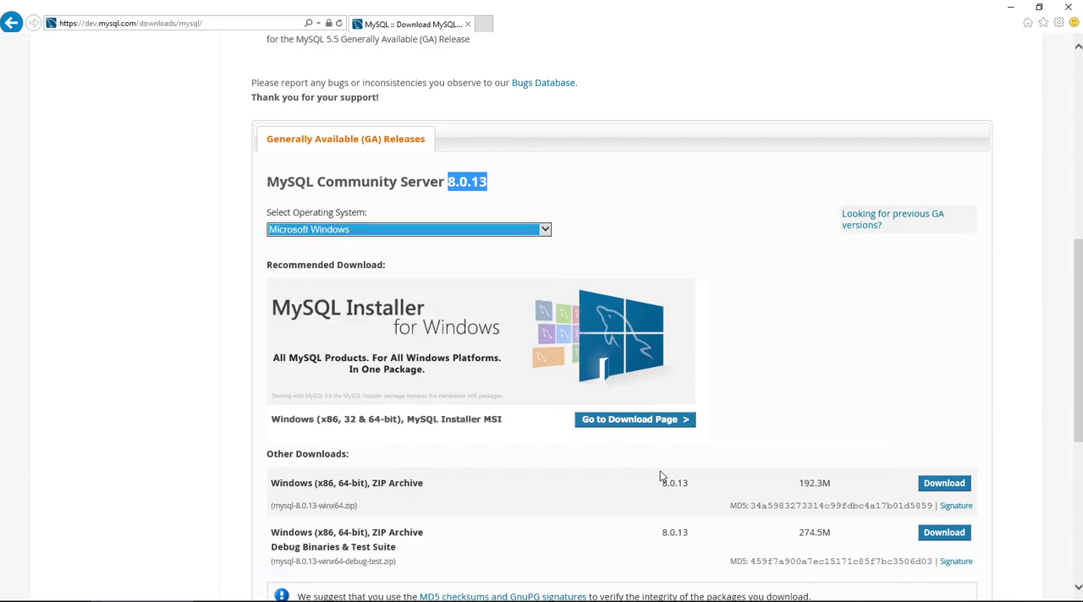
{"action": "scroll", "scroll_direction": "down", "scroll_amount": 3}
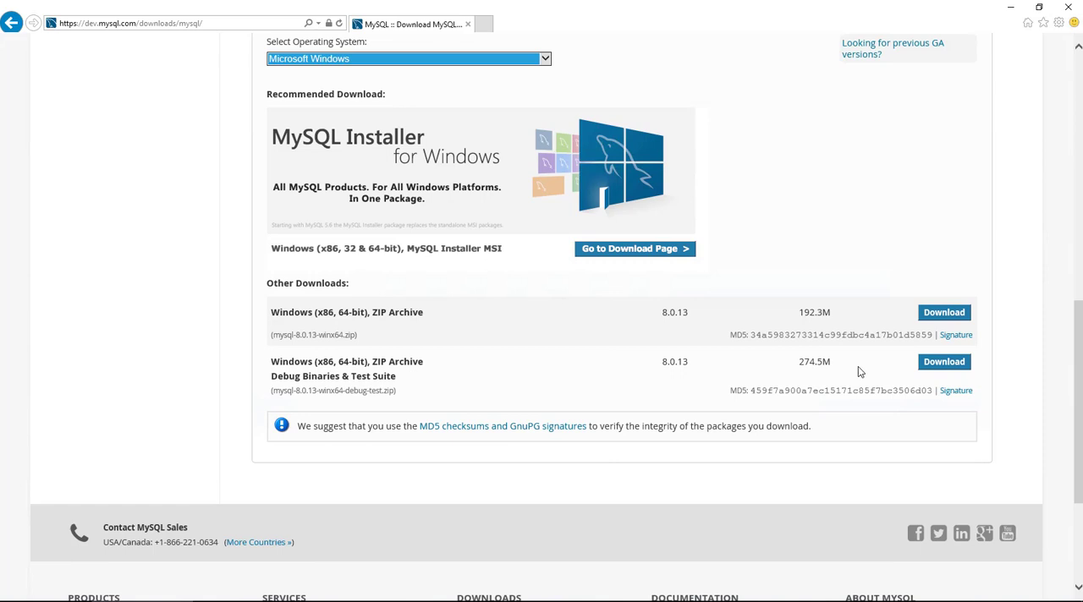
{"action": "mouse_move", "coordinate": [791, 368]}
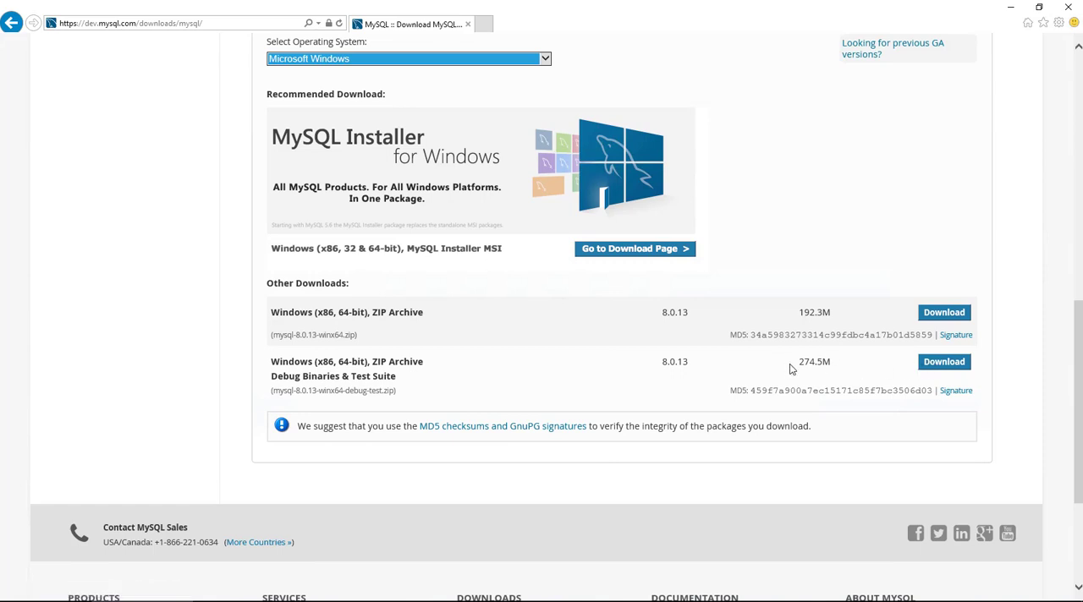
{"action": "scroll", "scroll_direction": "up", "scroll_amount": 3}
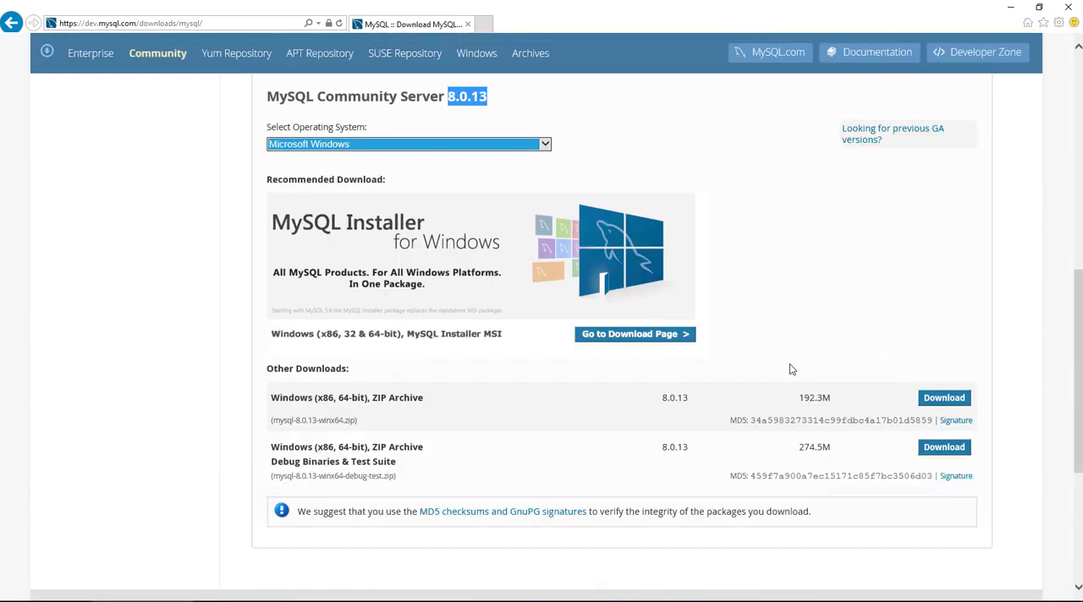
{"action": "mouse_move", "coordinate": [673, 341]}
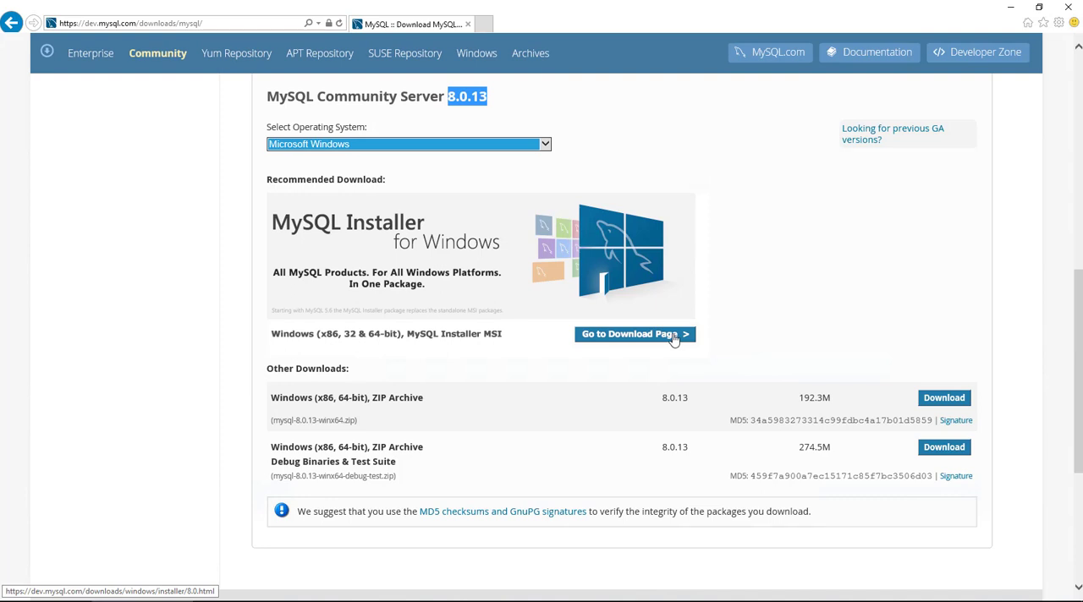
{"action": "mouse_move", "coordinate": [657, 347]}
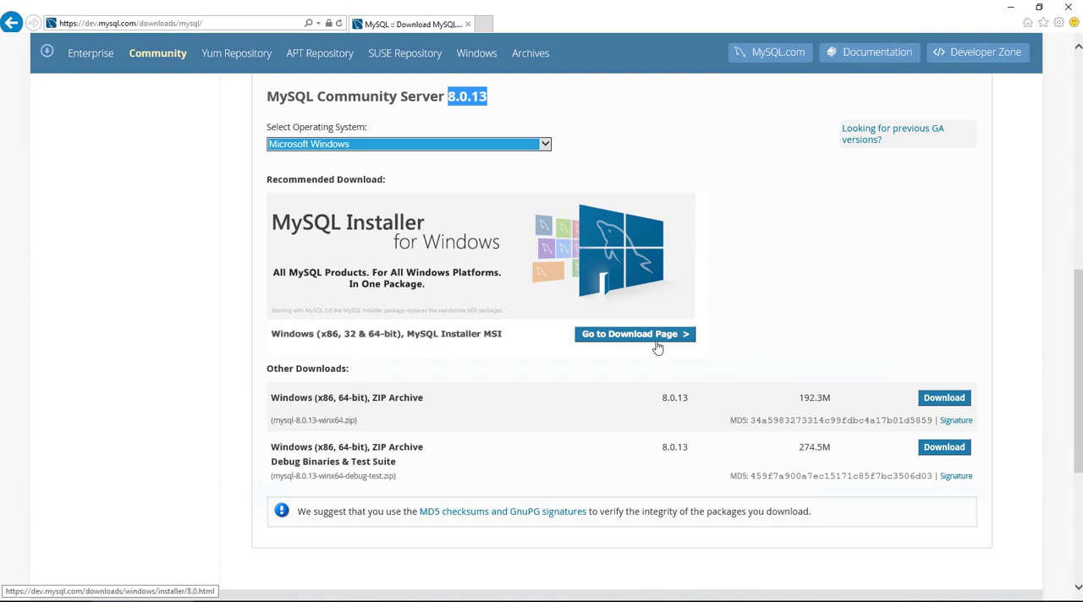
Go to the MySQL Installer 8.0.13 page and note that it installs both 32 and 64 bit binaries
{"action": "left_click", "coordinate": [634, 334]}
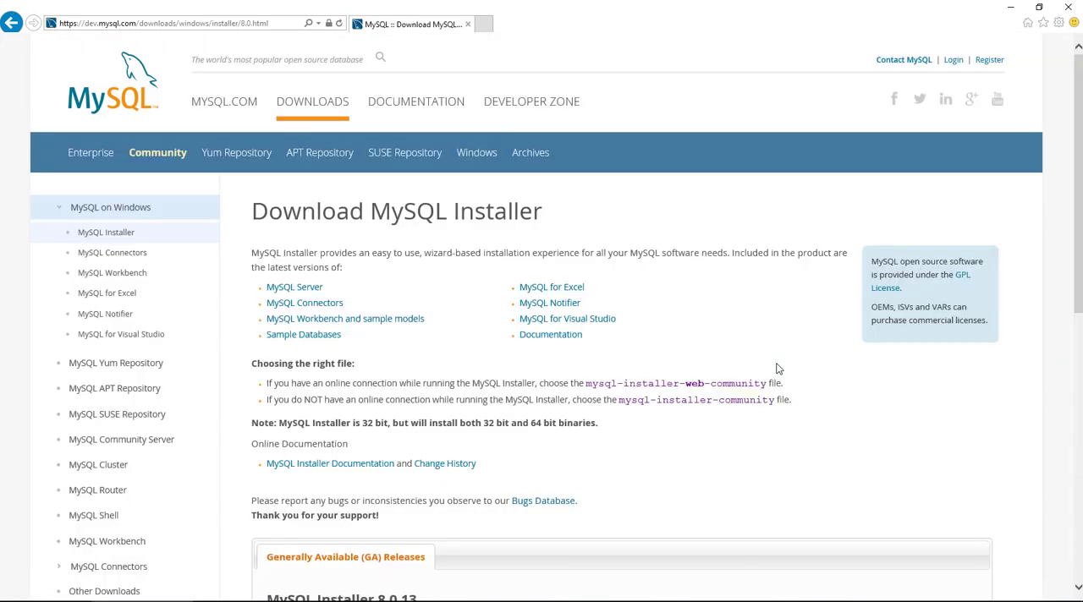
{"action": "scroll", "scroll_direction": "down", "scroll_amount": 3}
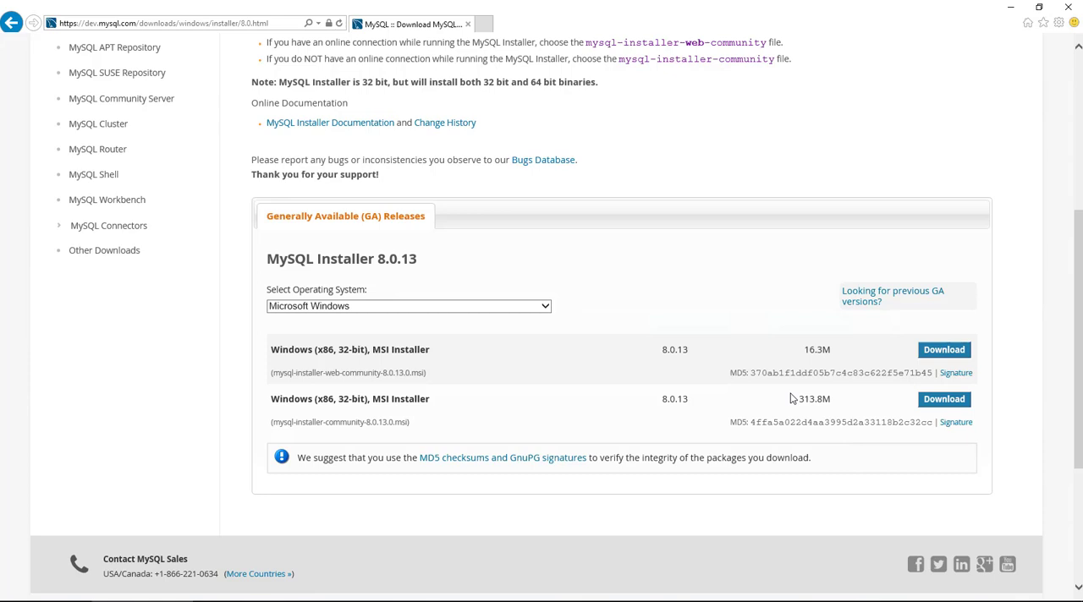
{"action": "mouse_move", "coordinate": [432, 362]}
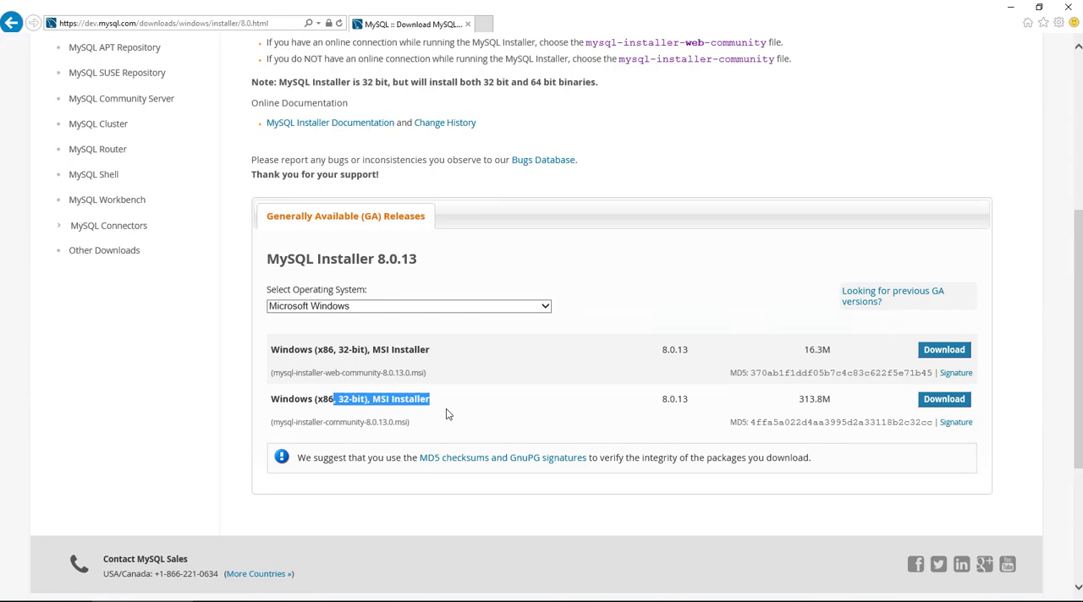
{"action": "left_click", "coordinate": [448, 414]}
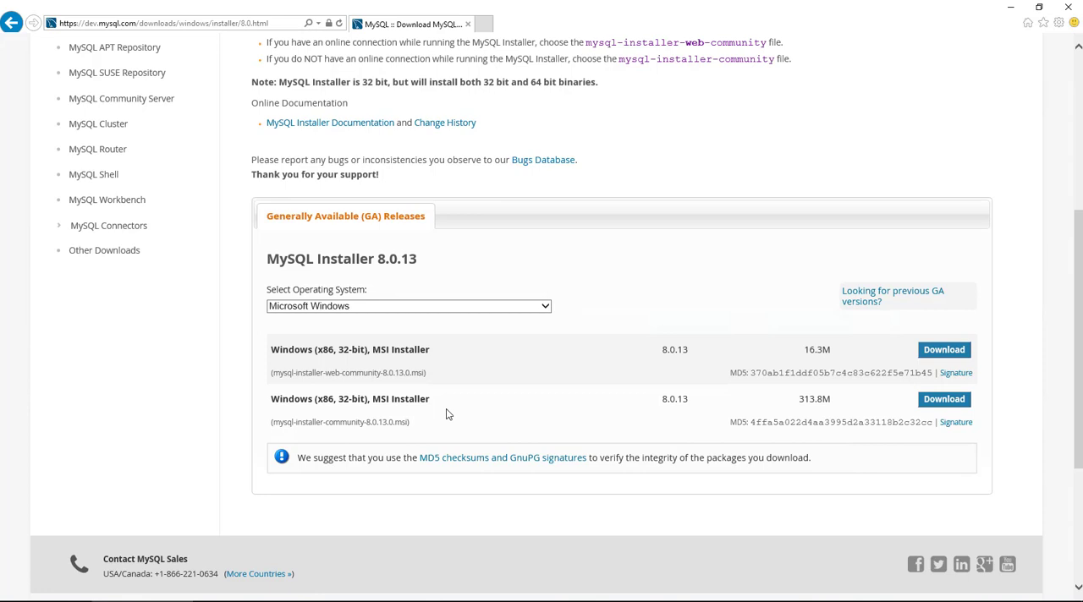
{"action": "mouse_move", "coordinate": [455, 368]}
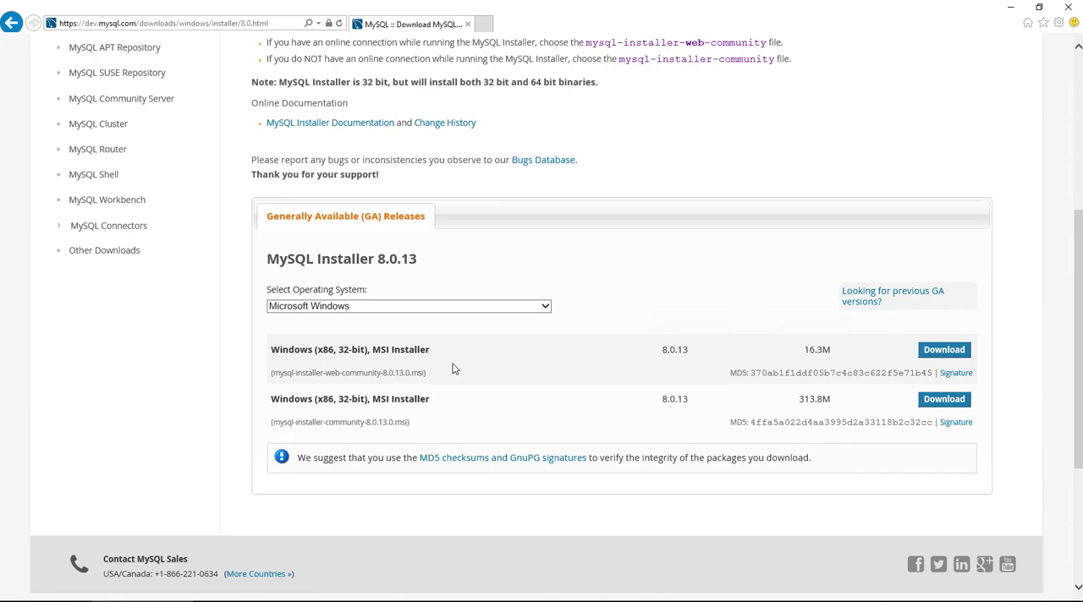
{"action": "left_click_drag", "start_coordinate": [392, 81], "coordinate": [599, 81]}
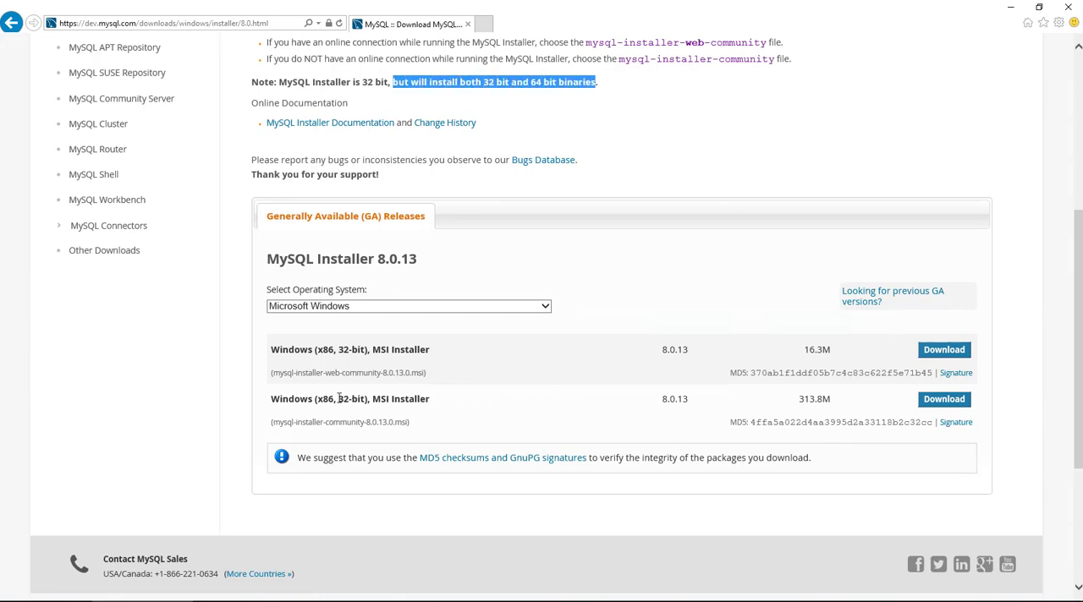
Compare the 16.3M web and 313.8M full installers and request the full 313.8M MSI download
{"action": "double_click", "coordinate": [343, 399]}
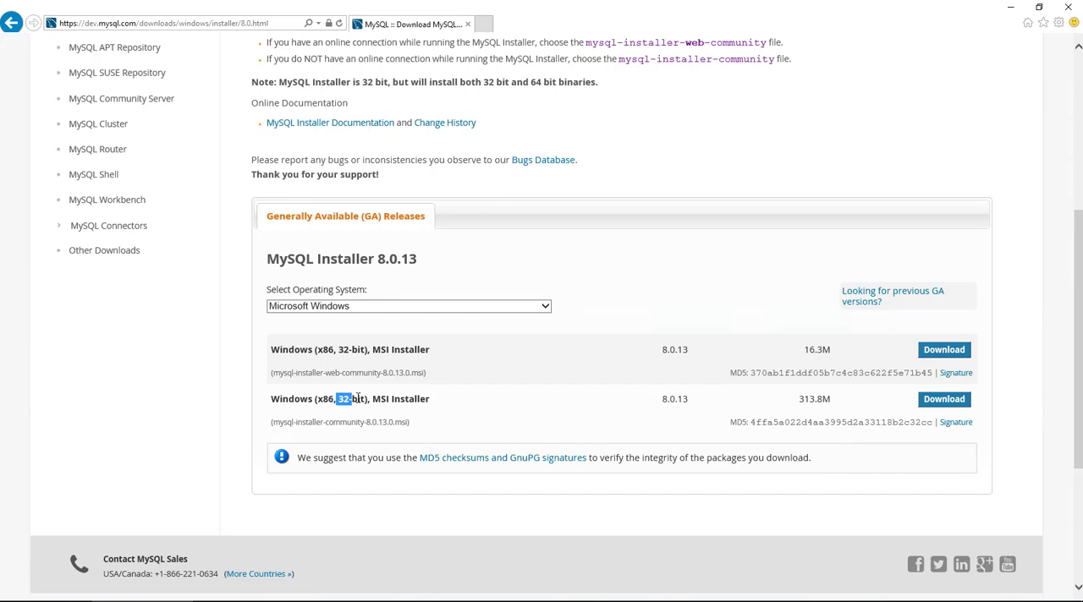
{"action": "mouse_move", "coordinate": [429, 399]}
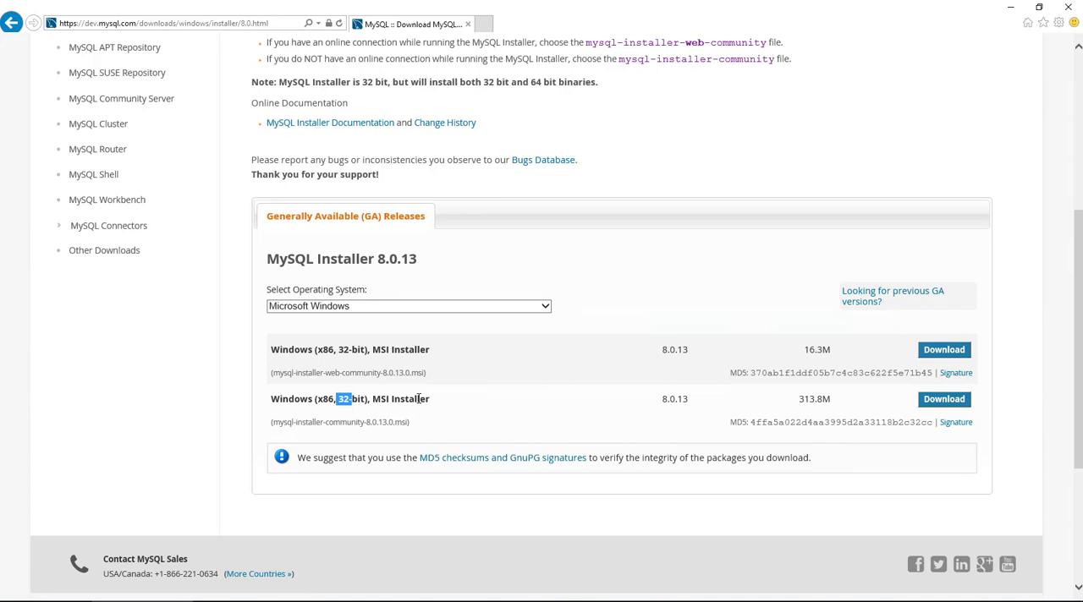
{"action": "mouse_move", "coordinate": [373, 368]}
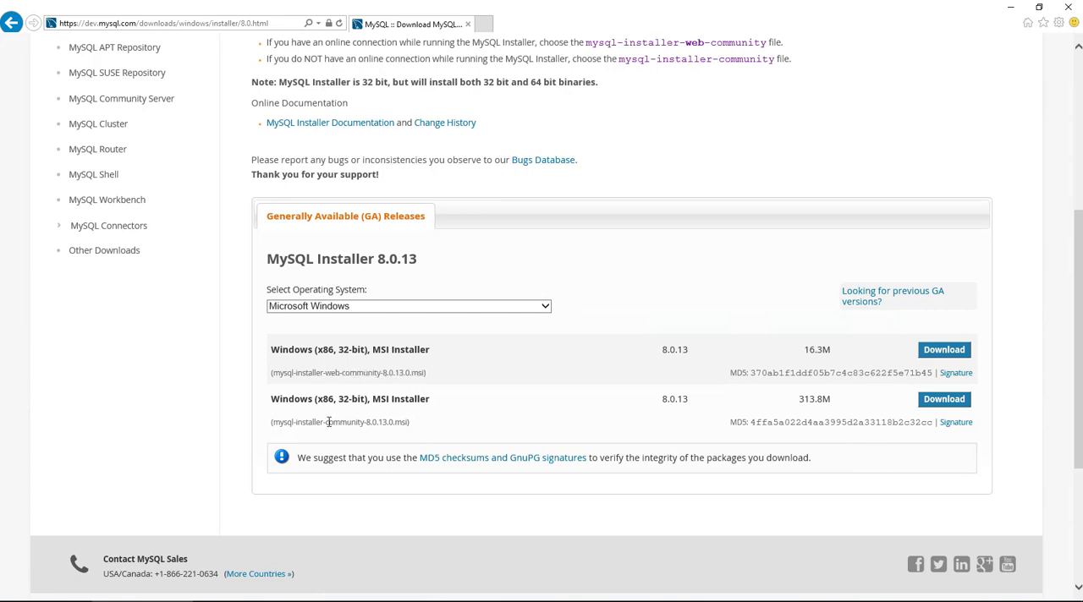
{"action": "double_click", "coordinate": [815, 350]}
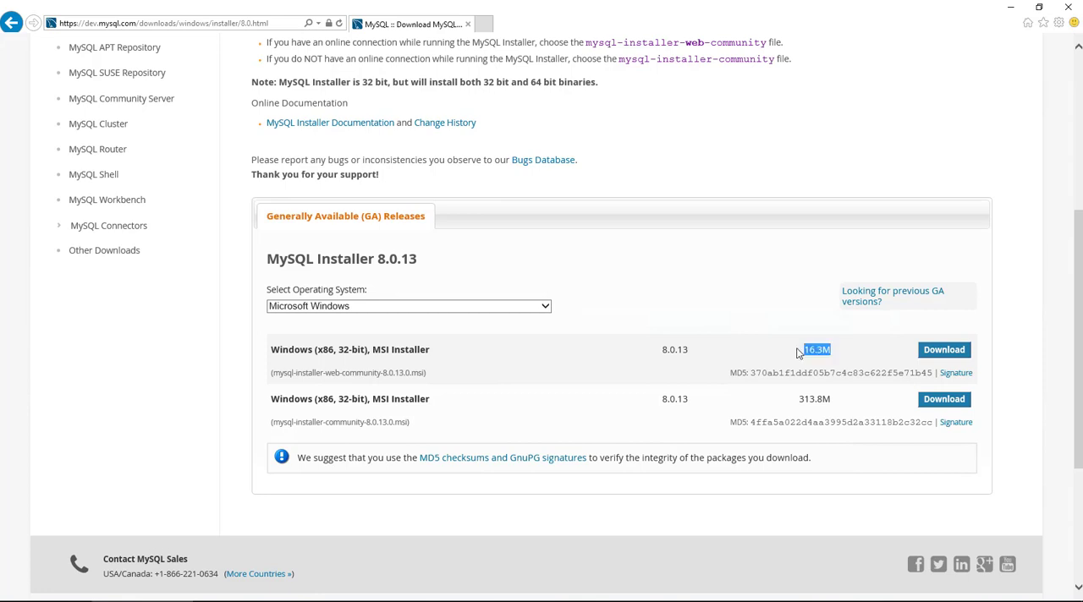
{"action": "mouse_move", "coordinate": [527, 408]}
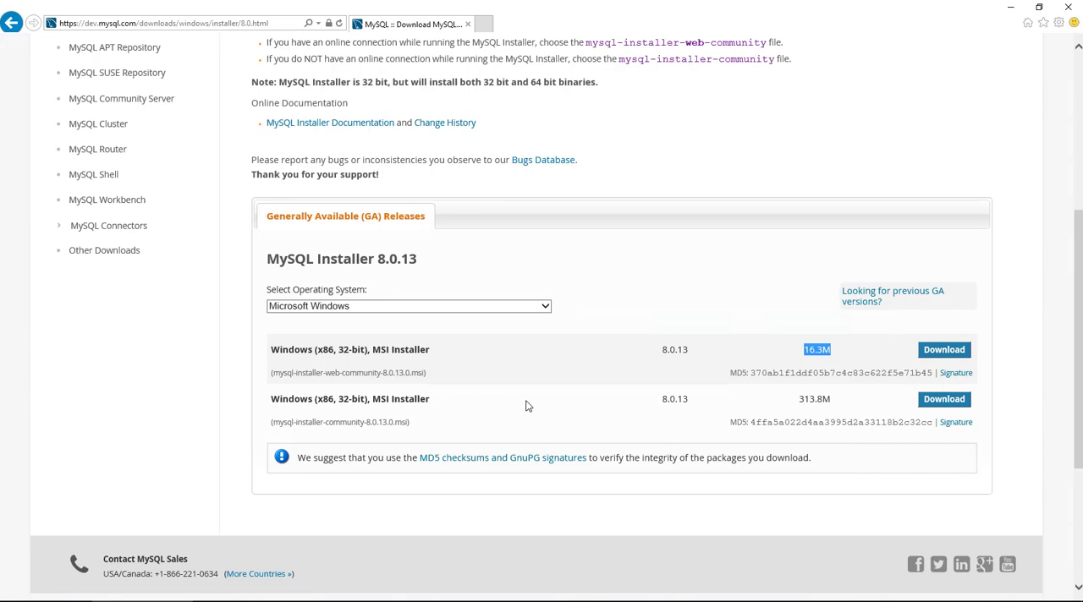
{"action": "mouse_move", "coordinate": [530, 406]}
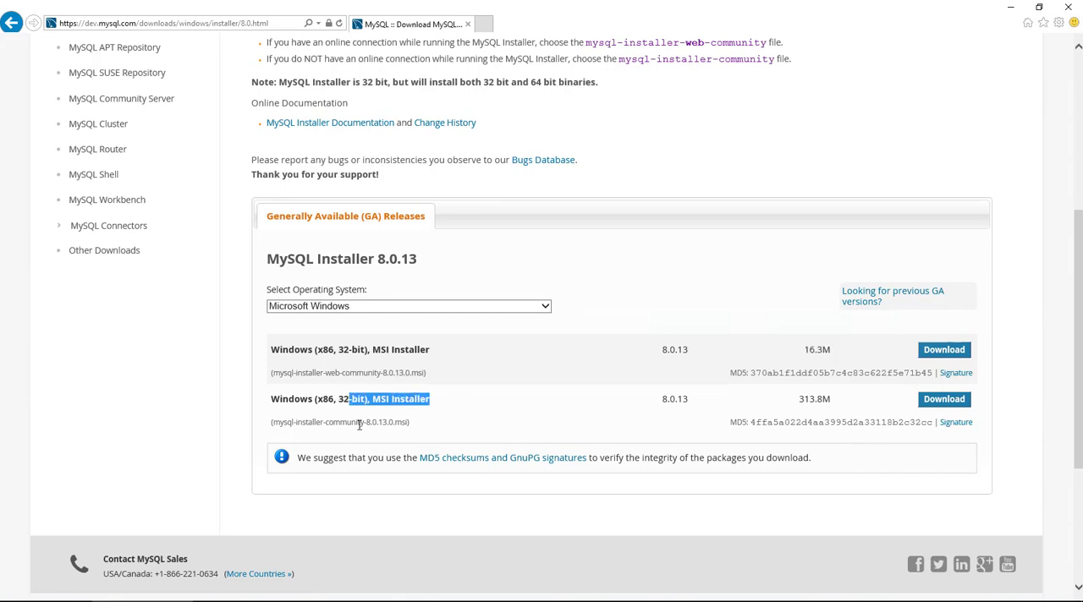
{"action": "mouse_move", "coordinate": [278, 425]}
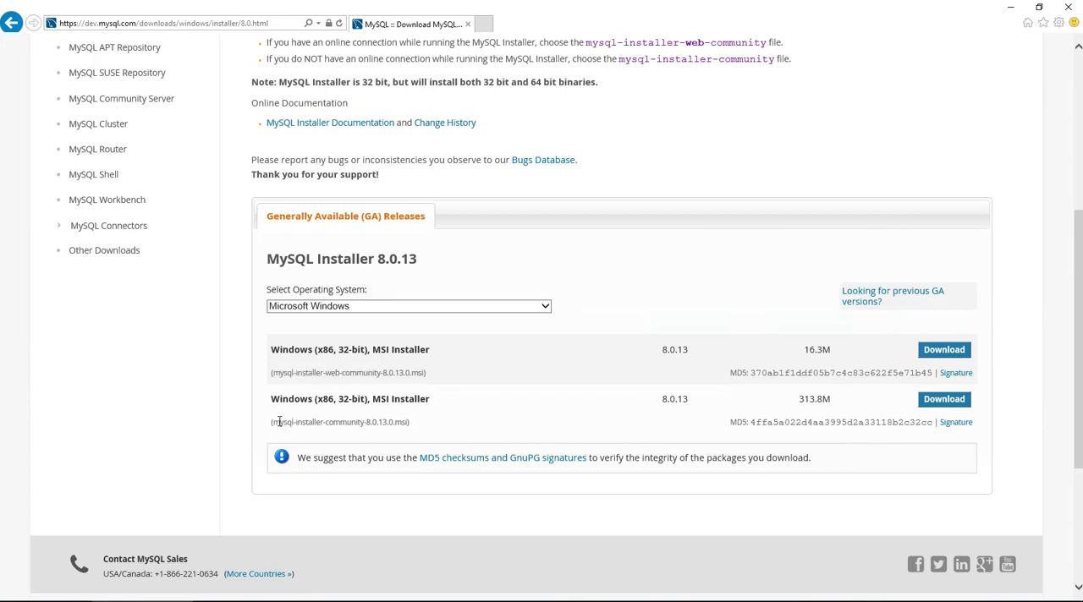
{"action": "double_click", "coordinate": [815, 400]}
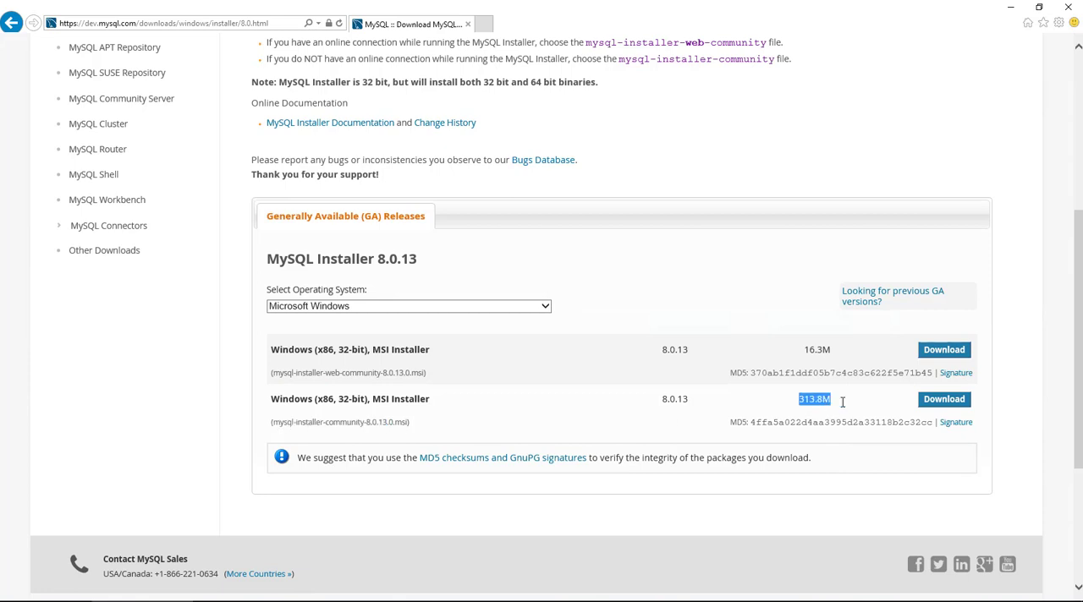
{"action": "left_click", "coordinate": [943, 399]}
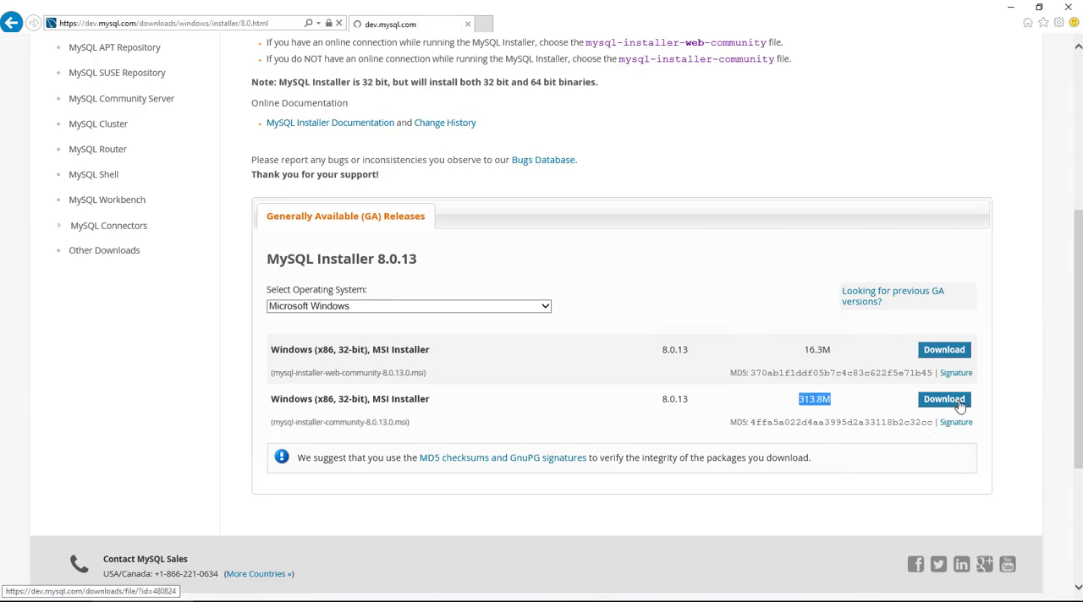
Start the download via 'No thanks, just start my download' and save the MSI file
{"action": "left_click", "coordinate": [944, 400]}
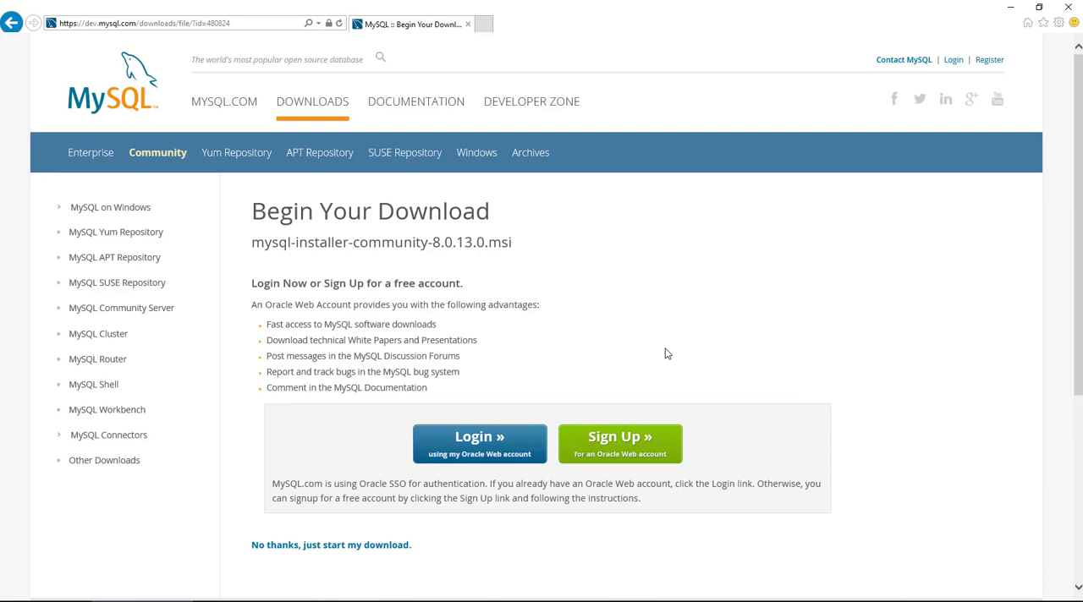
{"action": "mouse_move", "coordinate": [486, 454]}
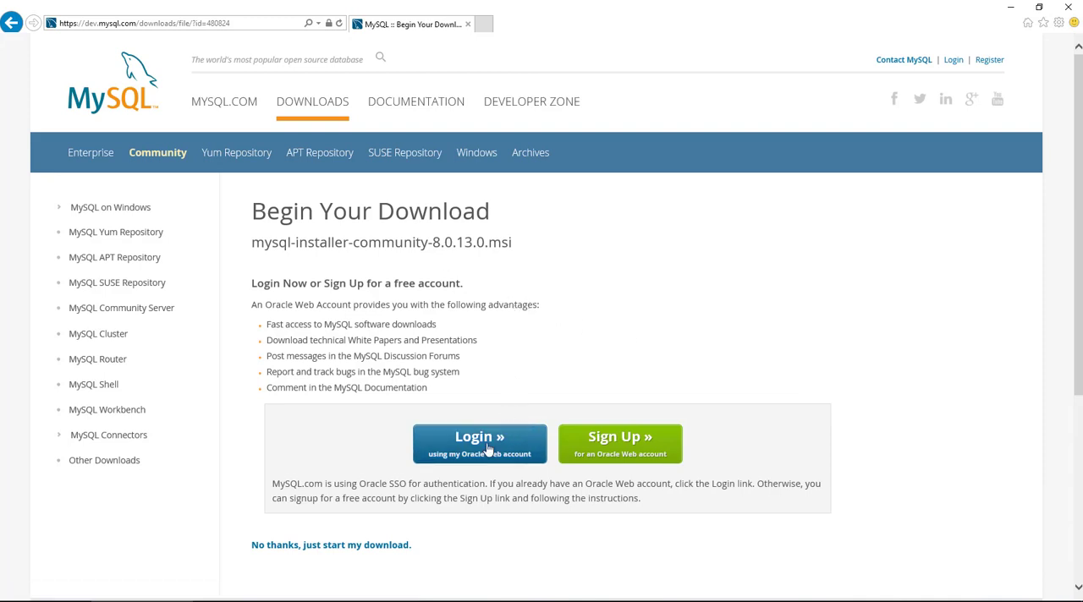
{"action": "left_click", "coordinate": [479, 444]}
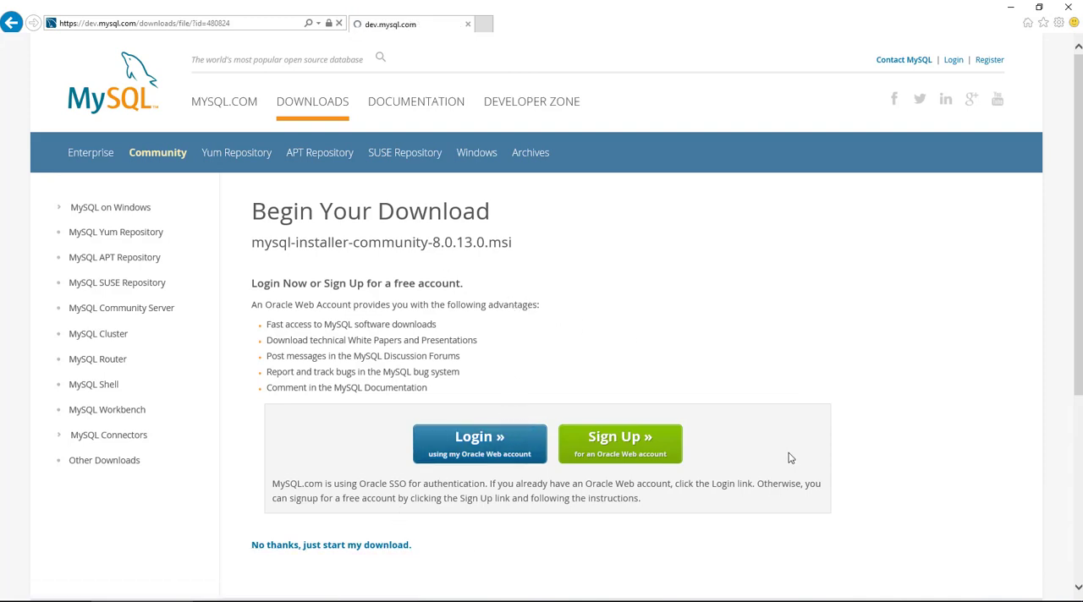
{"action": "left_click", "coordinate": [333, 545]}
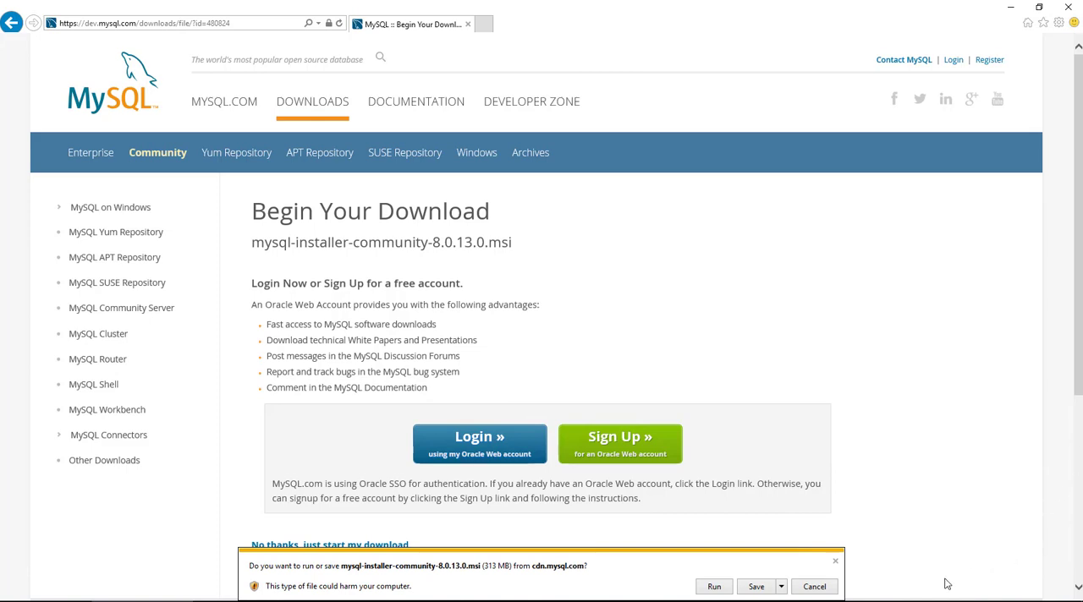
{"action": "mouse_move", "coordinate": [756, 587]}
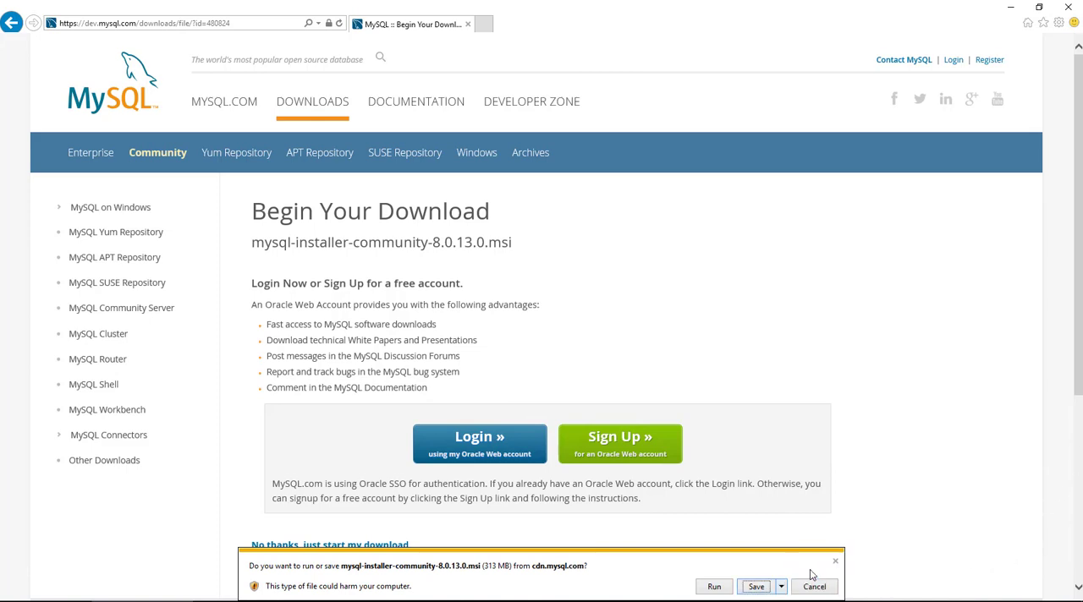
{"action": "left_click", "coordinate": [757, 587]}
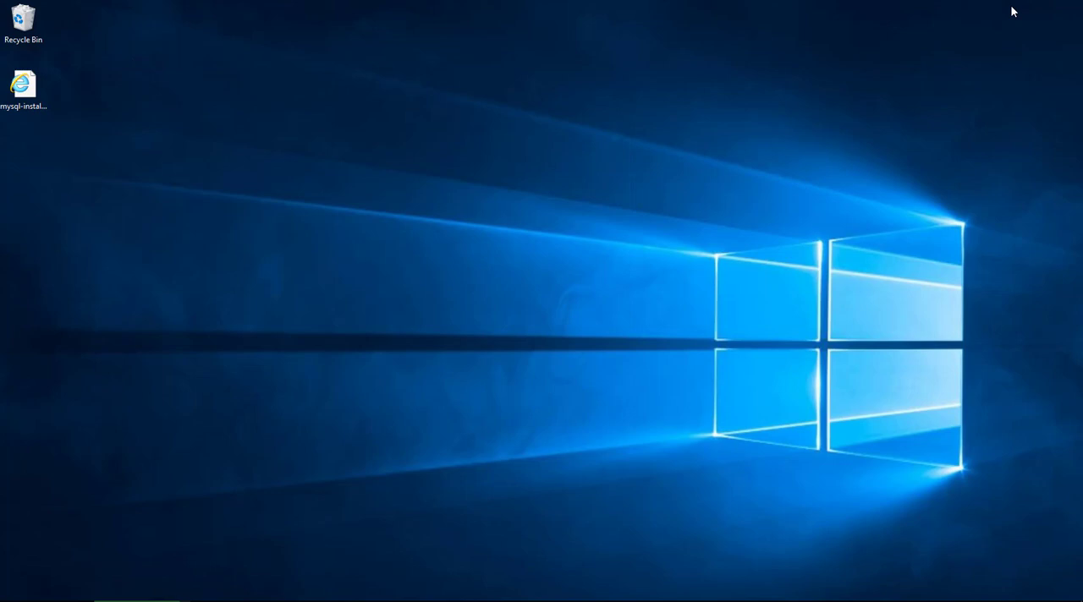
{"action": "mouse_move", "coordinate": [544, 286]}
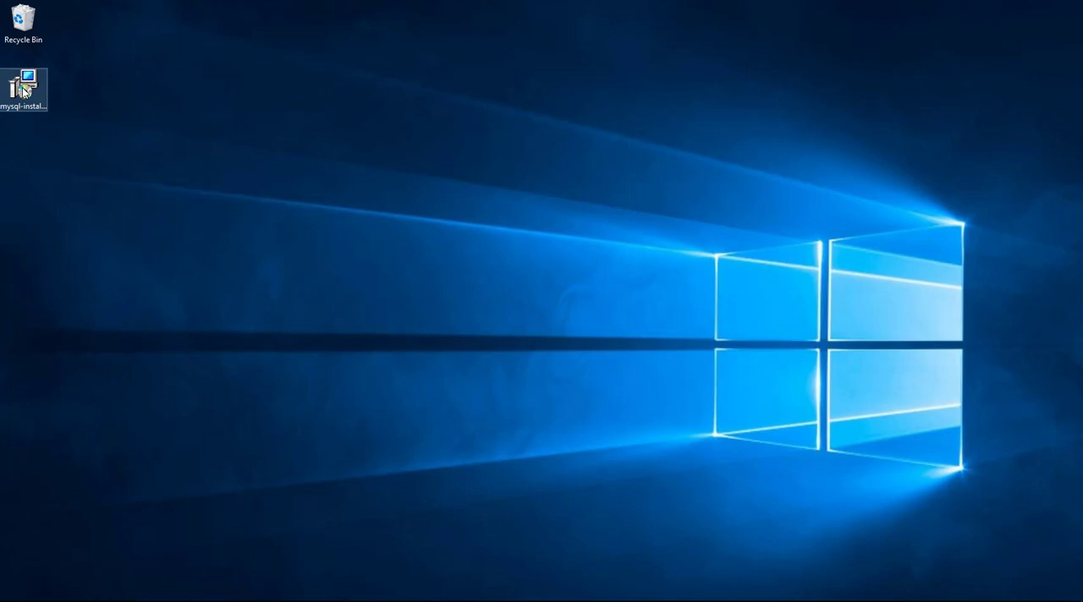
Unblock the downloaded installer in its Properties General settings and confirm with OK
{"action": "right_click", "coordinate": [26, 81]}
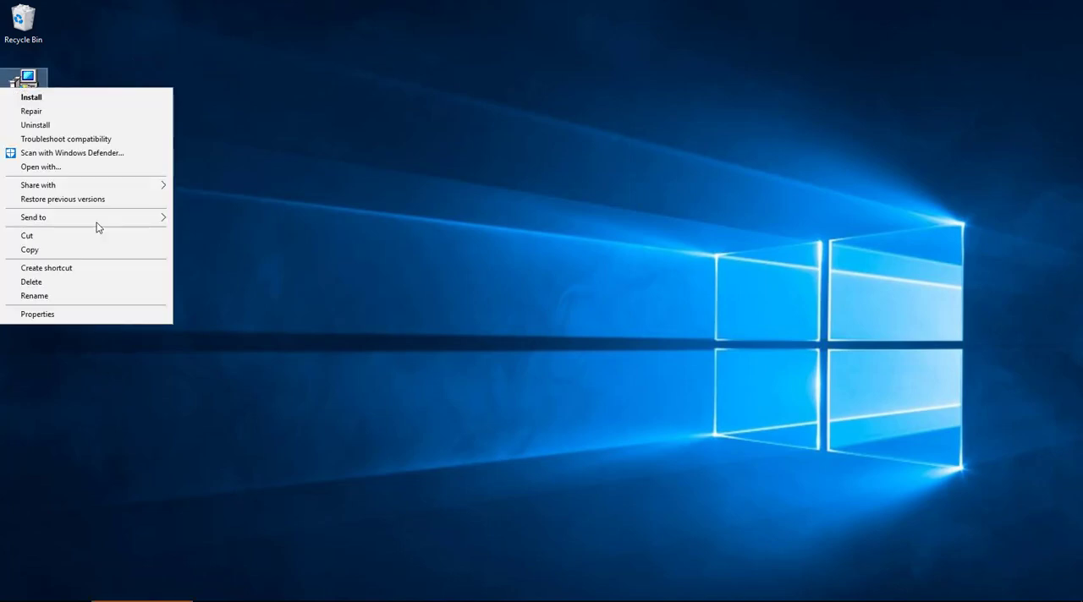
{"action": "mouse_move", "coordinate": [106, 319]}
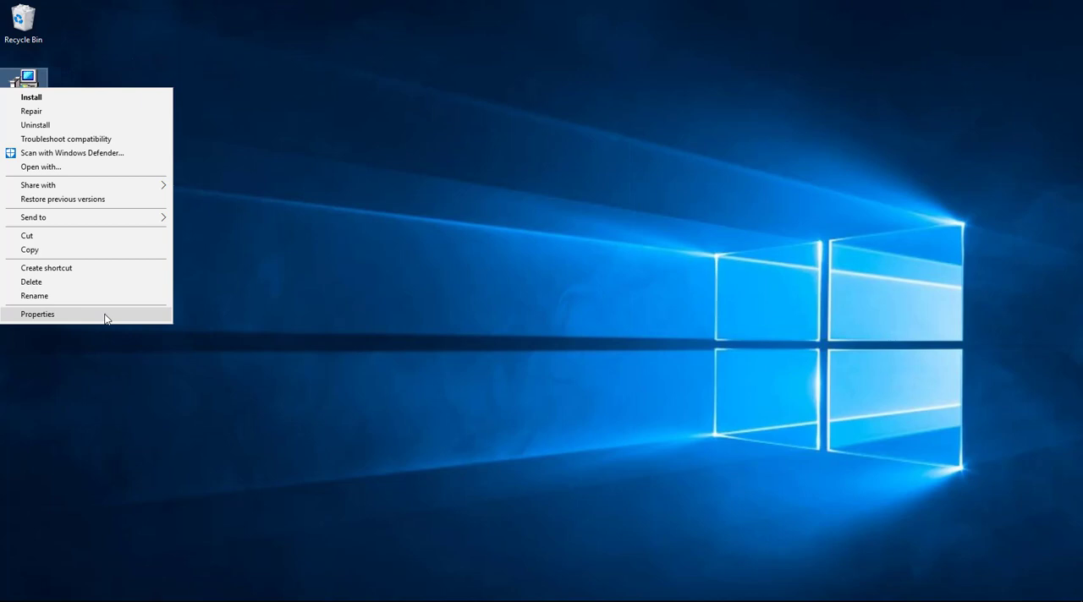
{"action": "left_click", "coordinate": [38, 314]}
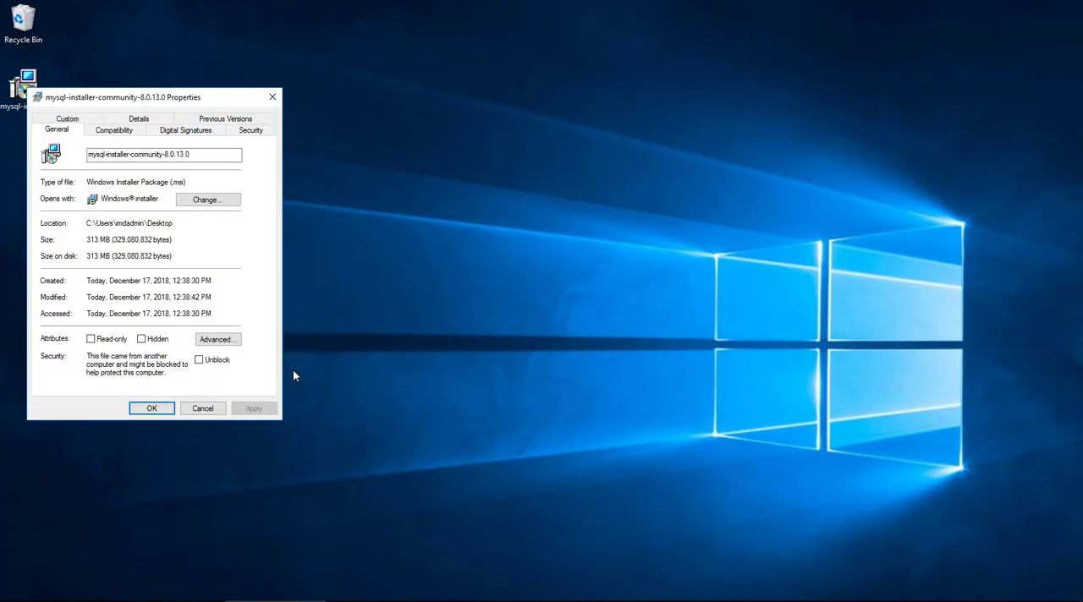
{"action": "left_click", "coordinate": [199, 360]}
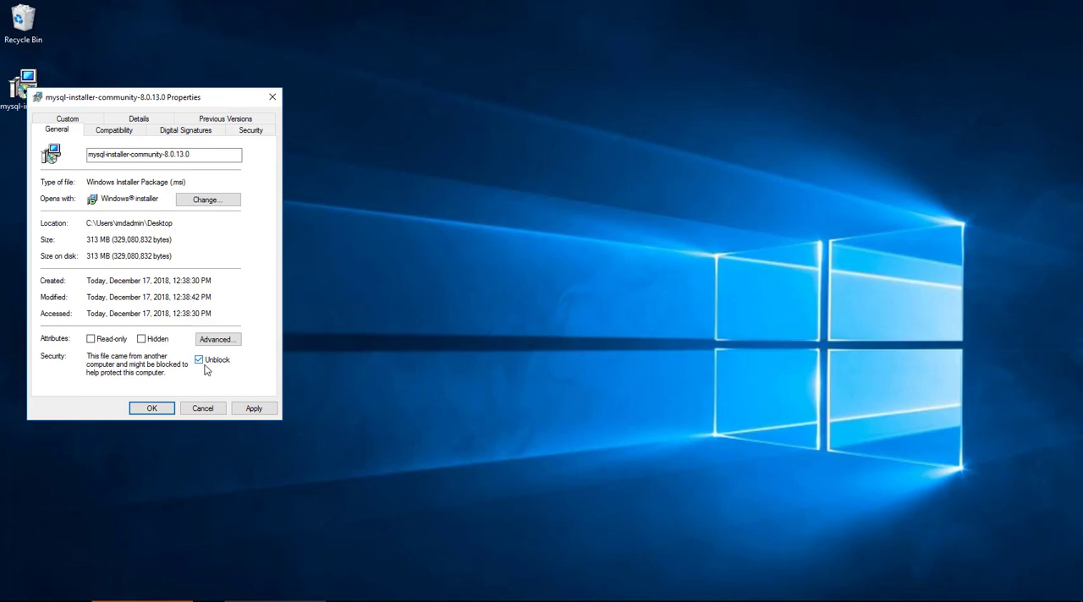
{"action": "left_click", "coordinate": [151, 407]}
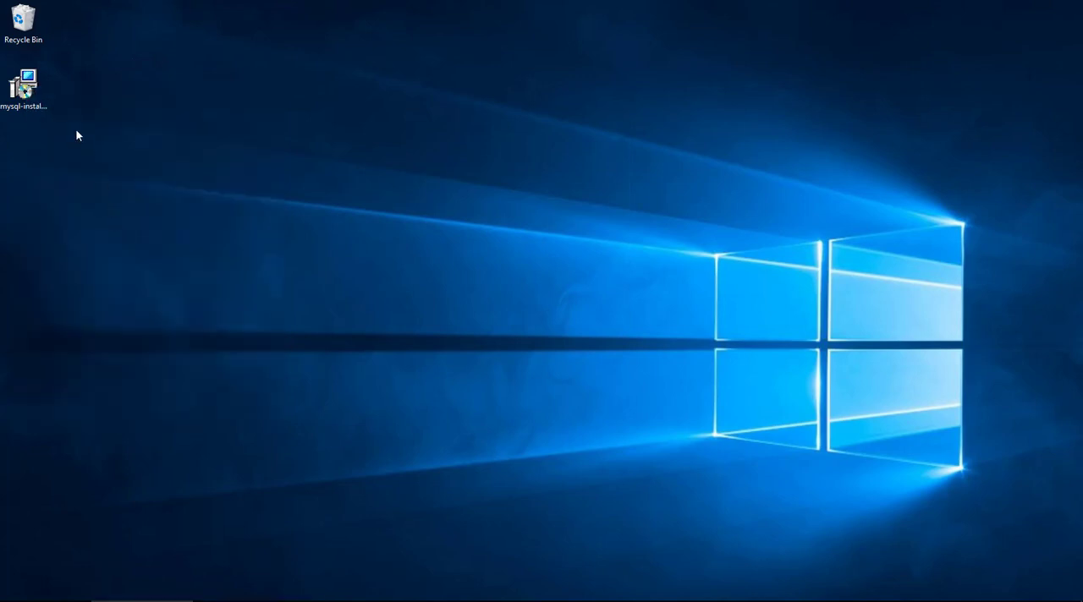
Run mysql-installer-community-8.0.13.0 from the desktop, raising the UAC prompt
{"action": "left_click", "coordinate": [29, 81]}
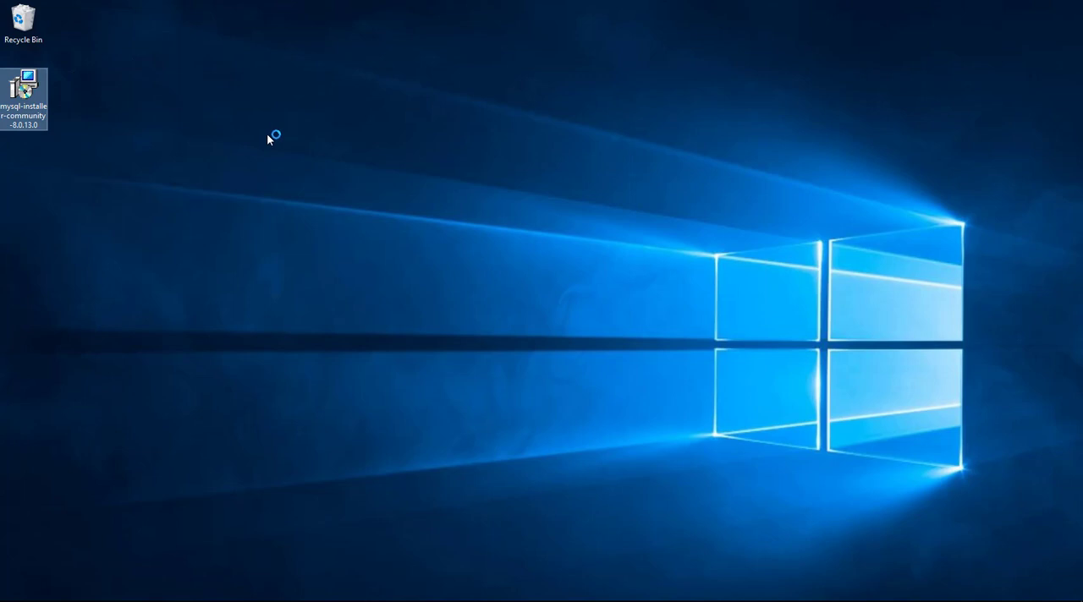
{"action": "double_click", "coordinate": [27, 84]}
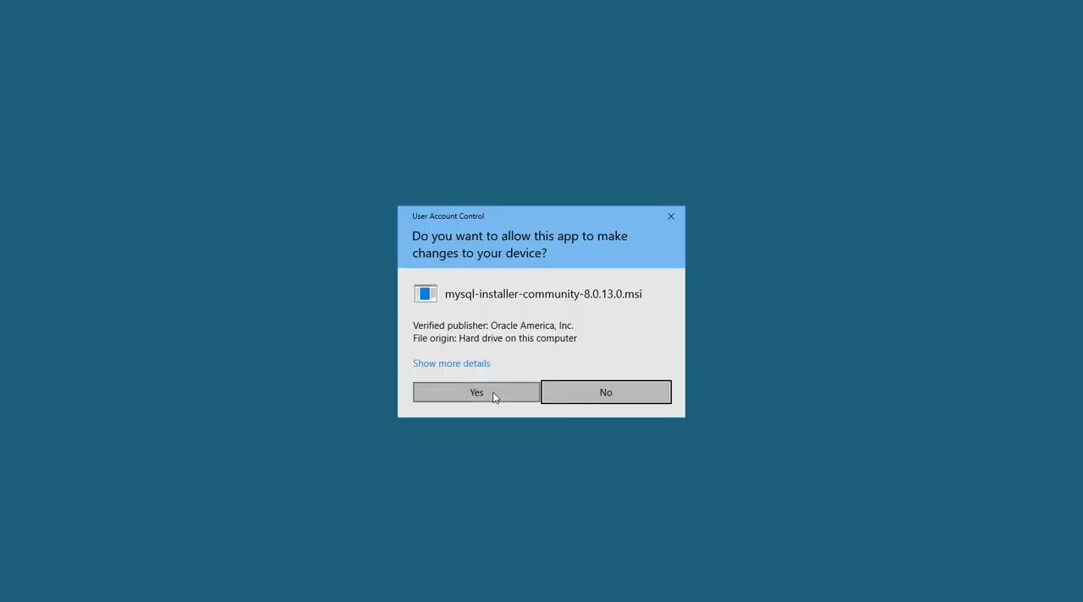
Answer Yes to the UAC prompt and let Windows configure MySQL Installer - Community
{"action": "left_click", "coordinate": [476, 391]}
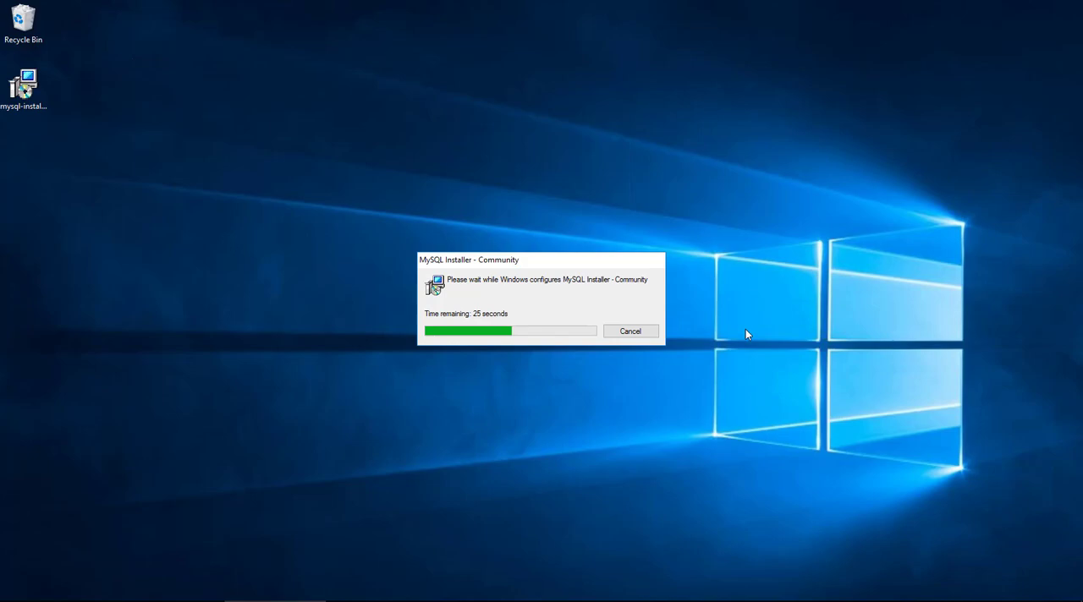
{"action": "mouse_move", "coordinate": [738, 352]}
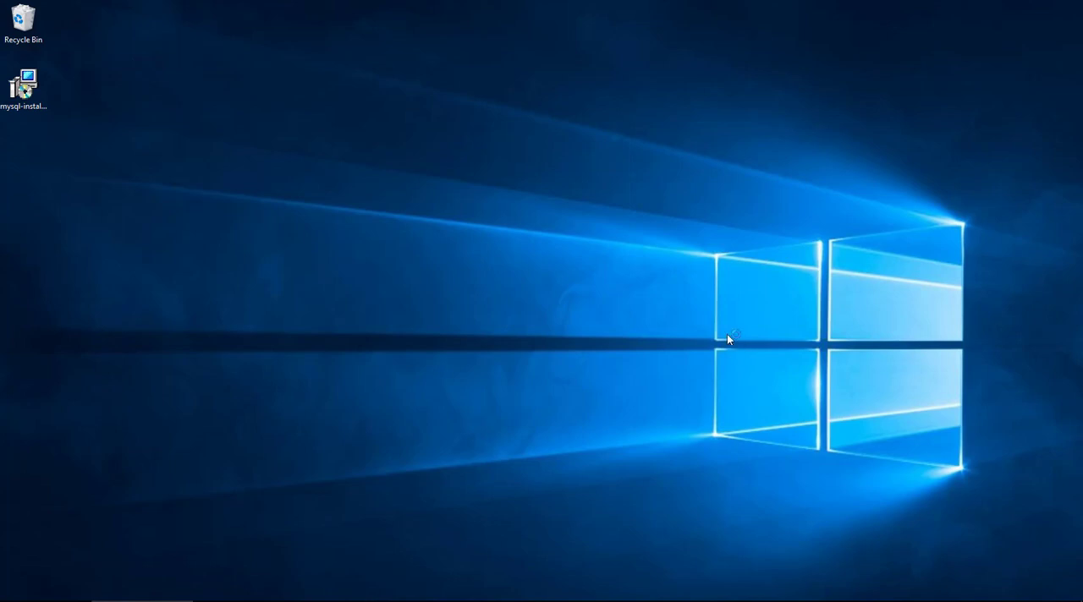
{"action": "mouse_move", "coordinate": [734, 312]}
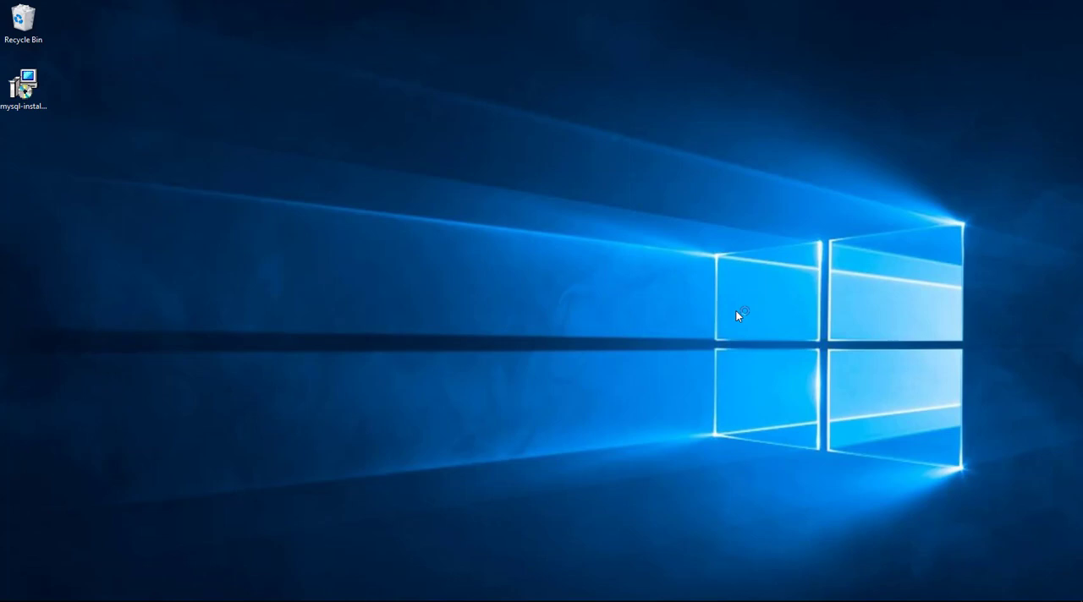
{"action": "double_click", "coordinate": [25, 80]}
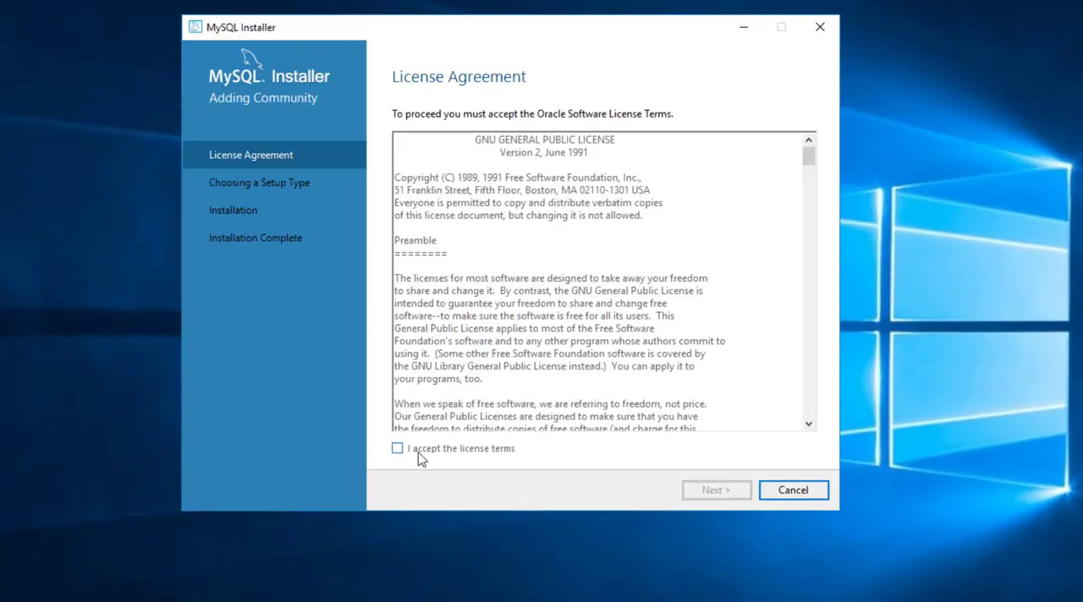
Accept the Oracle license terms and continue to Choosing a Setup Type
{"action": "left_click", "coordinate": [397, 448]}
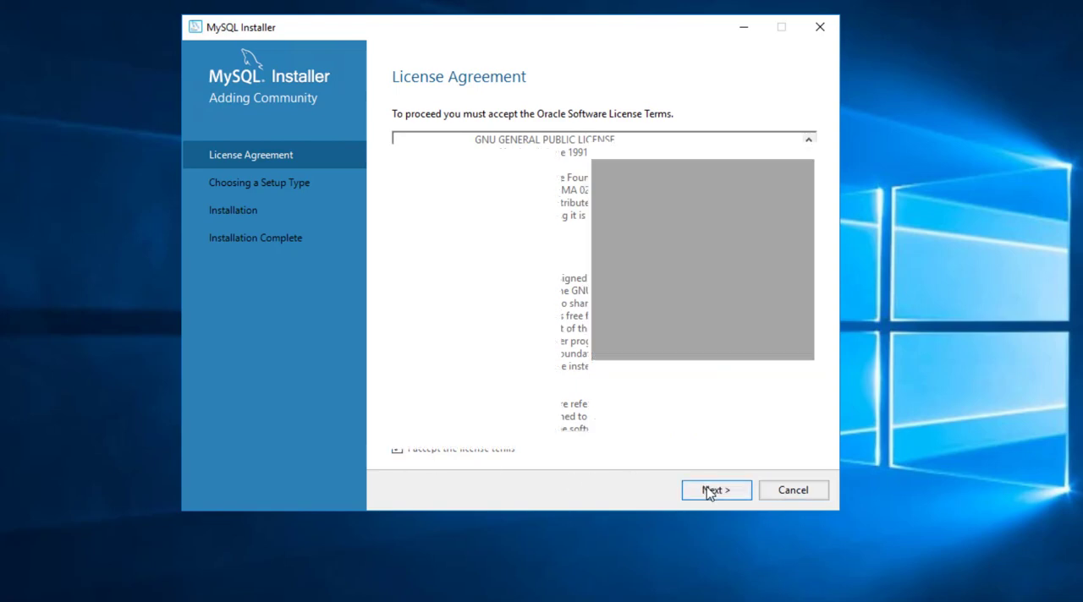
{"action": "left_click", "coordinate": [716, 490]}
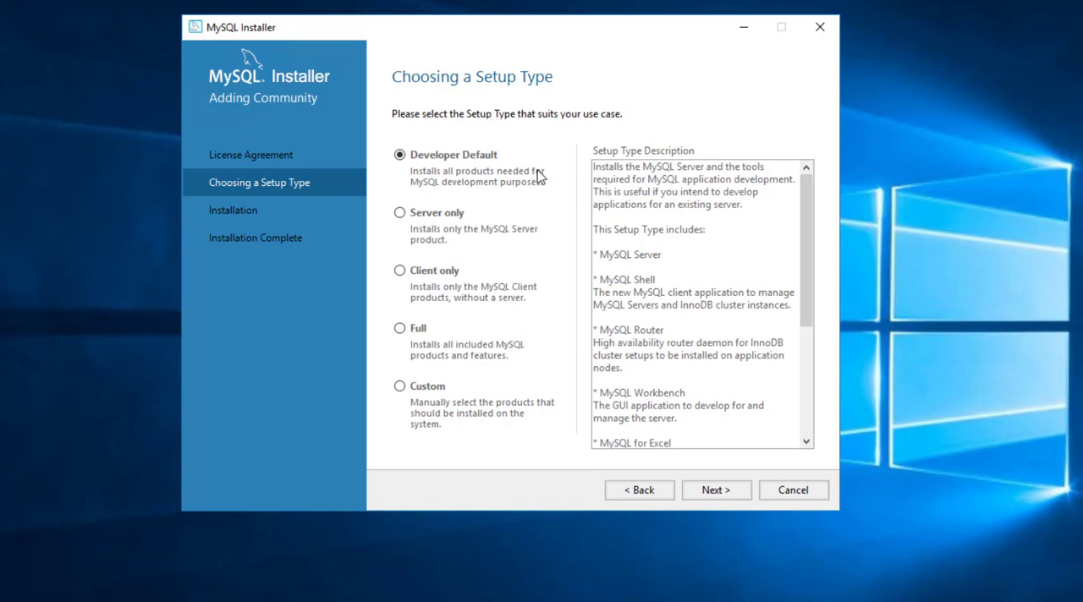
{"action": "mouse_move", "coordinate": [791, 193]}
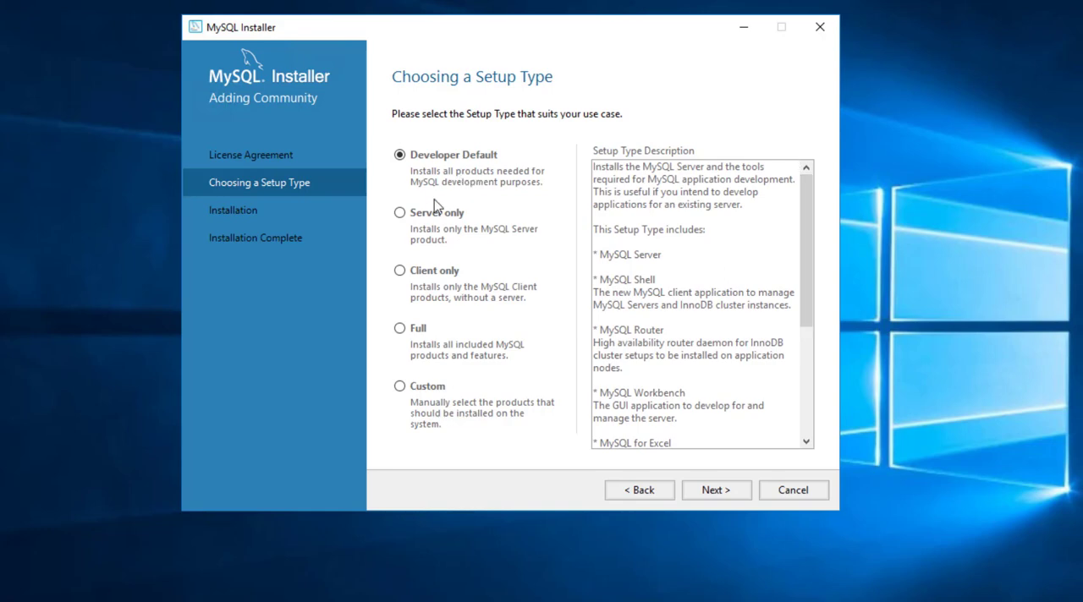
Review the Server only, Client only and Full options, then choose the Custom setup type
{"action": "left_click", "coordinate": [399, 212]}
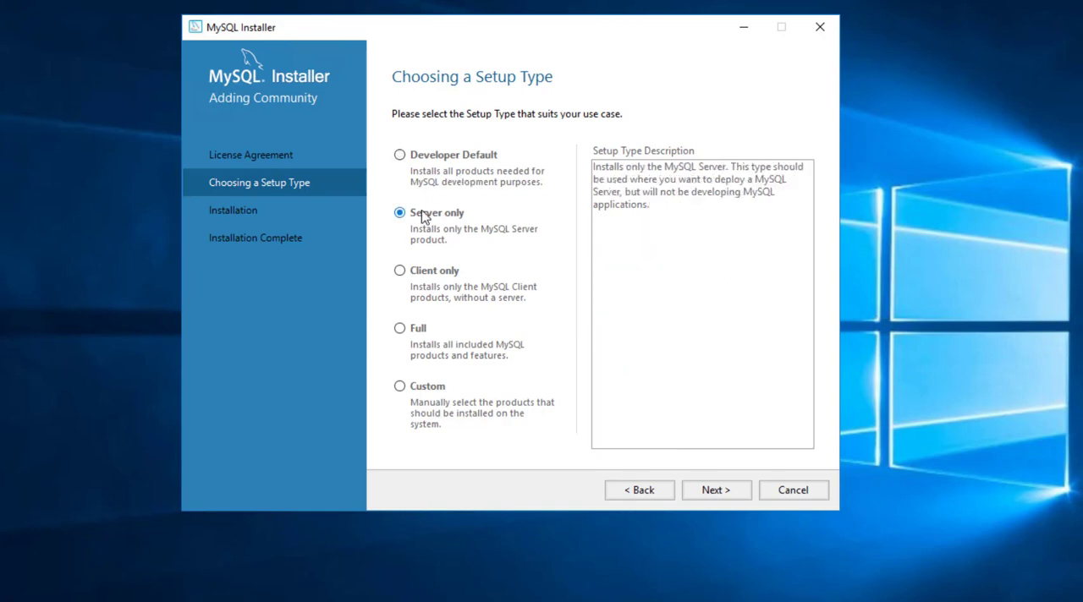
{"action": "left_click", "coordinate": [399, 270]}
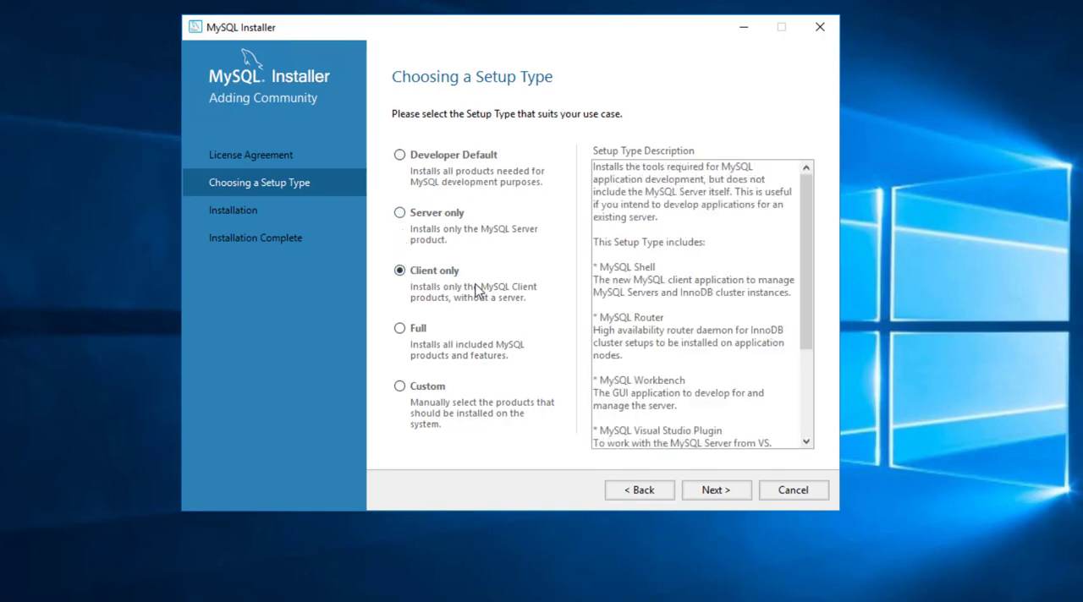
{"action": "mouse_move", "coordinate": [429, 305]}
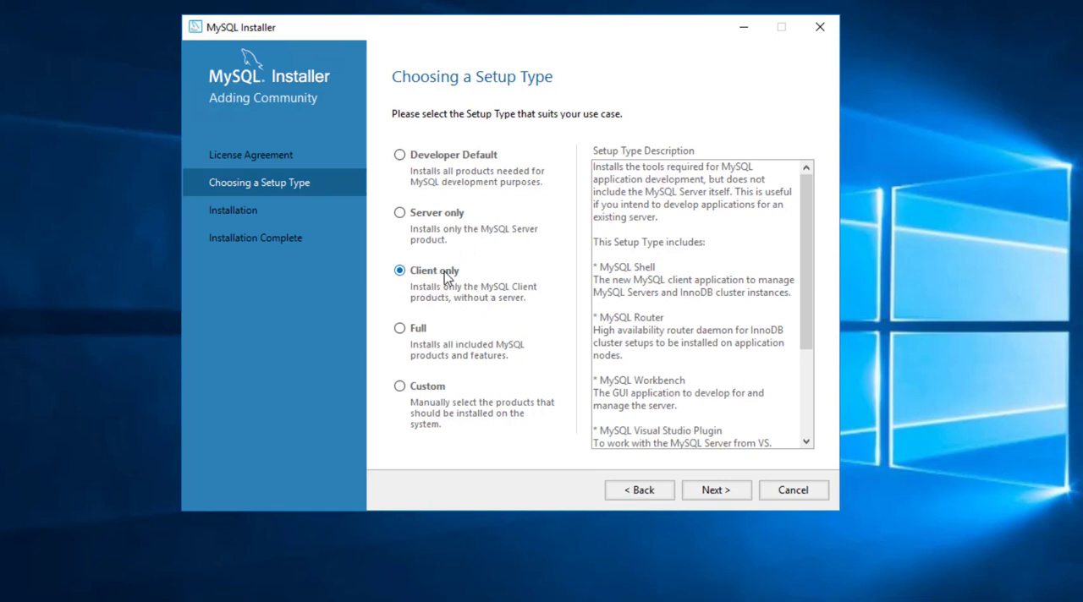
{"action": "left_click", "coordinate": [398, 329]}
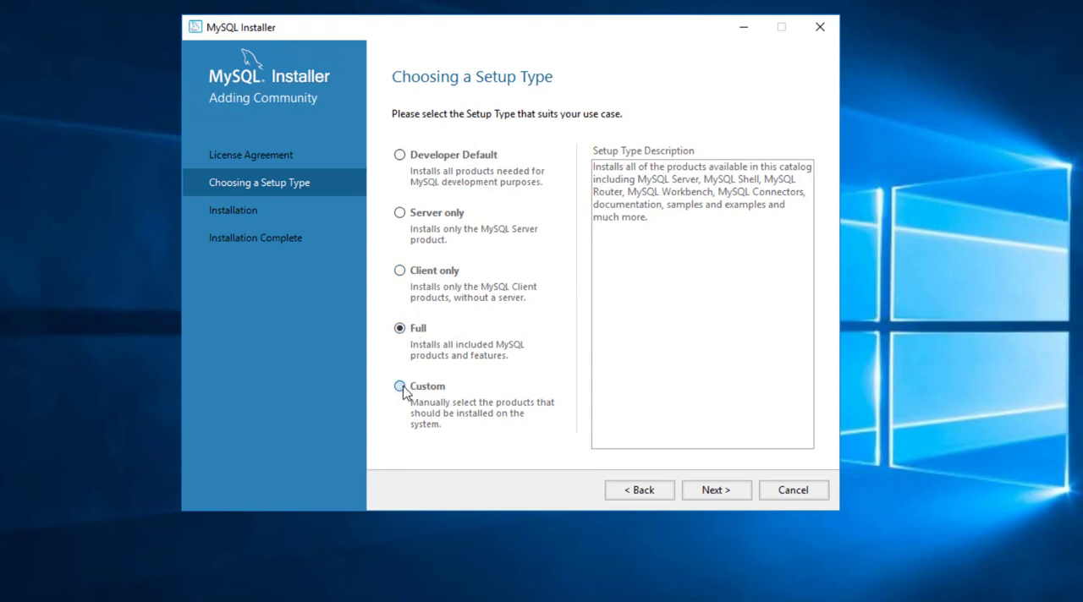
{"action": "left_click", "coordinate": [400, 386]}
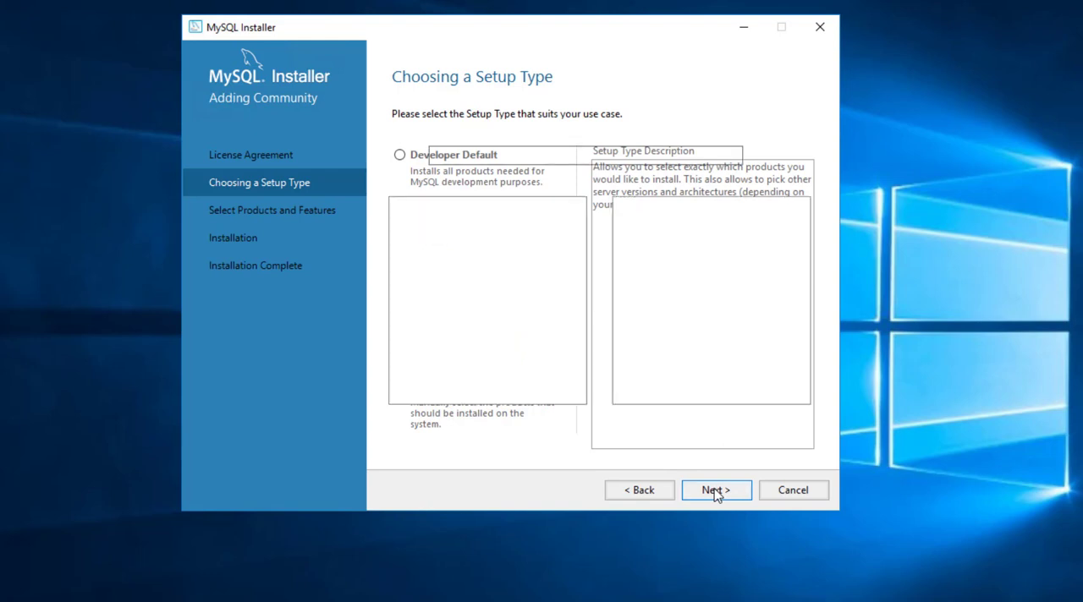
On Select Products and Features, add MySQL Server 8.0.13 - X64 to the install list
{"action": "left_click", "coordinate": [715, 490]}
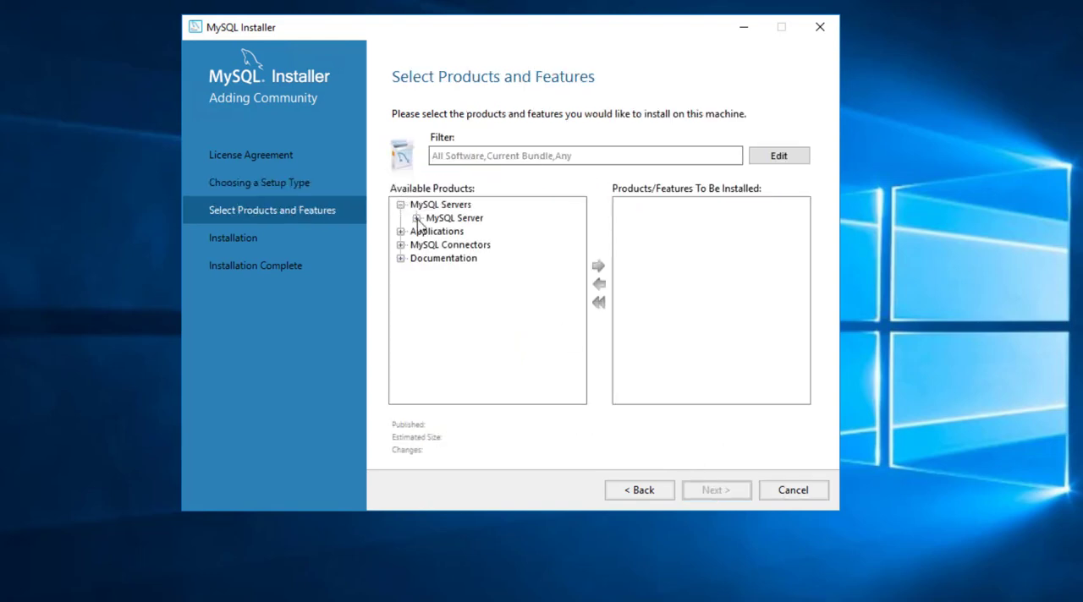
{"action": "left_click", "coordinate": [418, 219]}
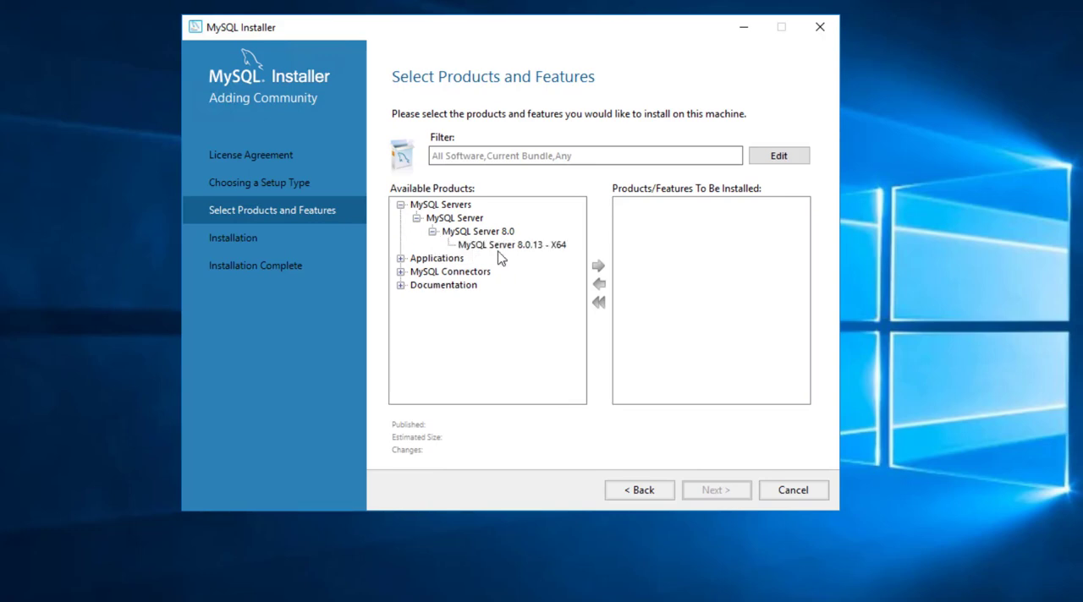
{"action": "left_click", "coordinate": [440, 204]}
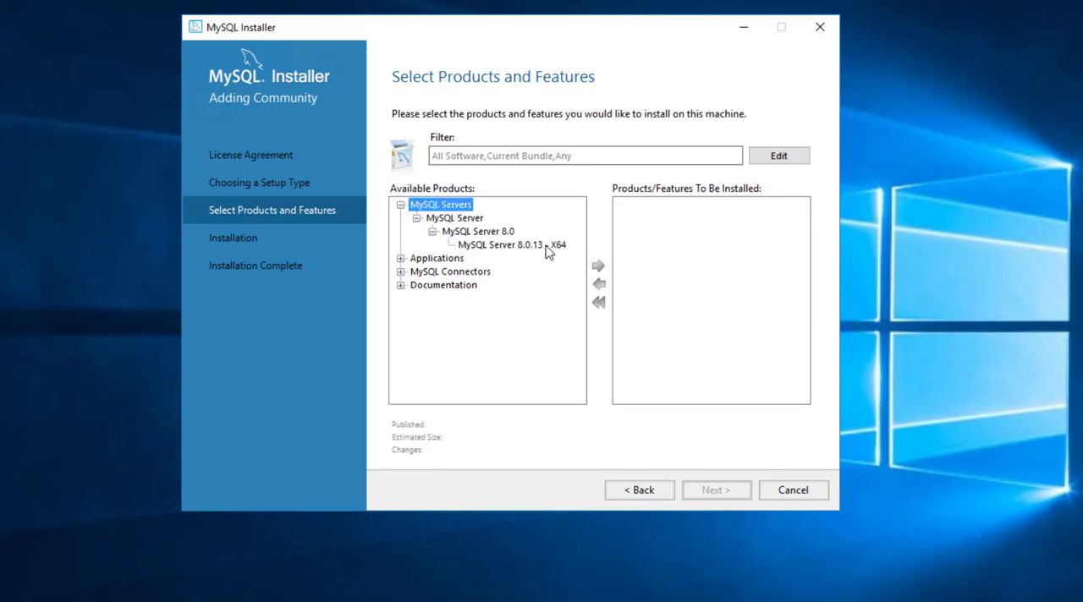
{"action": "mouse_move", "coordinate": [599, 266]}
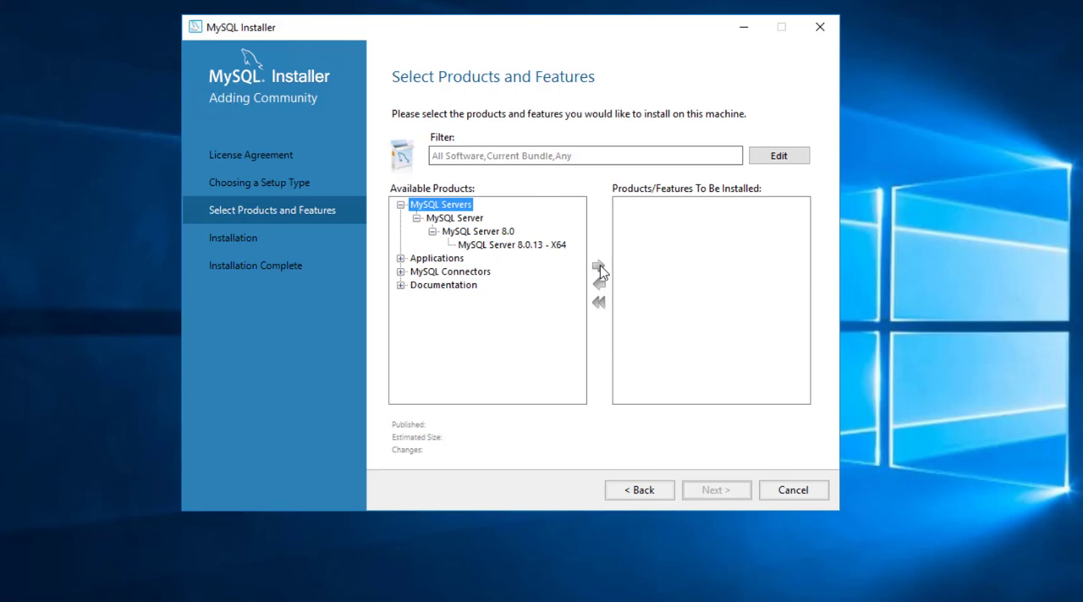
{"action": "mouse_move", "coordinate": [585, 261]}
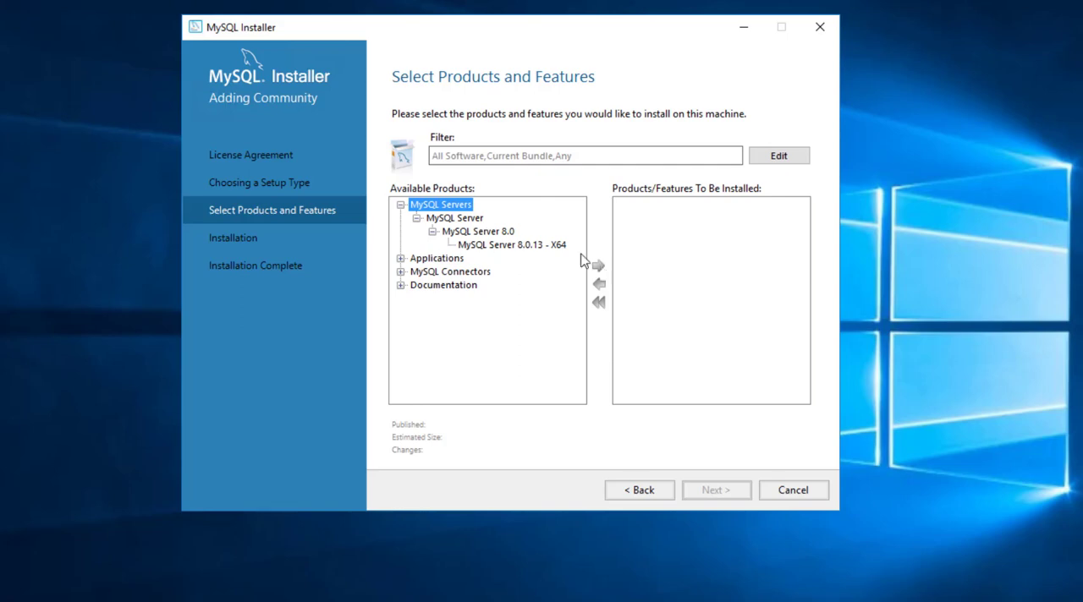
{"action": "mouse_move", "coordinate": [502, 251]}
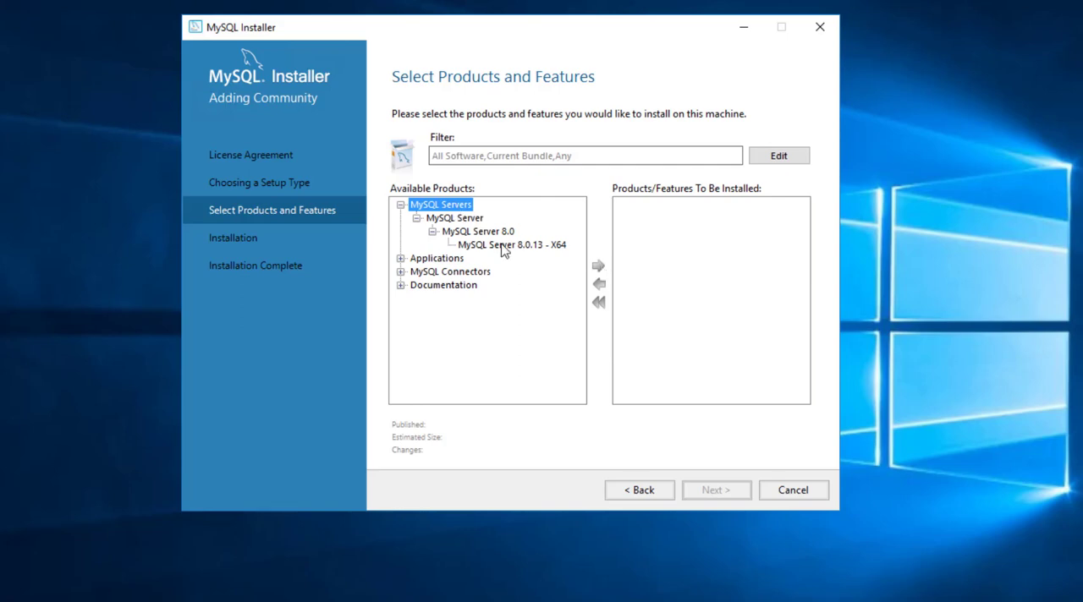
{"action": "left_click", "coordinate": [511, 244]}
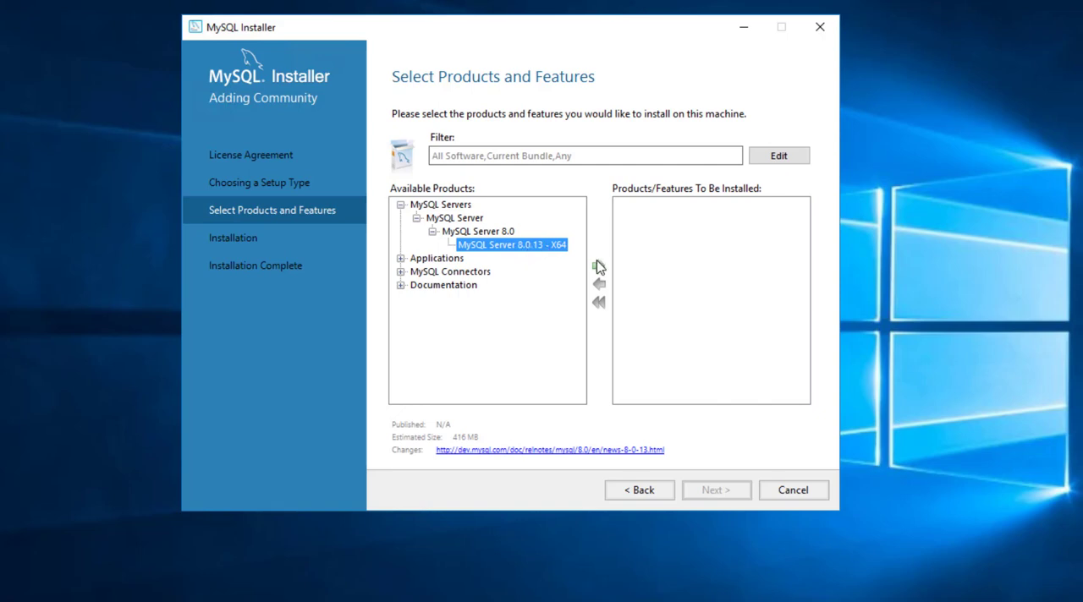
{"action": "left_click", "coordinate": [597, 266]}
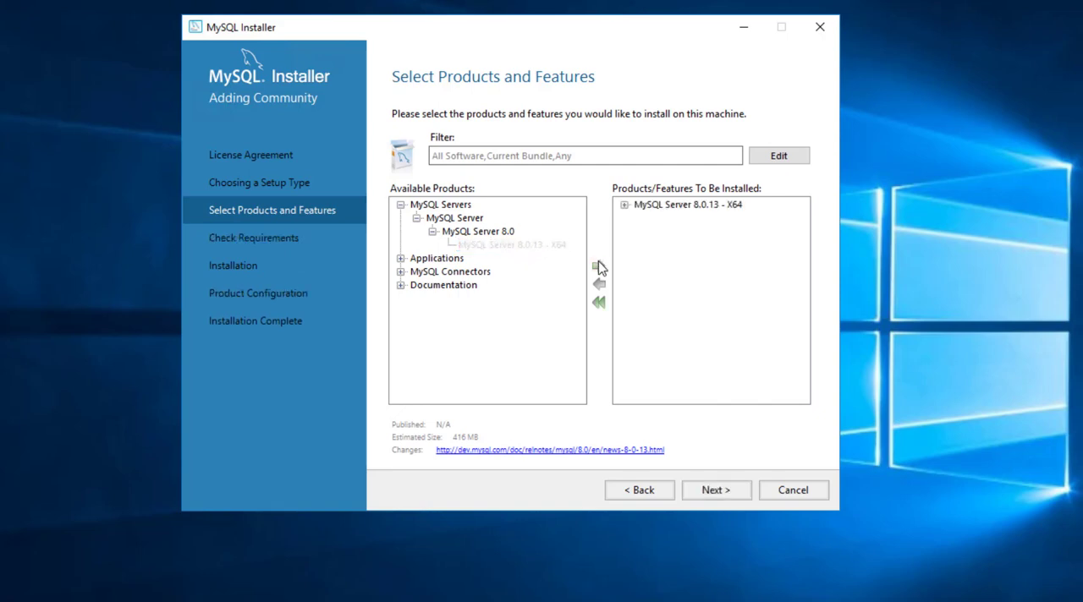
Add MySQL Workbench 8.0.13 - X64, review both products' features, and continue to Check Requirements
{"action": "left_click", "coordinate": [399, 258]}
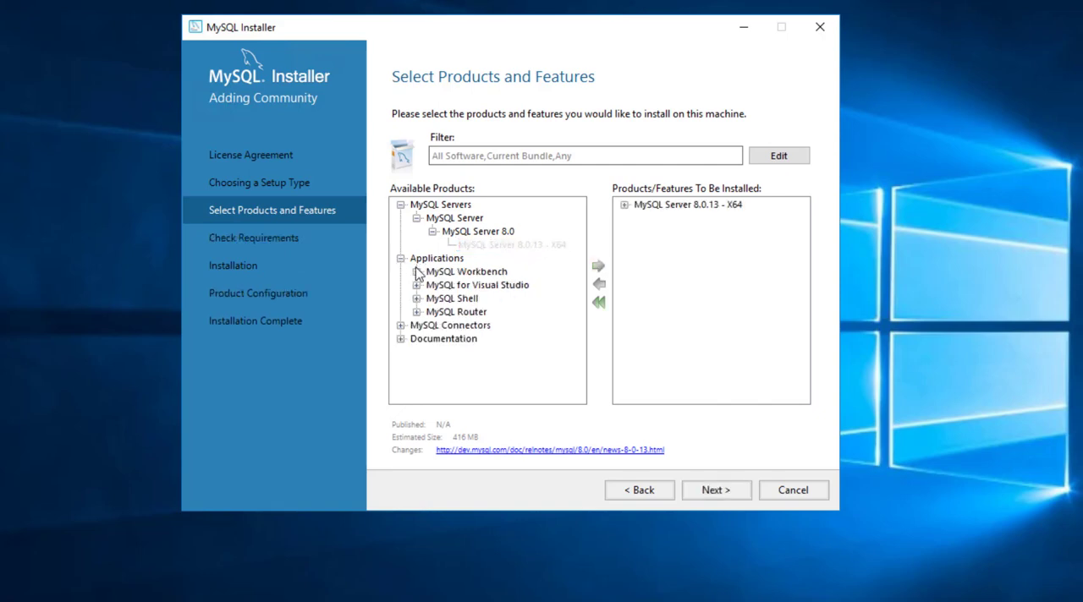
{"action": "left_click", "coordinate": [403, 271]}
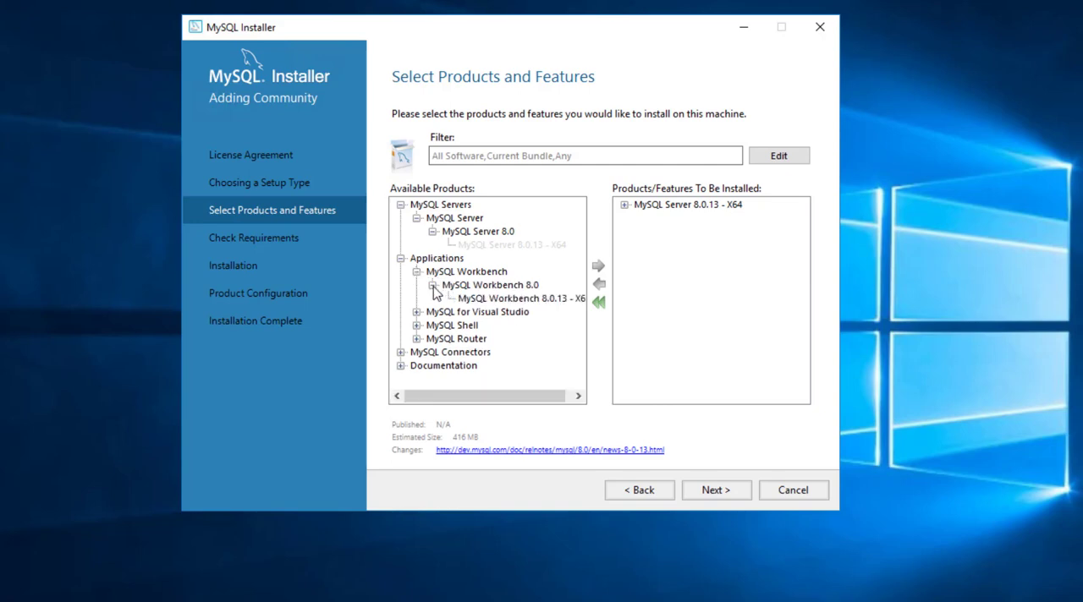
{"action": "left_click", "coordinate": [516, 298]}
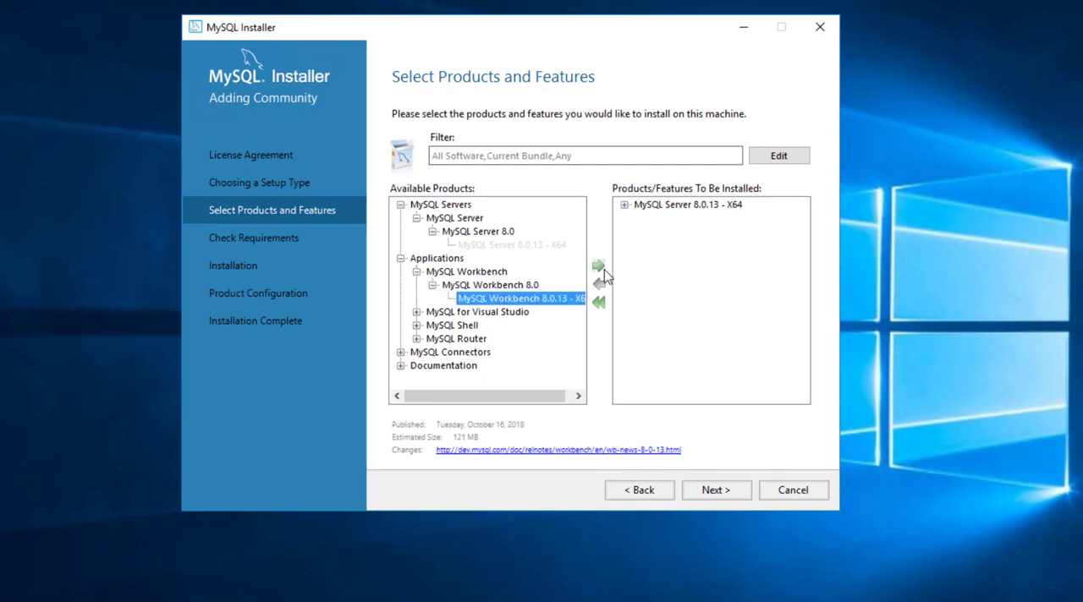
{"action": "left_click", "coordinate": [598, 265]}
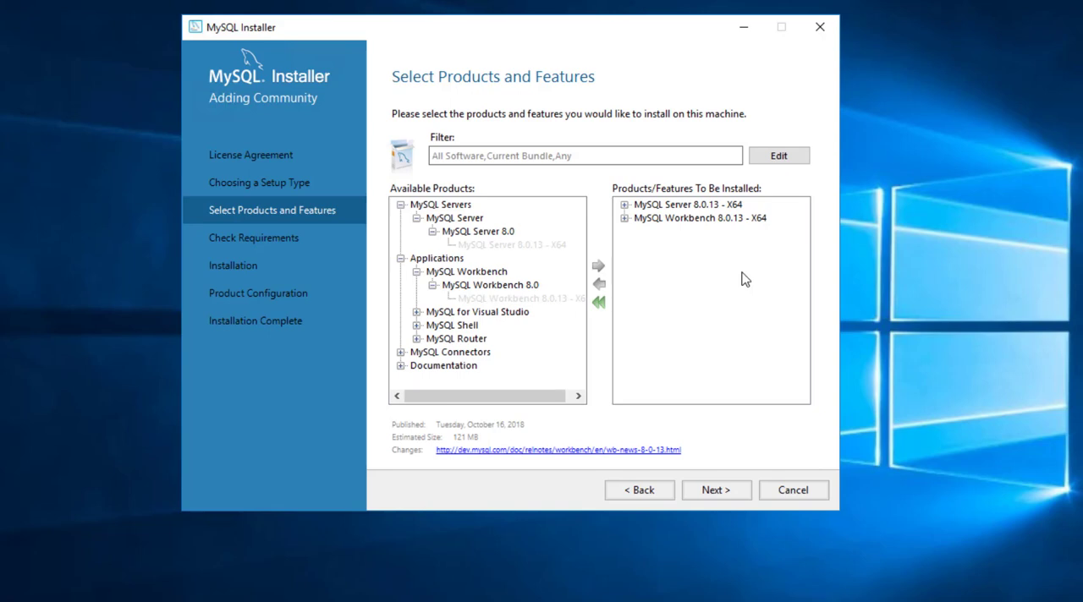
{"action": "mouse_move", "coordinate": [700, 195]}
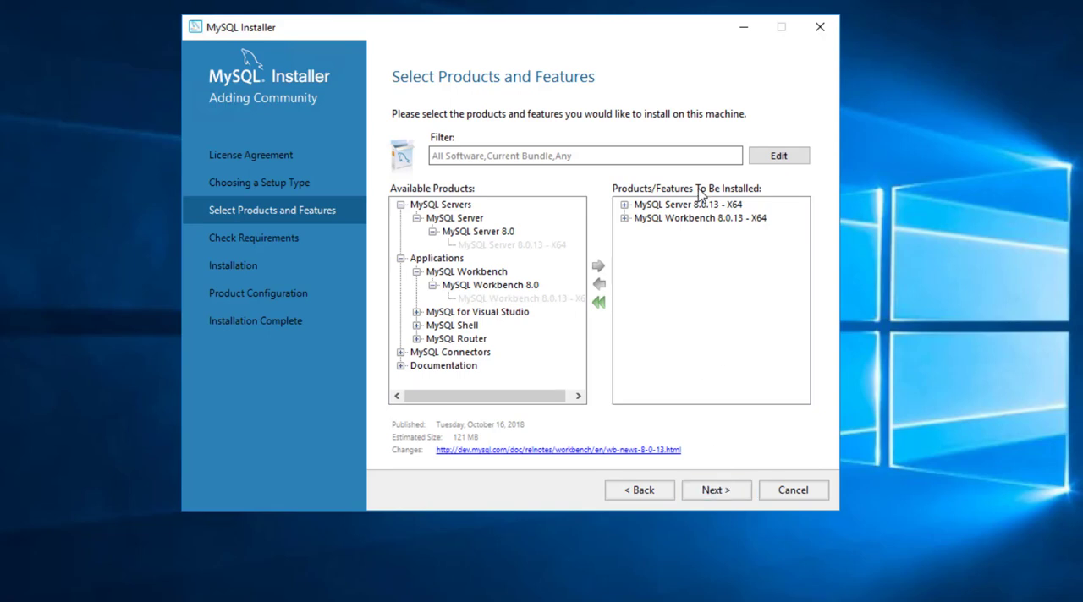
{"action": "mouse_move", "coordinate": [714, 489]}
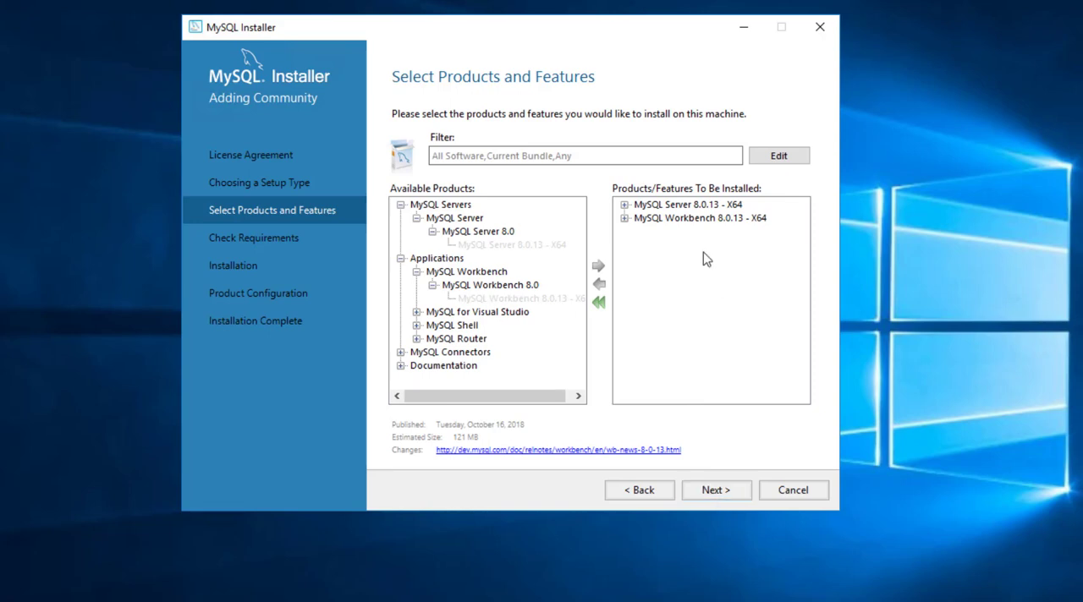
{"action": "left_click", "coordinate": [623, 217]}
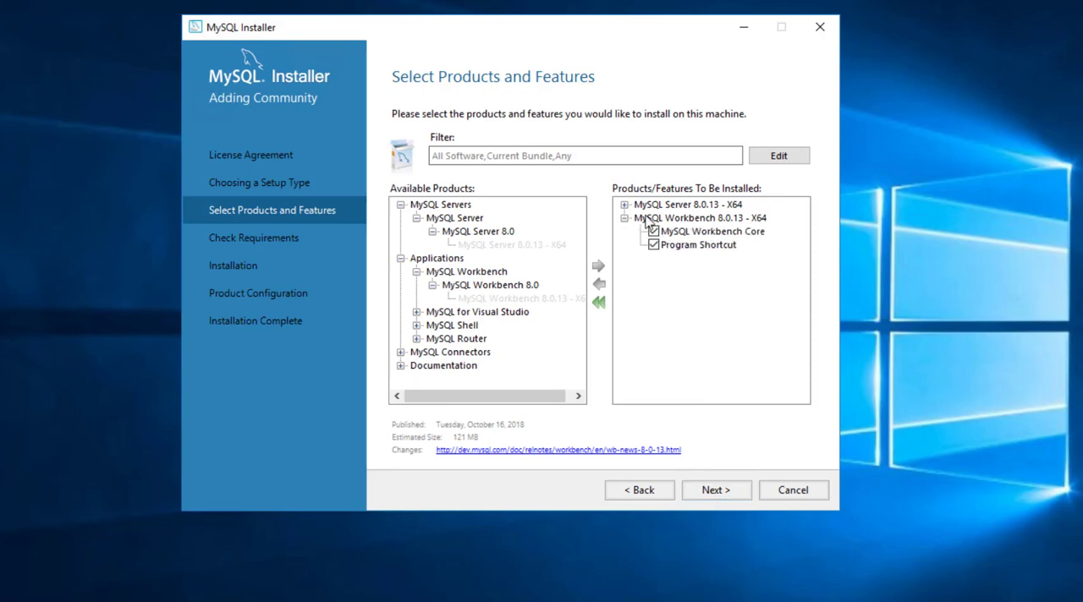
{"action": "left_click", "coordinate": [623, 204]}
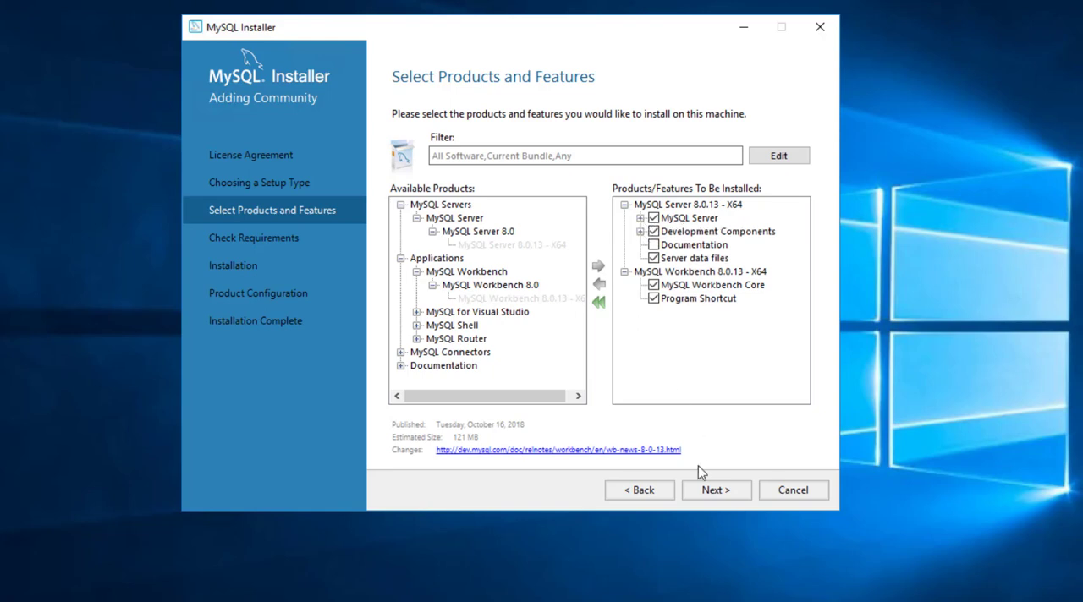
{"action": "left_click", "coordinate": [715, 490]}
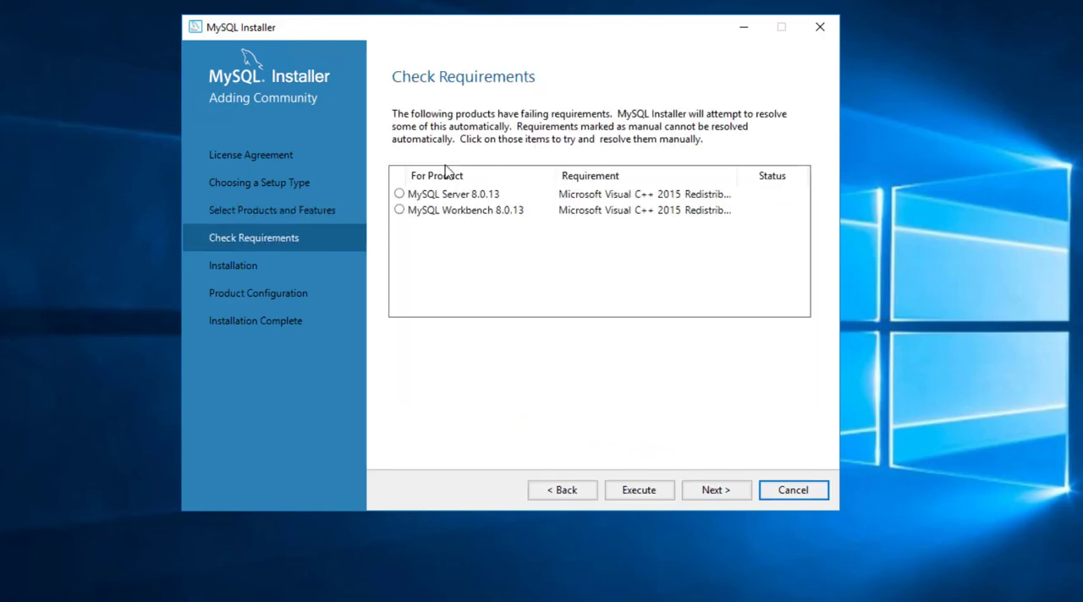
{"action": "mouse_move", "coordinate": [467, 201]}
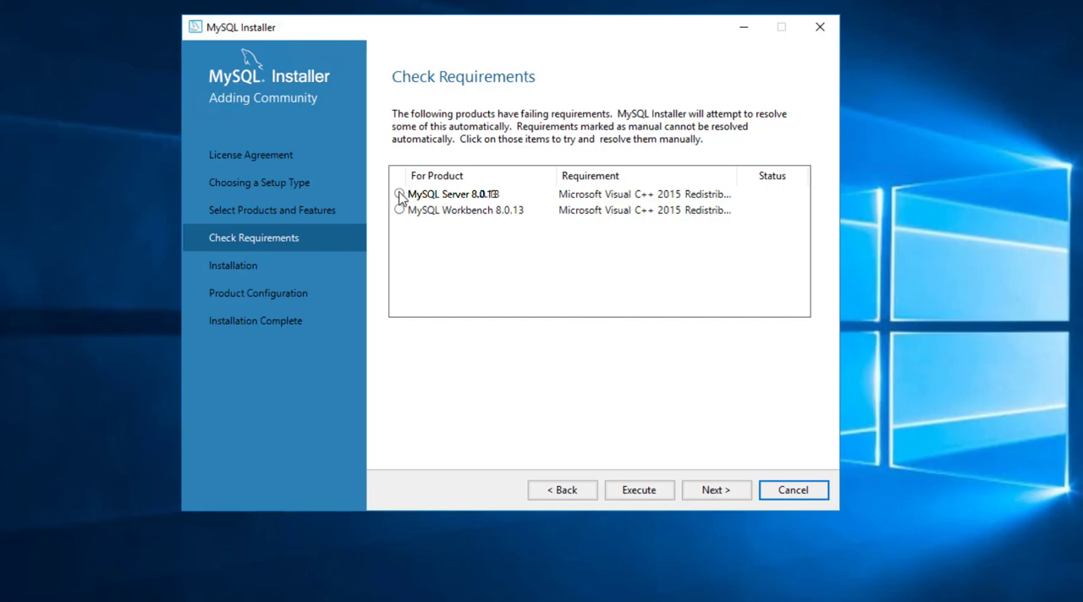
{"action": "mouse_move", "coordinate": [424, 234]}
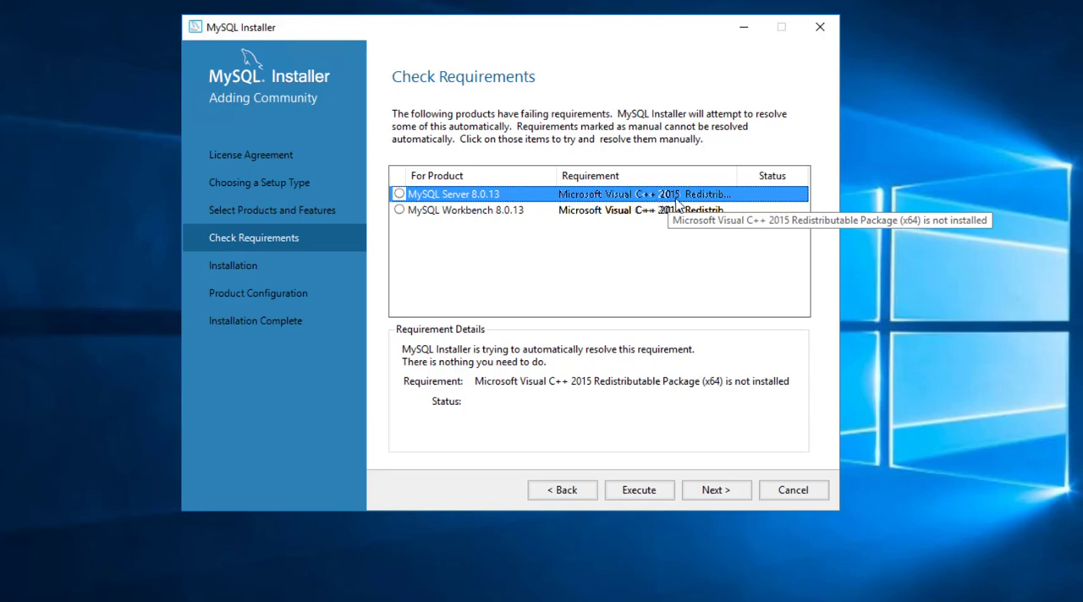
{"action": "mouse_move", "coordinate": [722, 264]}
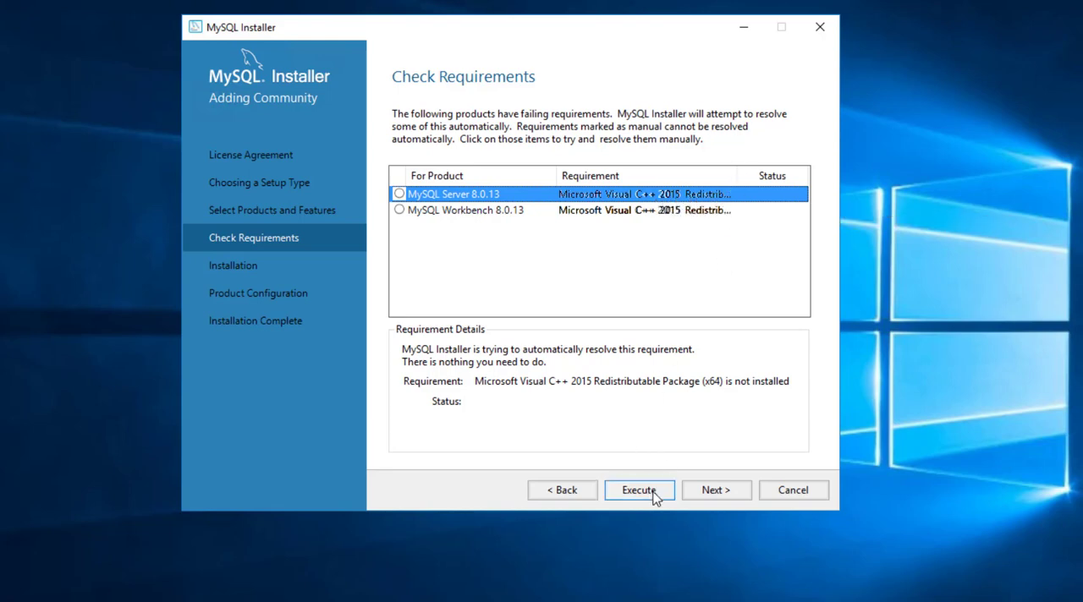
Review the Visual C++ 2015 requirement for Workbench and Server, then Execute automatic resolution
{"action": "left_click", "coordinate": [461, 209]}
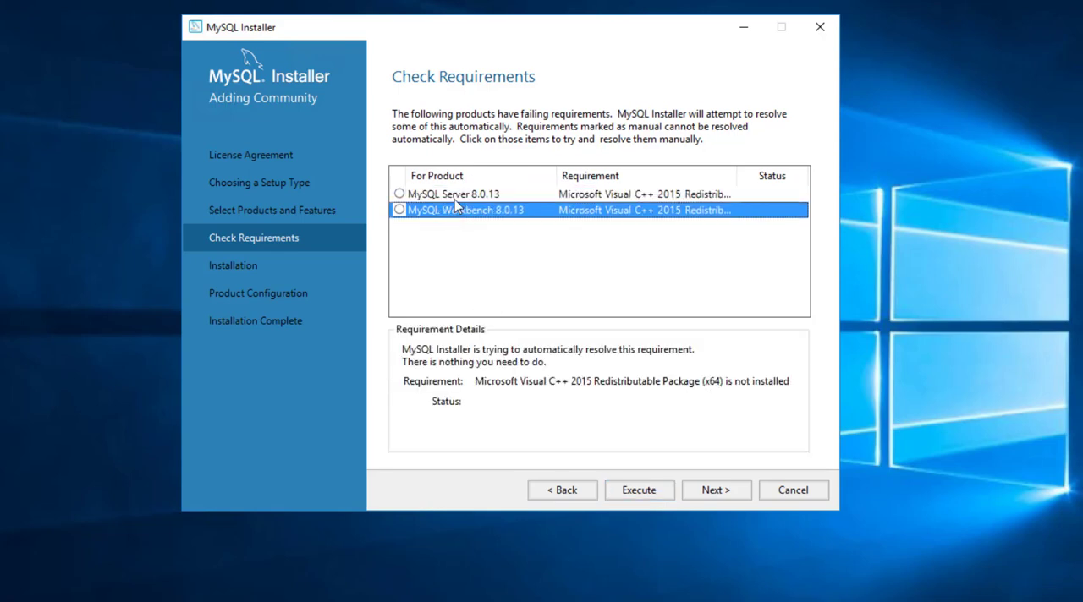
{"action": "left_click", "coordinate": [444, 194]}
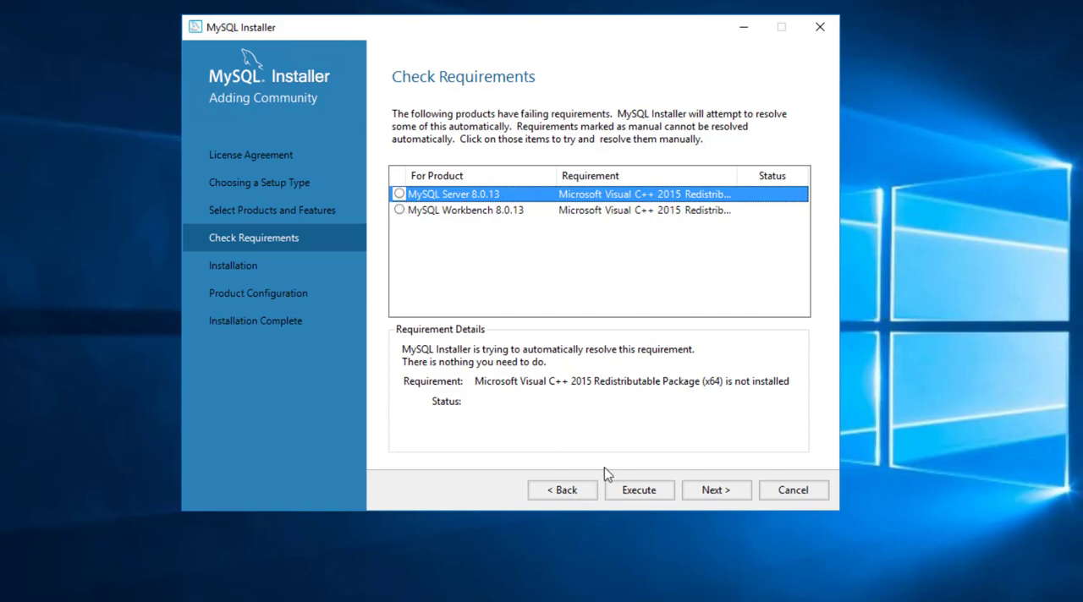
{"action": "left_click", "coordinate": [638, 490]}
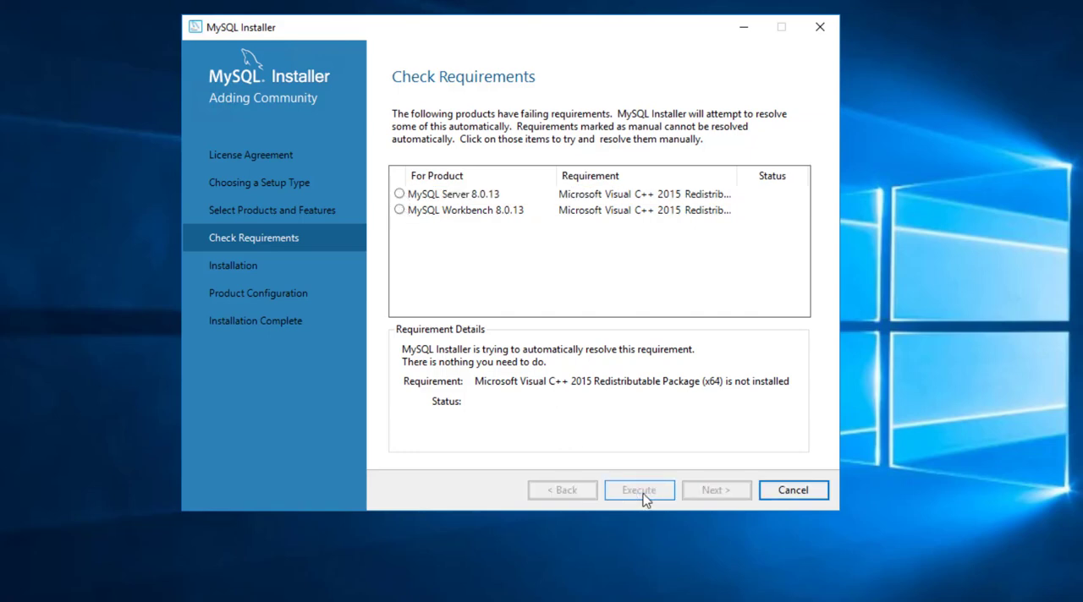
Accept the Visual C++ 2015 license and install it, then execute the MySQL Server and Workbench installation
{"action": "left_click", "coordinate": [638, 490]}
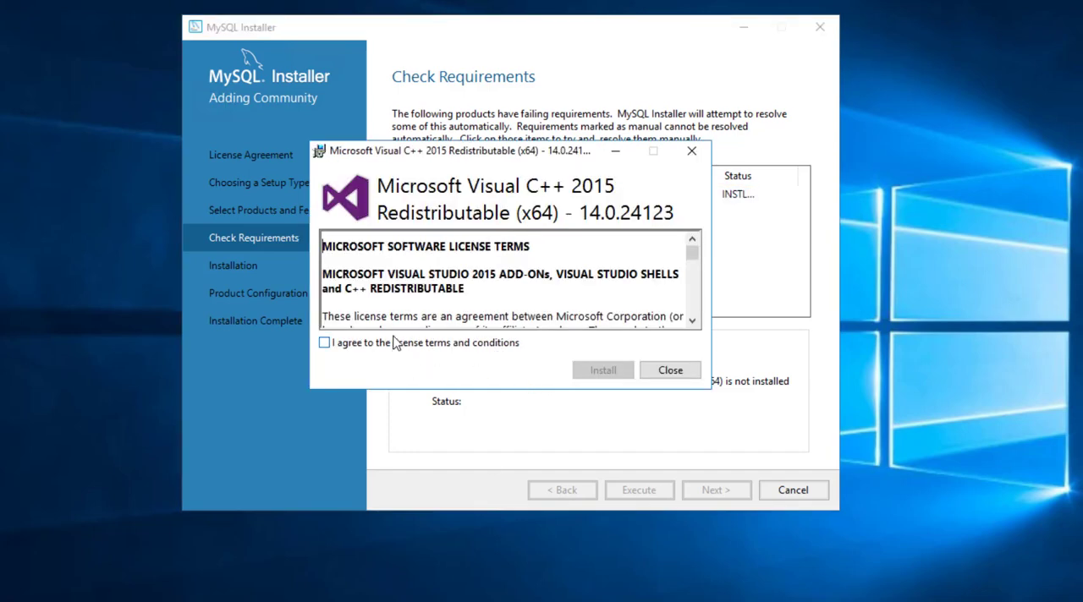
{"action": "left_click", "coordinate": [602, 369]}
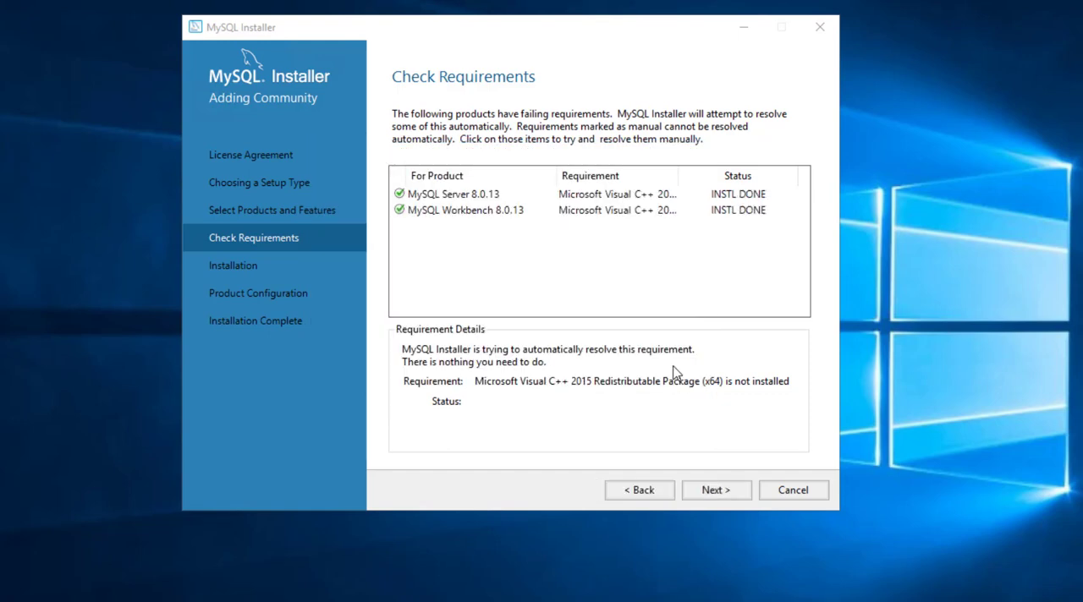
{"action": "mouse_move", "coordinate": [405, 214]}
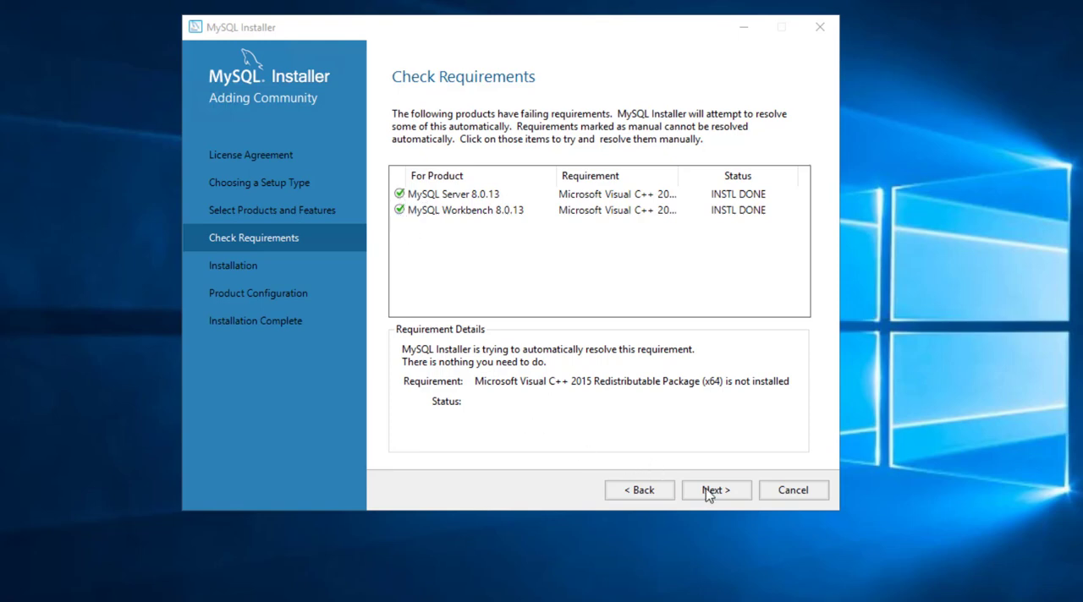
{"action": "left_click", "coordinate": [716, 489]}
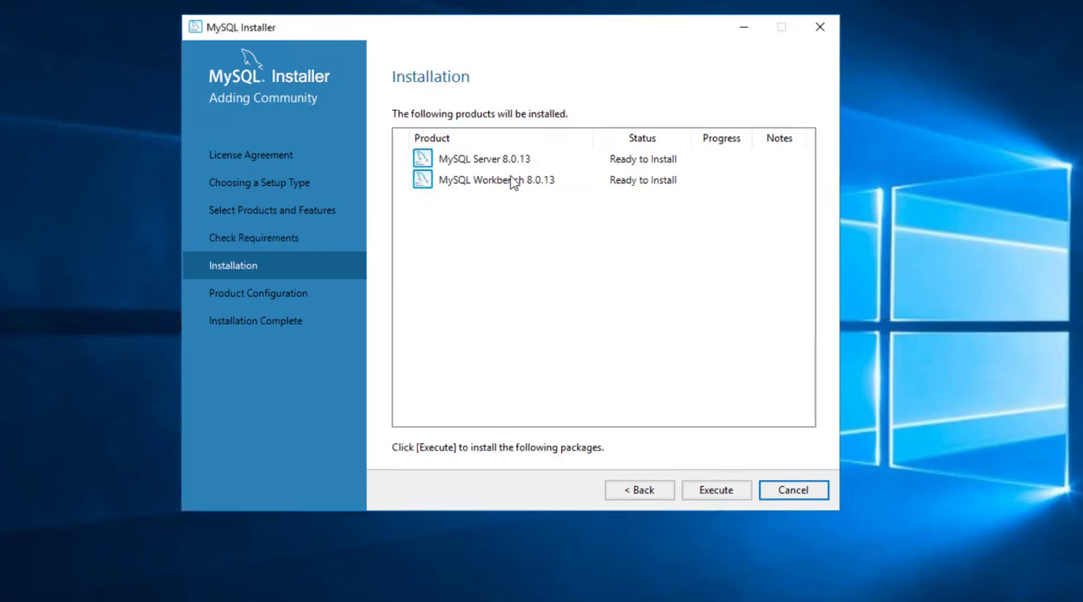
{"action": "mouse_move", "coordinate": [738, 471]}
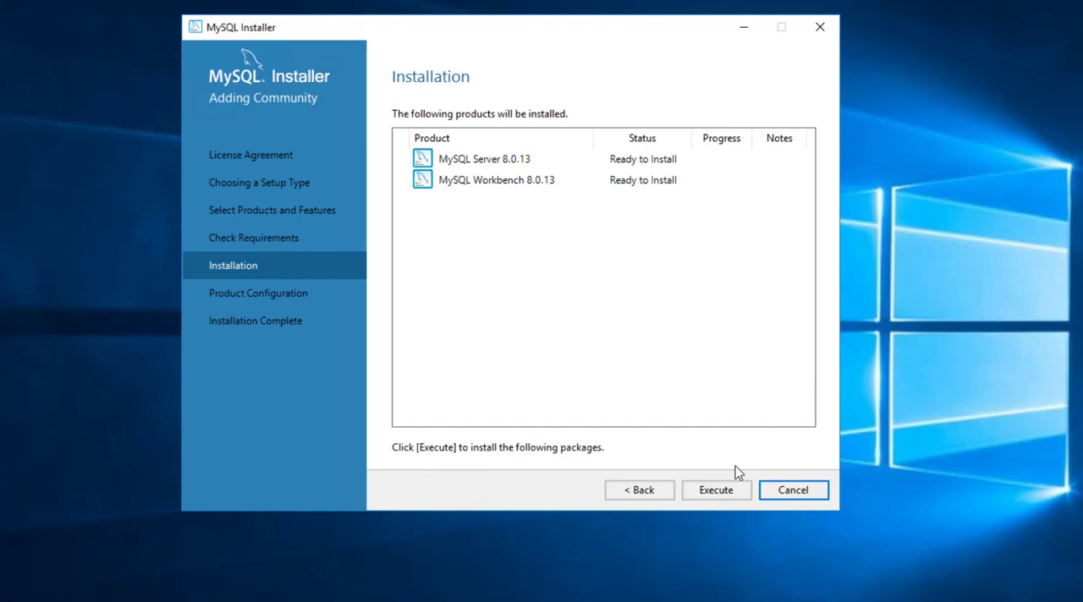
{"action": "left_click", "coordinate": [716, 490]}
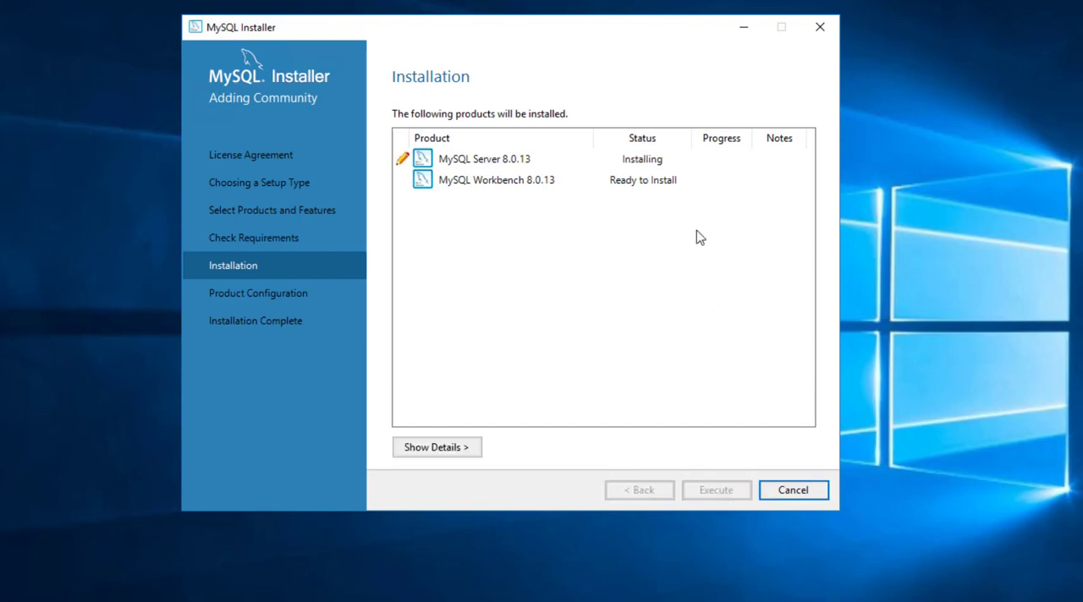
Watch the install log via Show/Hide Details until Server 8.0.13 and Workbench 8.0.13 complete
{"action": "left_click", "coordinate": [497, 180]}
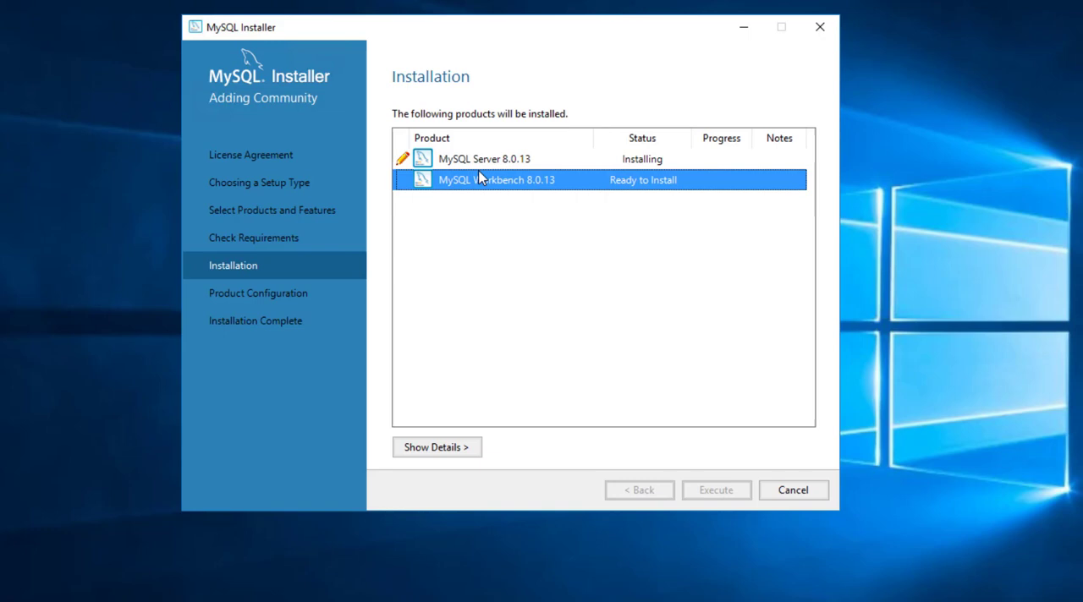
{"action": "left_click", "coordinate": [437, 446]}
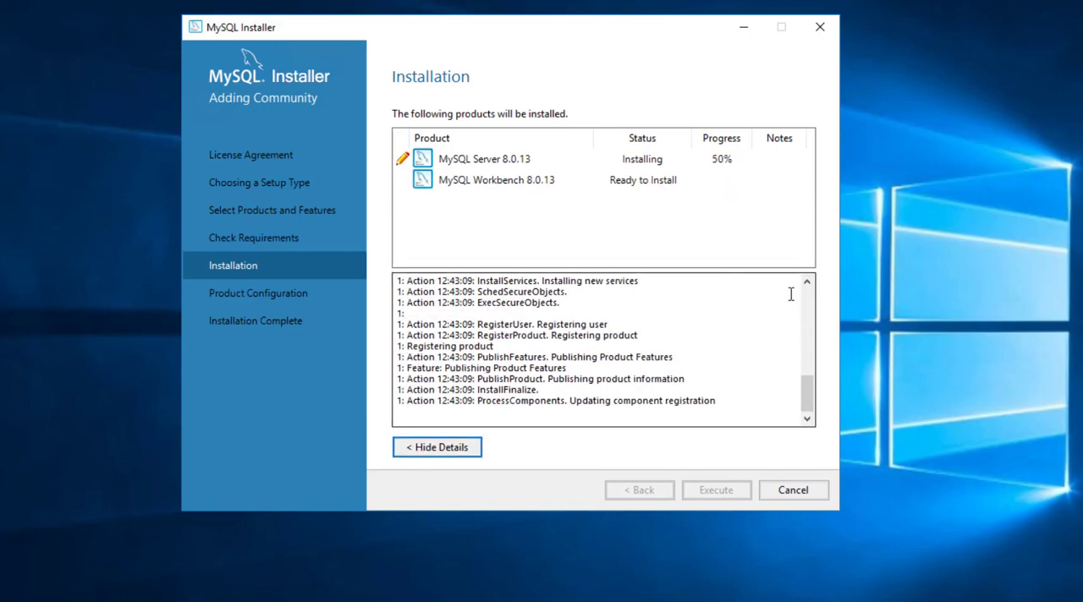
{"action": "left_click", "coordinate": [437, 448]}
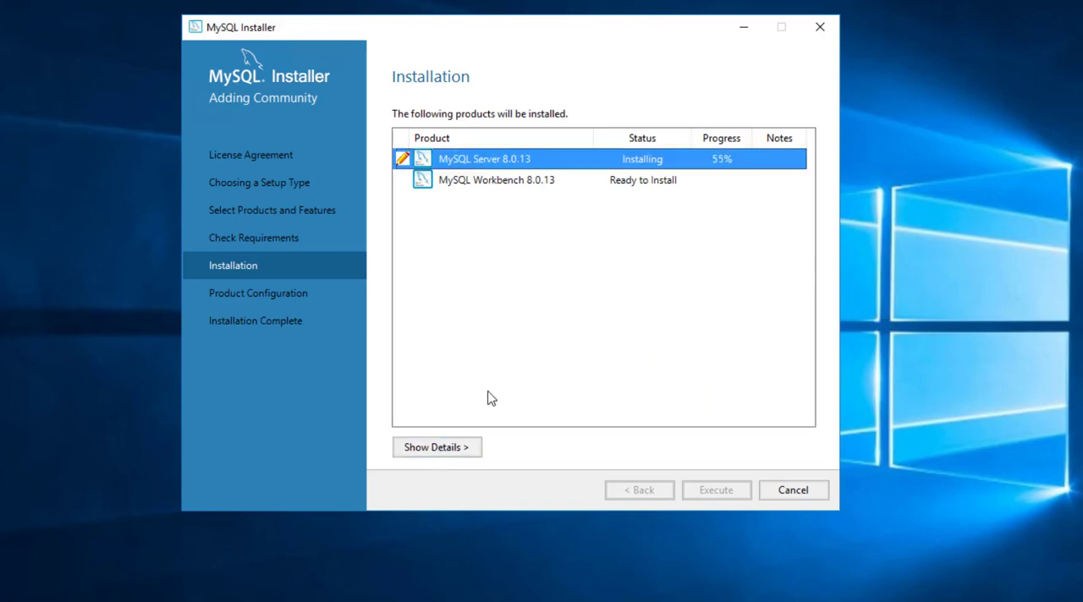
{"action": "left_click", "coordinate": [436, 447]}
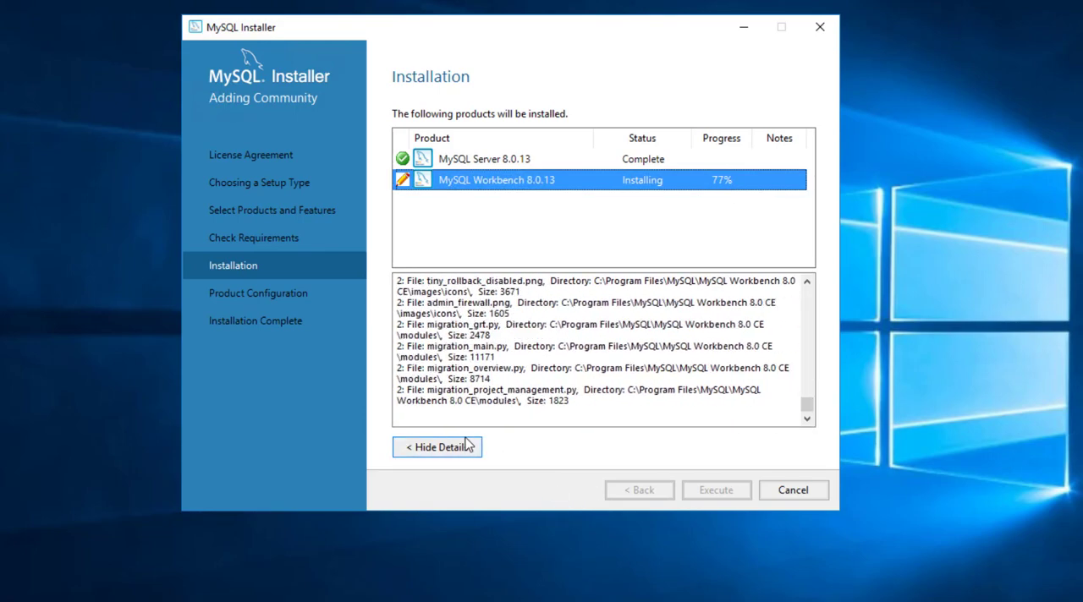
{"action": "left_click", "coordinate": [437, 447]}
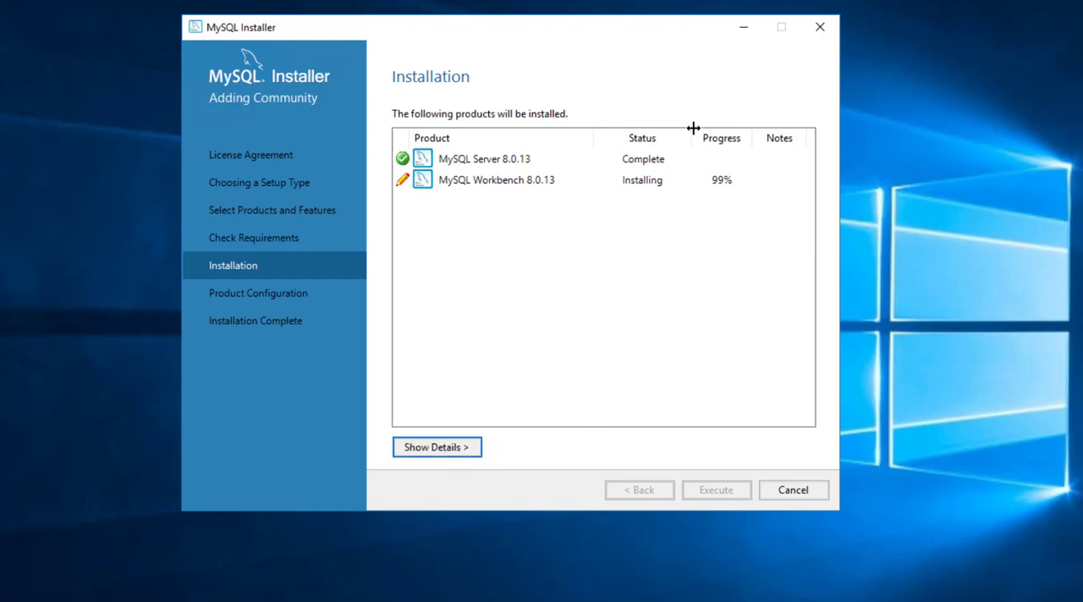
{"action": "mouse_move", "coordinate": [702, 106]}
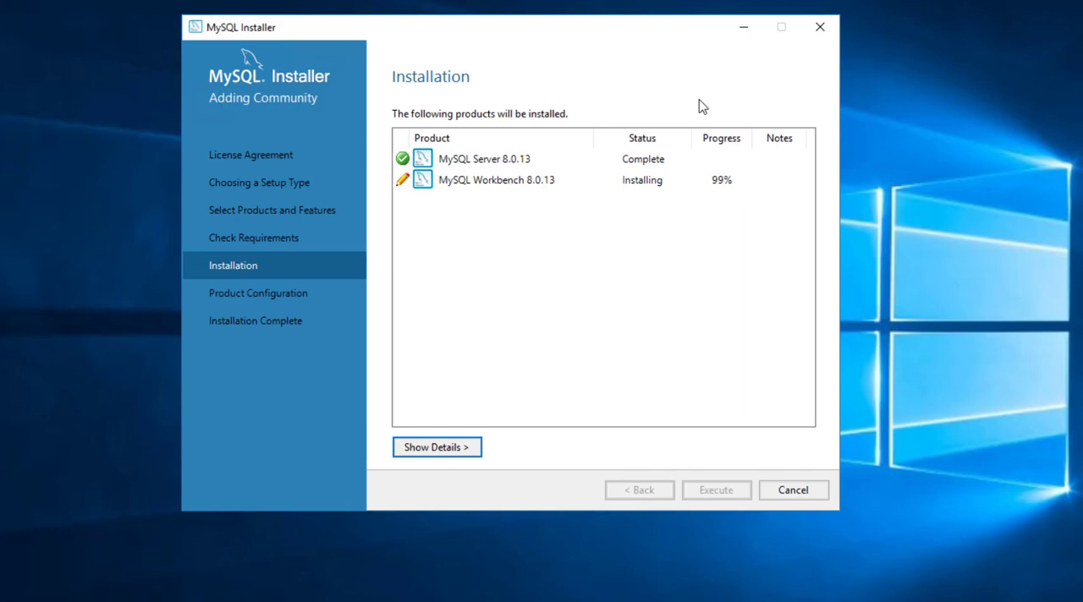
{"action": "left_click", "coordinate": [436, 447]}
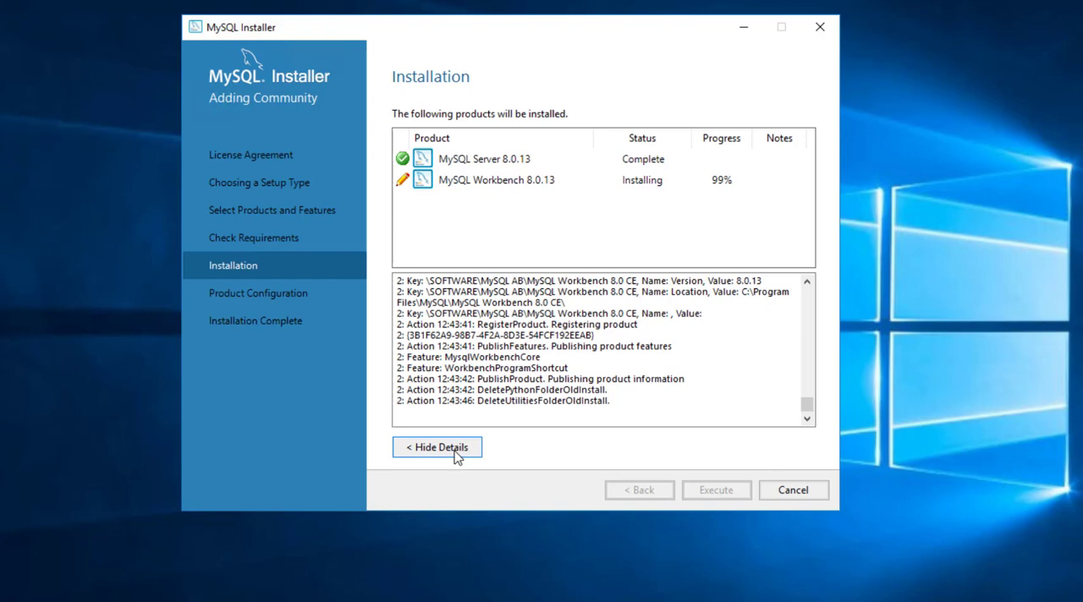
{"action": "left_click", "coordinate": [437, 446]}
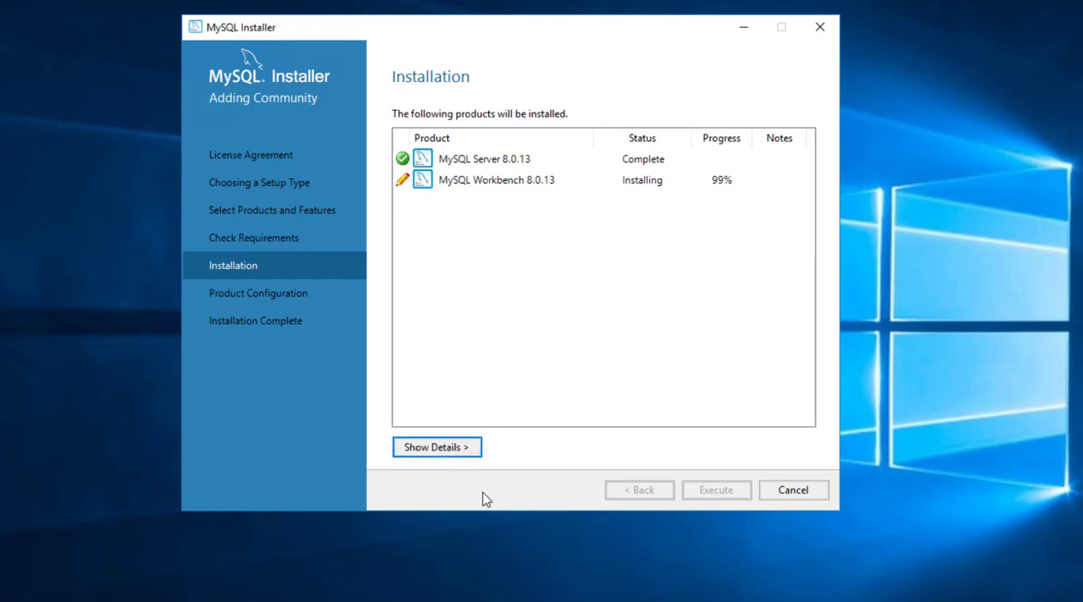
{"action": "left_click", "coordinate": [437, 448]}
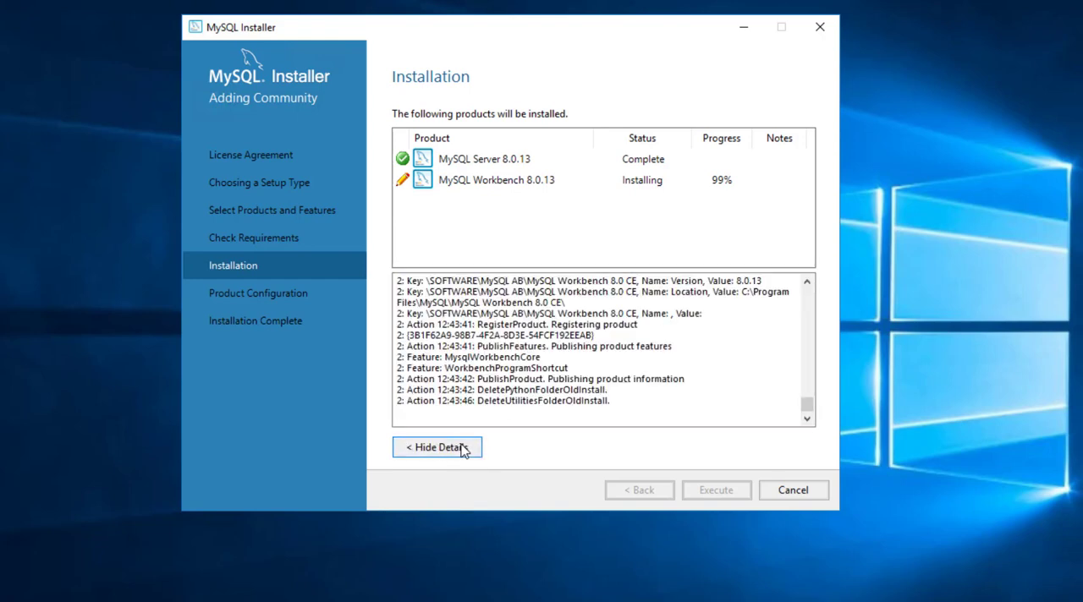
{"action": "left_click", "coordinate": [437, 447]}
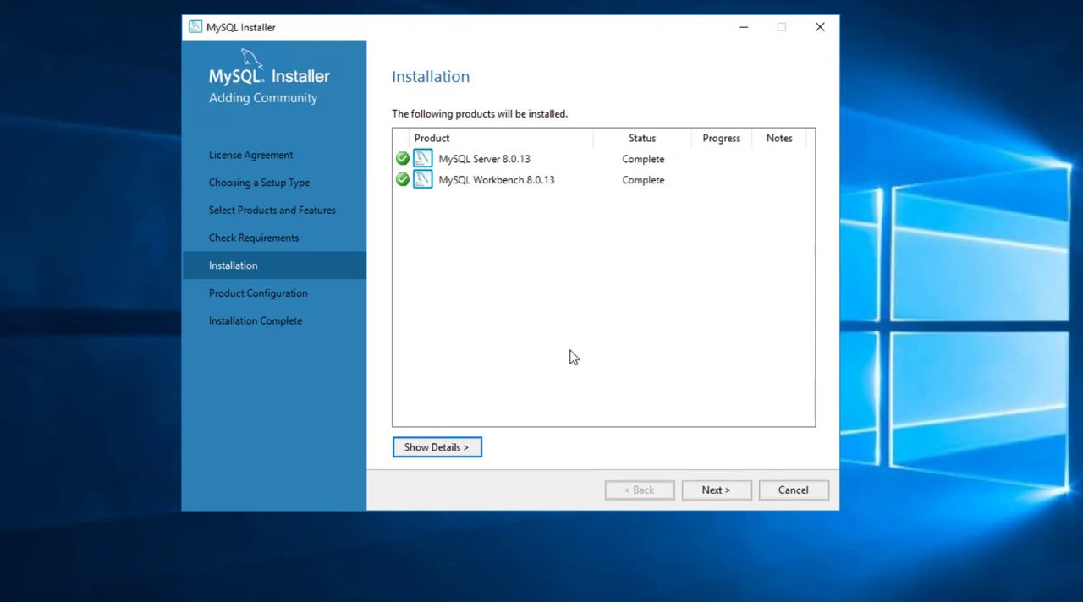
{"action": "mouse_move", "coordinate": [376, 353]}
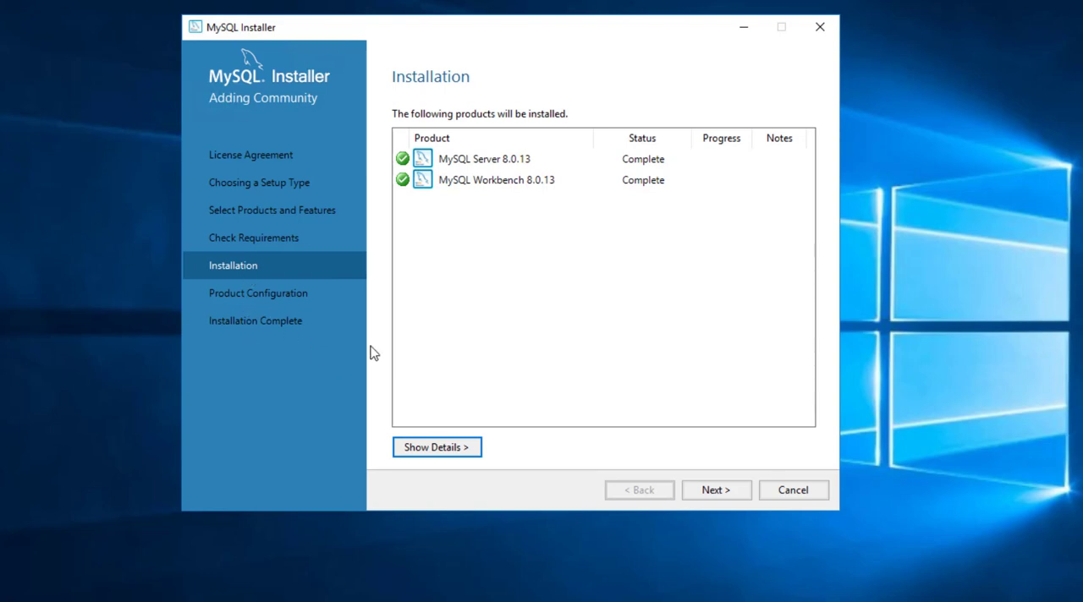
Advance from the finished installation into configuring MySQL Server 8.0.13
{"action": "left_click", "coordinate": [437, 447]}
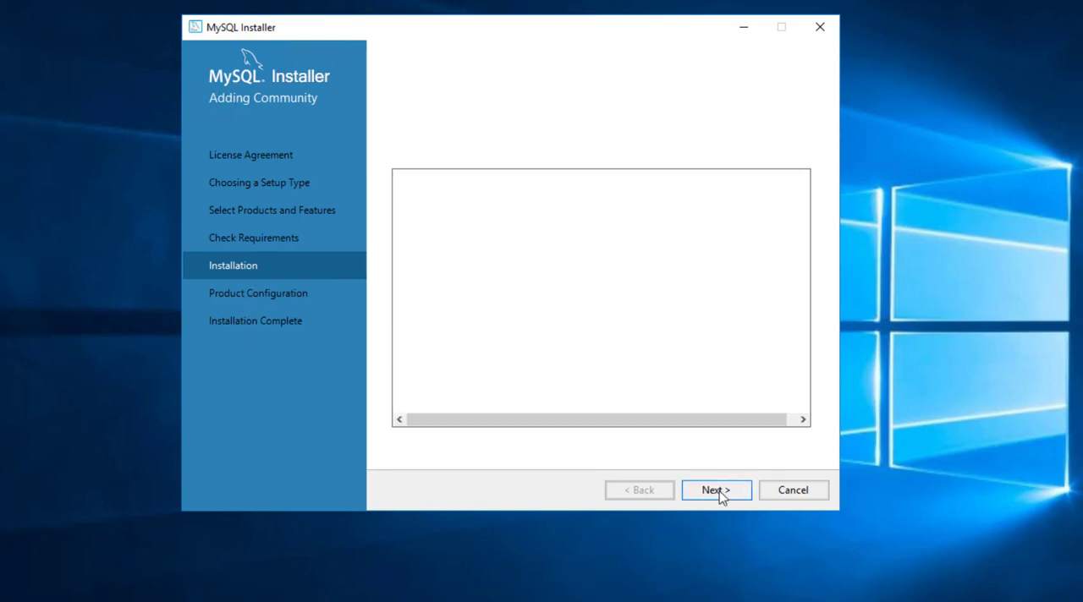
{"action": "left_click", "coordinate": [715, 490]}
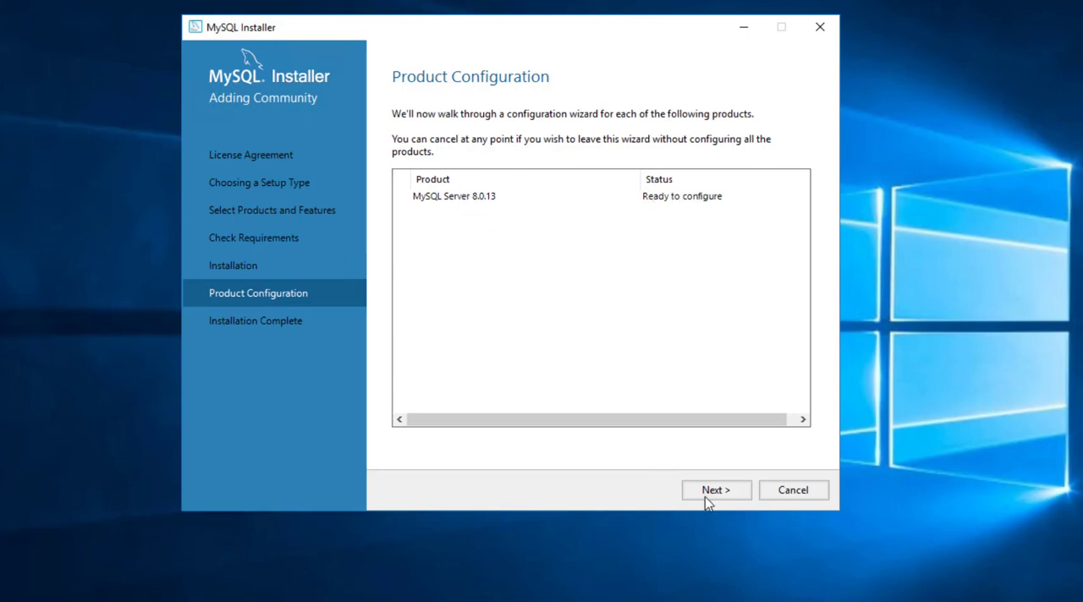
{"action": "left_click", "coordinate": [716, 490]}
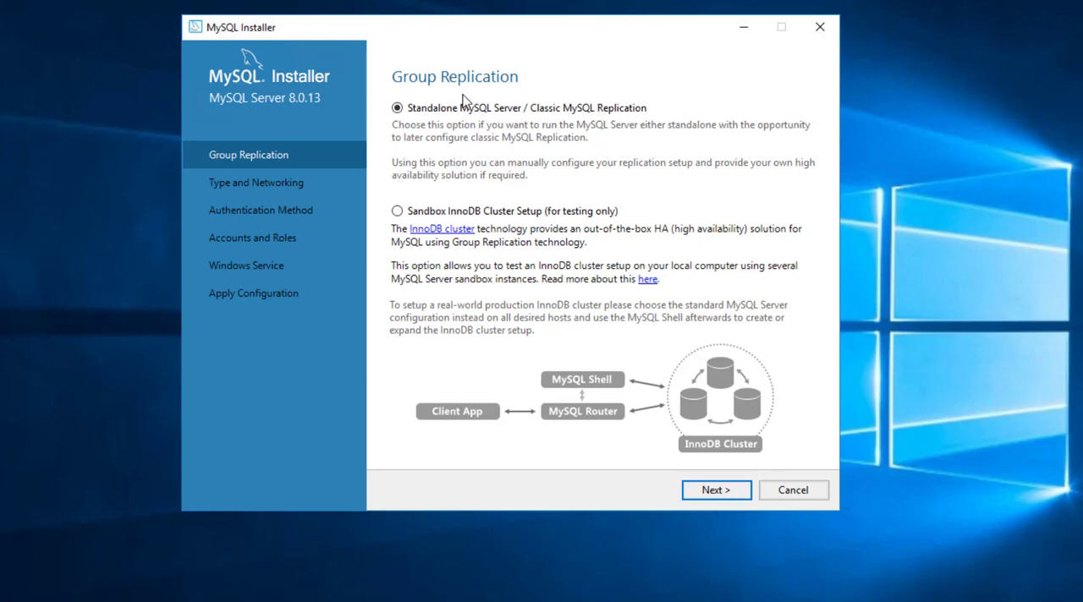
{"action": "mouse_move", "coordinate": [498, 230]}
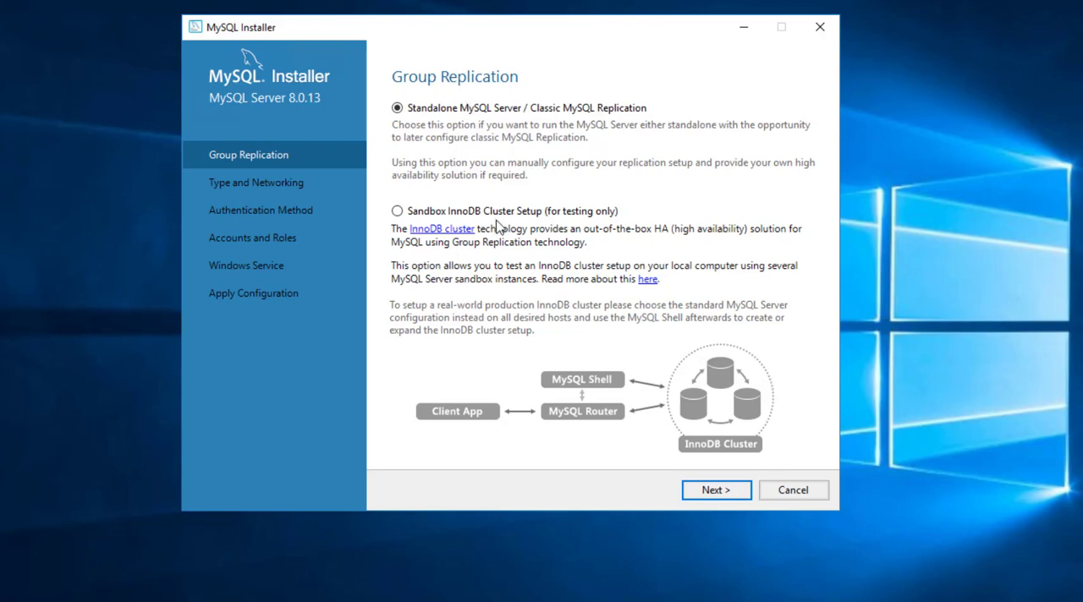
{"action": "mouse_move", "coordinate": [458, 125]}
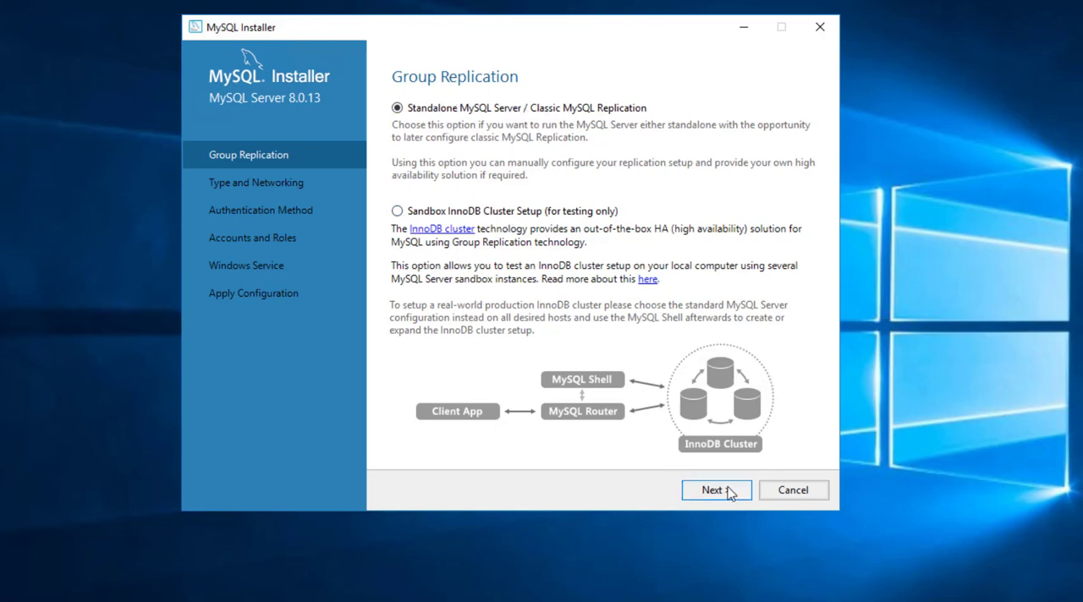
Keep Standalone MySQL Server / Classic Replication and continue to Type and Networking
{"action": "left_click", "coordinate": [716, 490]}
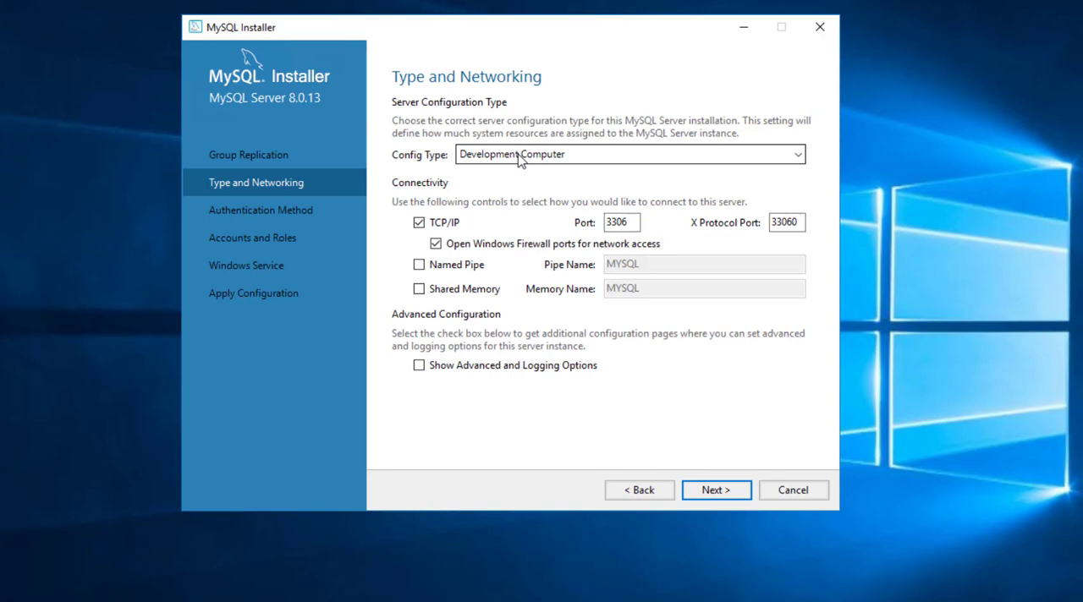
Change the Config Type from Development Computer to Server Computer
{"action": "left_click", "coordinate": [797, 154]}
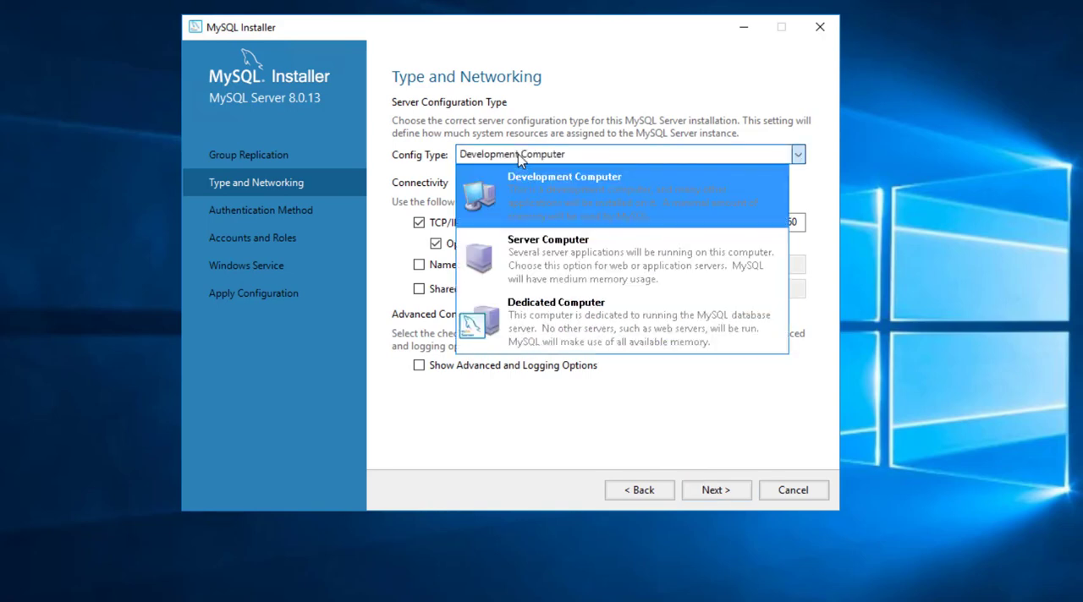
{"action": "mouse_move", "coordinate": [541, 133]}
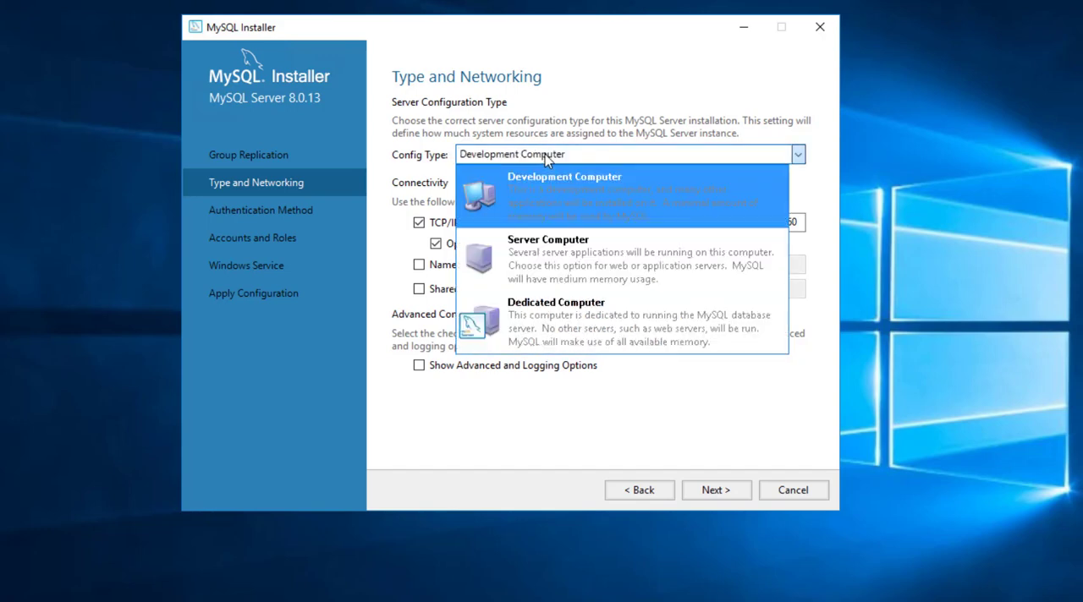
{"action": "mouse_move", "coordinate": [642, 195]}
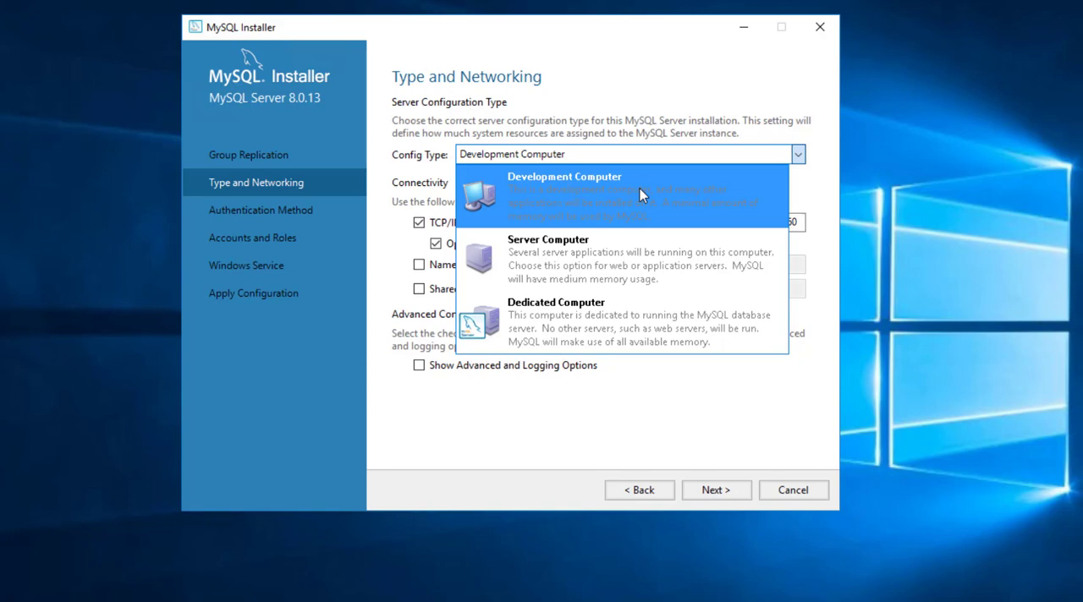
{"action": "mouse_move", "coordinate": [614, 332]}
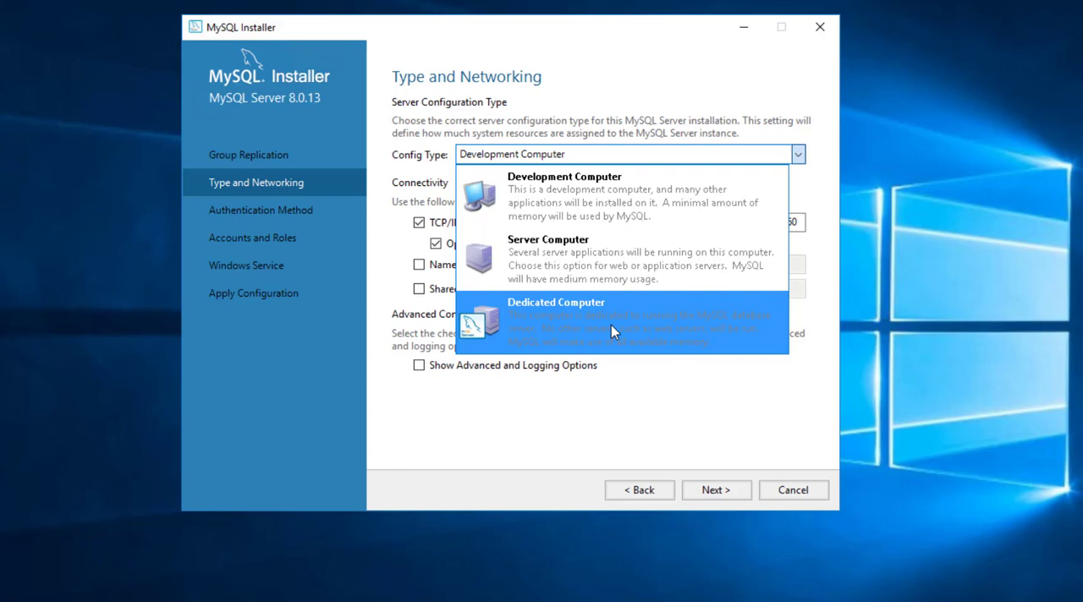
{"action": "mouse_move", "coordinate": [626, 337]}
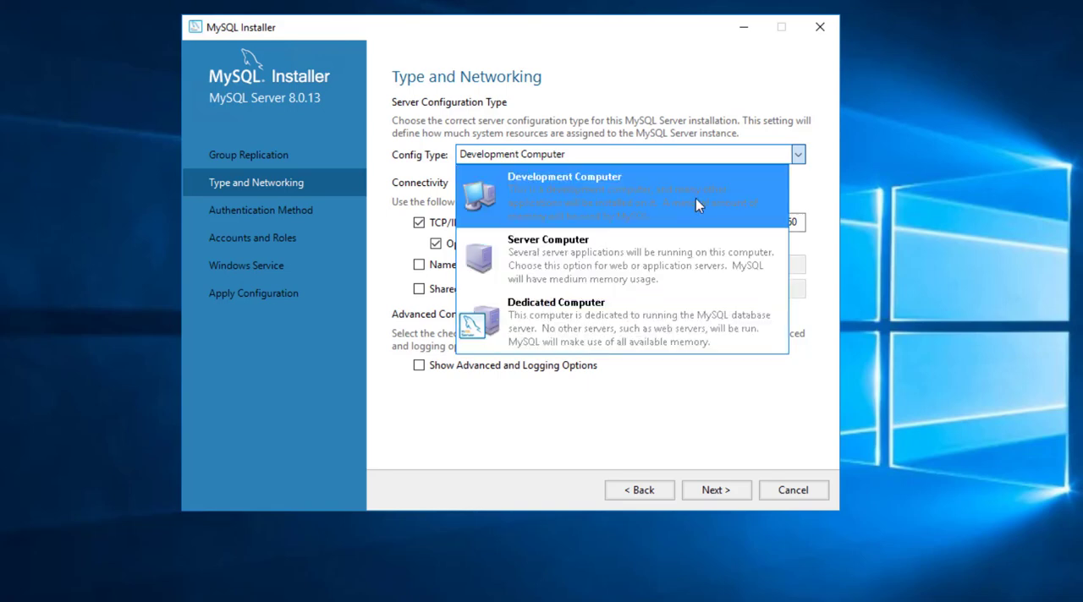
{"action": "mouse_move", "coordinate": [609, 248]}
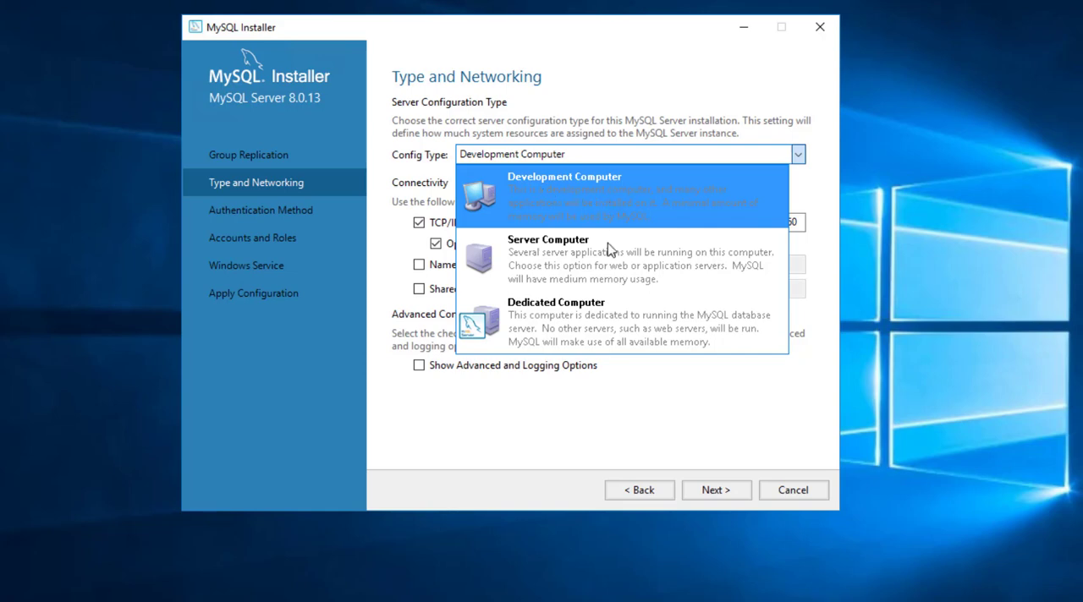
{"action": "mouse_move", "coordinate": [607, 264]}
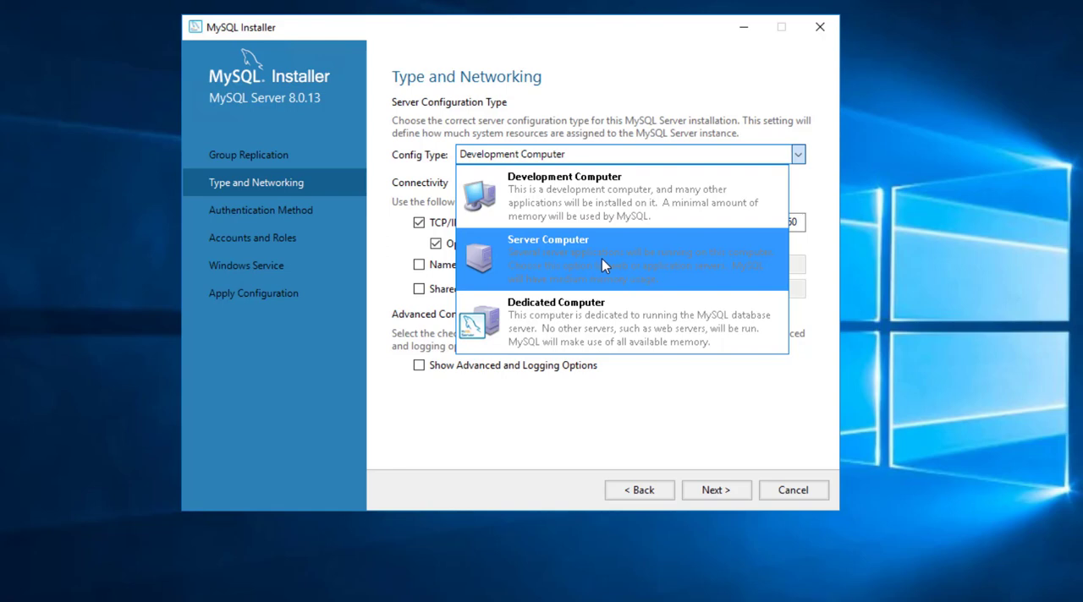
{"action": "mouse_move", "coordinate": [684, 269]}
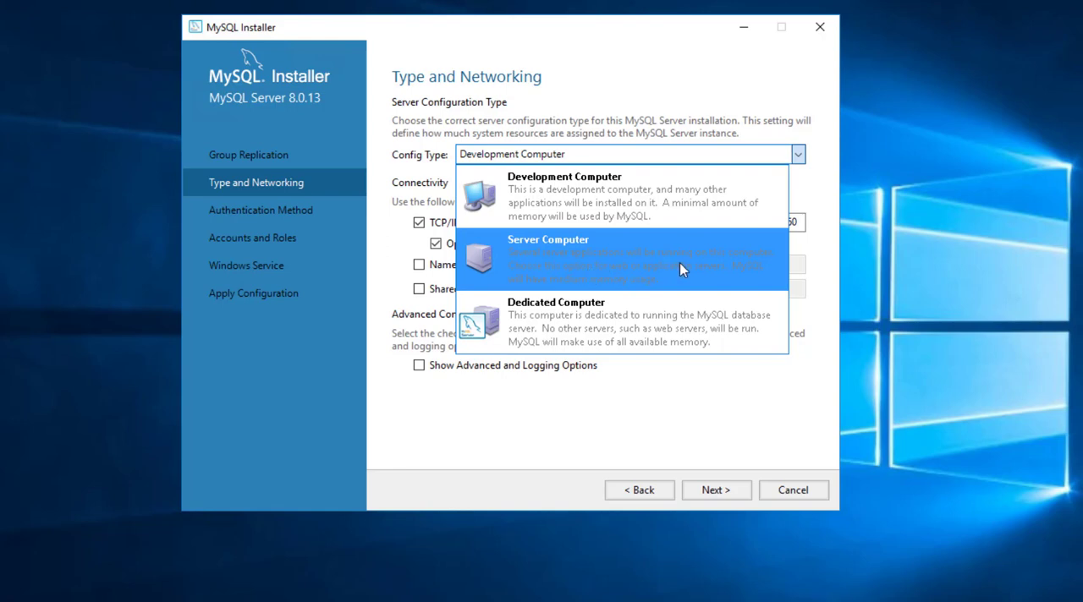
{"action": "mouse_move", "coordinate": [738, 275]}
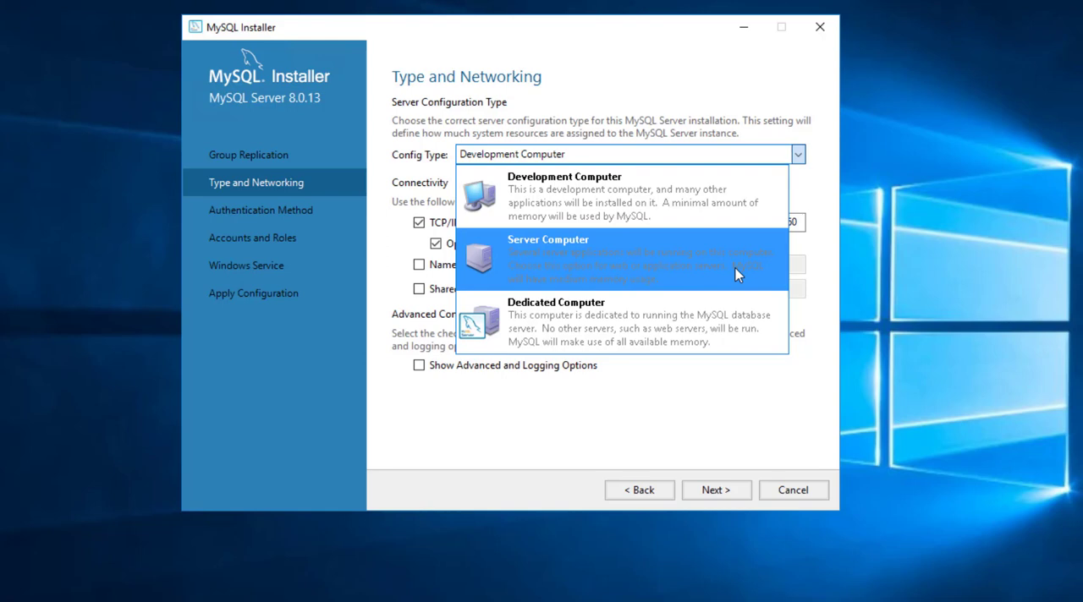
{"action": "mouse_move", "coordinate": [625, 286]}
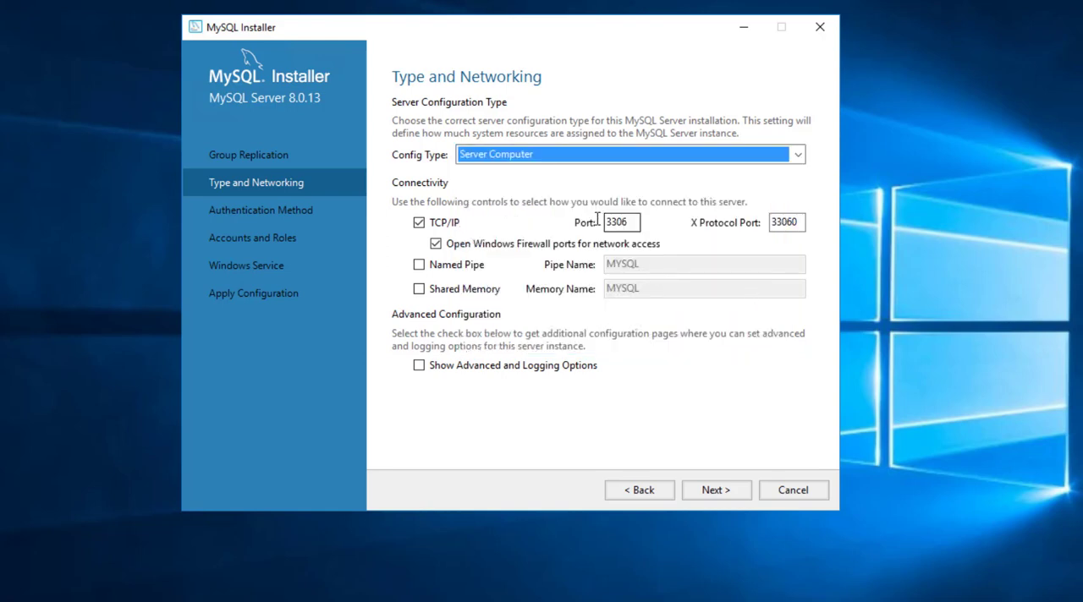
{"action": "mouse_move", "coordinate": [630, 222]}
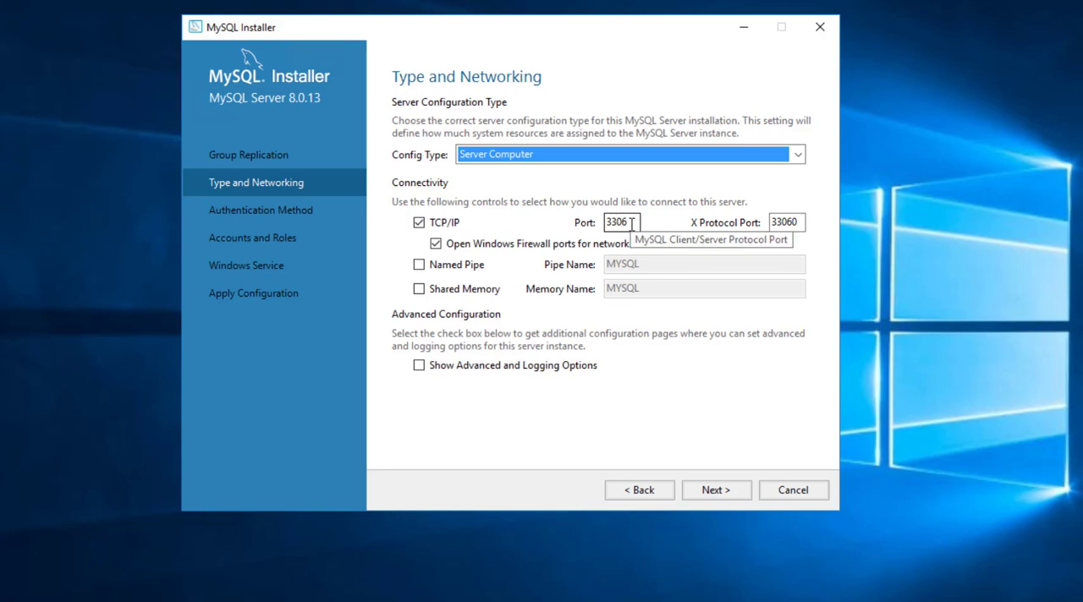
{"action": "left_click", "coordinate": [417, 244]}
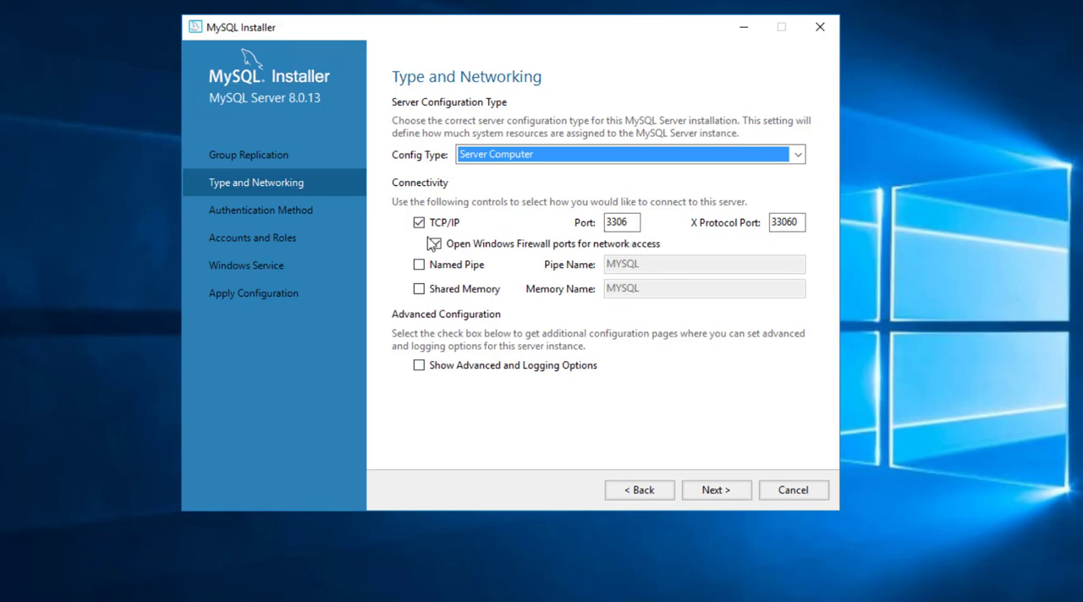
Keep TCP/IP port 3306 with firewall ports open and continue to Authentication Method
{"action": "left_click", "coordinate": [416, 243]}
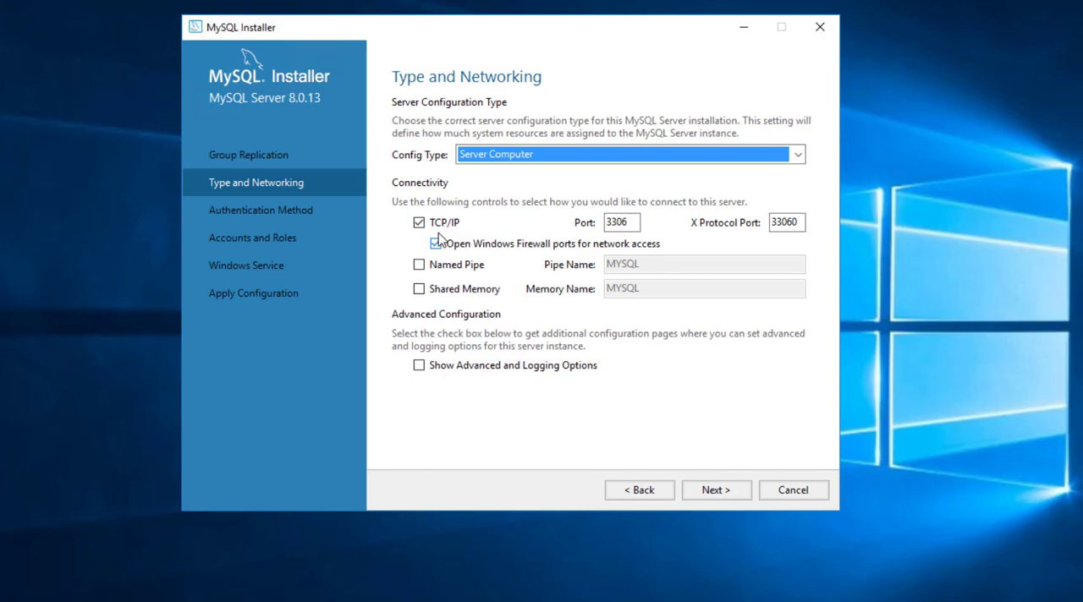
{"action": "left_click", "coordinate": [421, 244]}
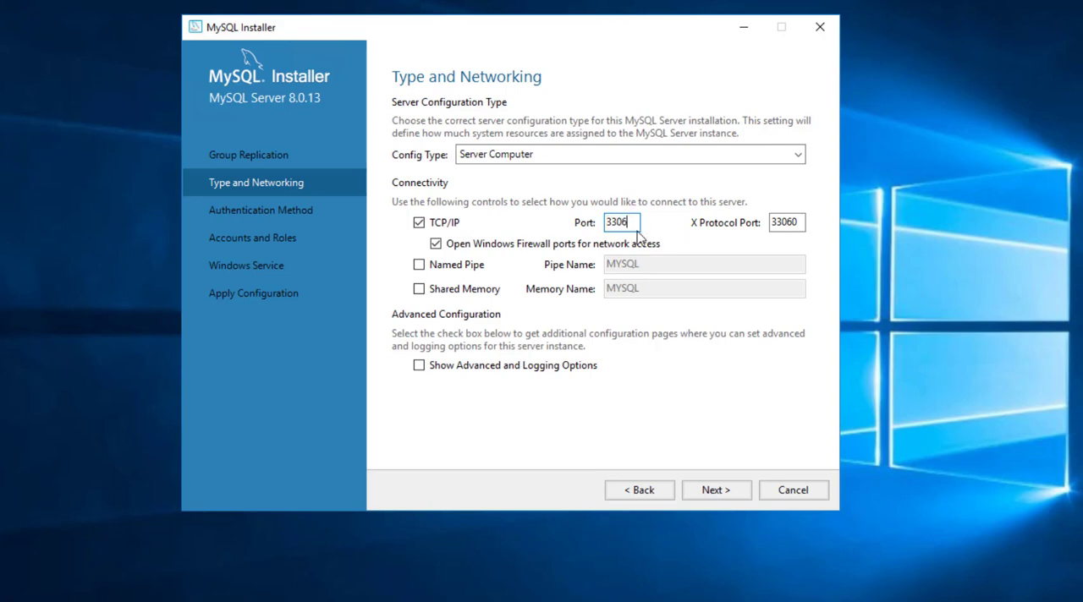
{"action": "mouse_move", "coordinate": [659, 250]}
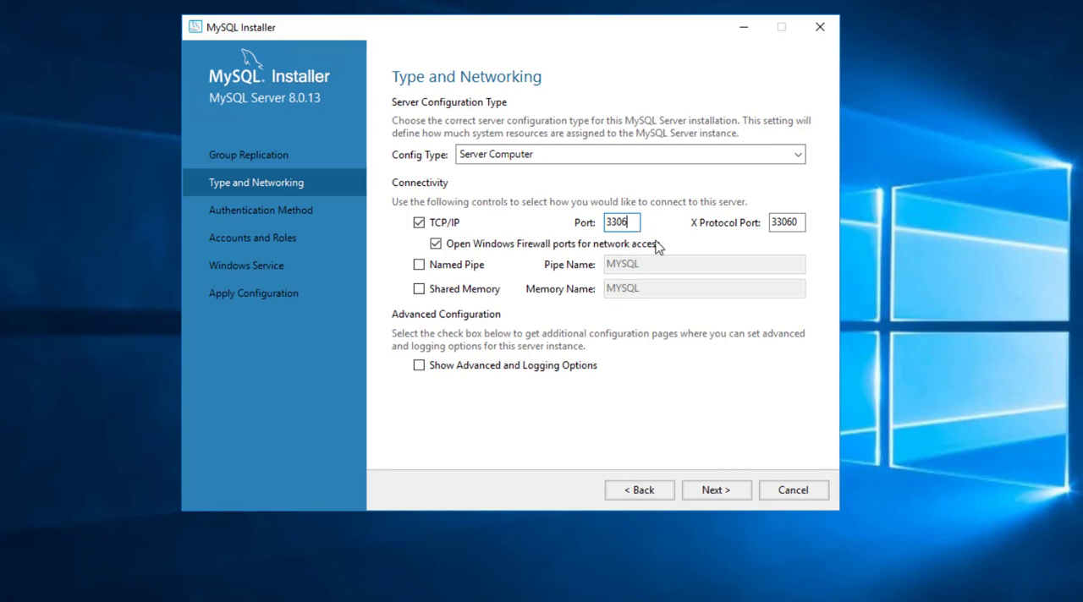
{"action": "mouse_move", "coordinate": [651, 223]}
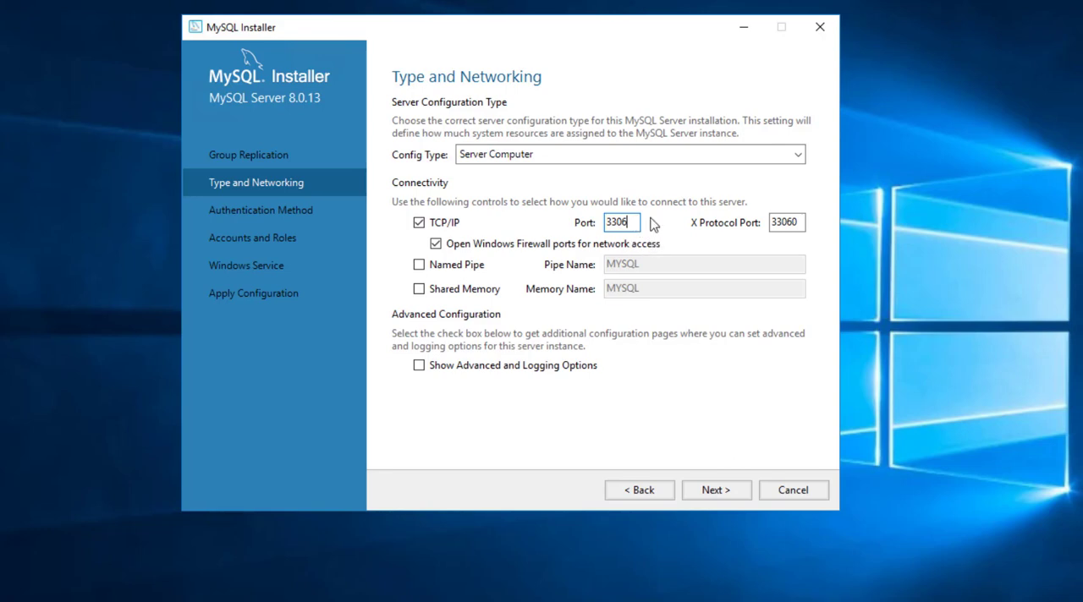
{"action": "key", "text": "Backspace"}
{"action": "type", "text": "7"}
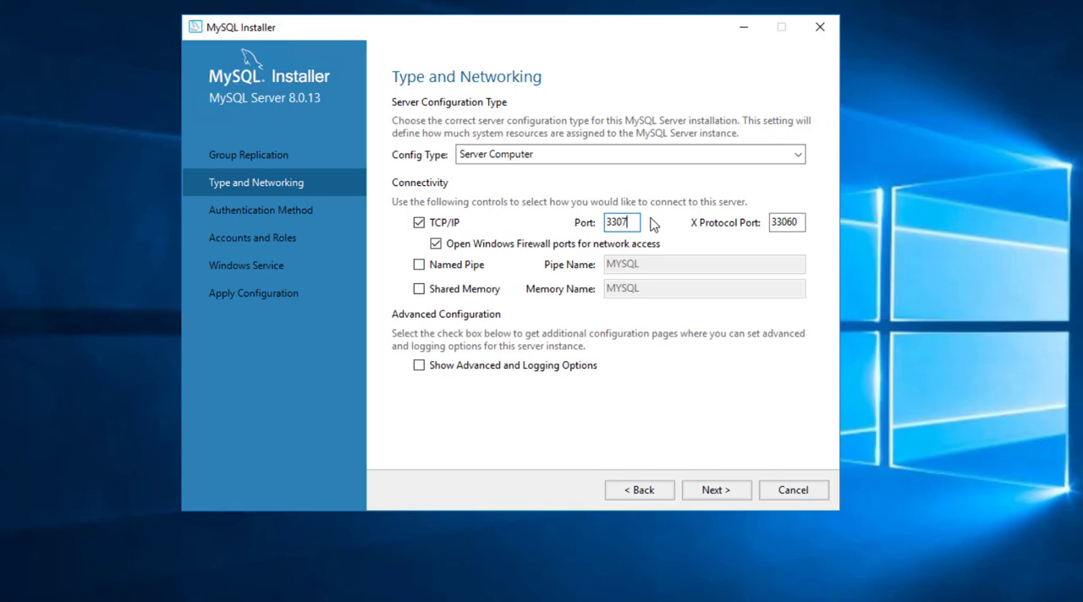
{"action": "key", "text": "Backspace"}
{"action": "type", "text": "6"}
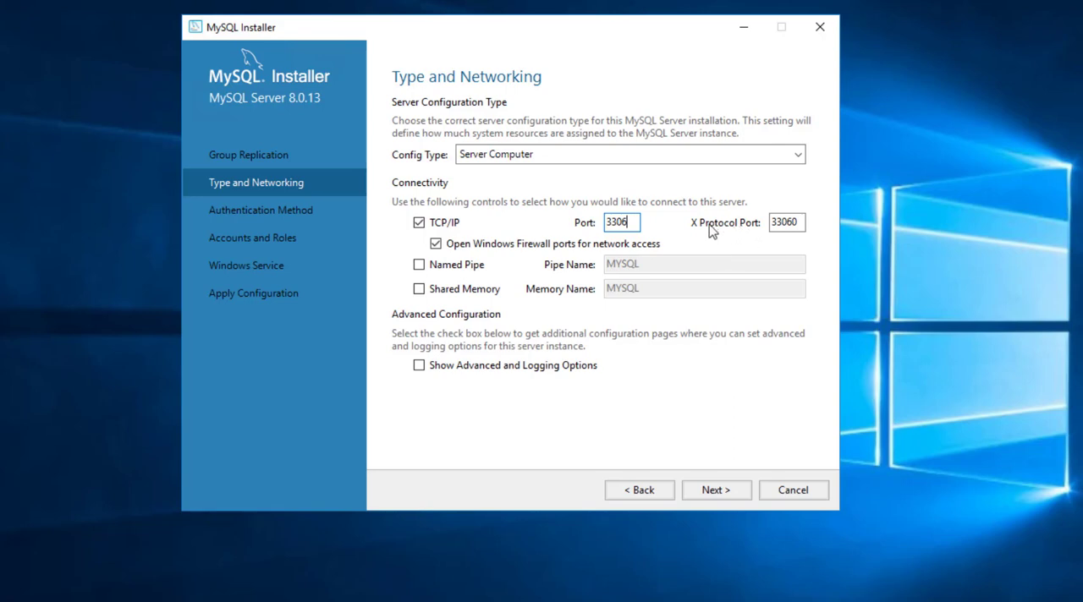
{"action": "mouse_move", "coordinate": [762, 233]}
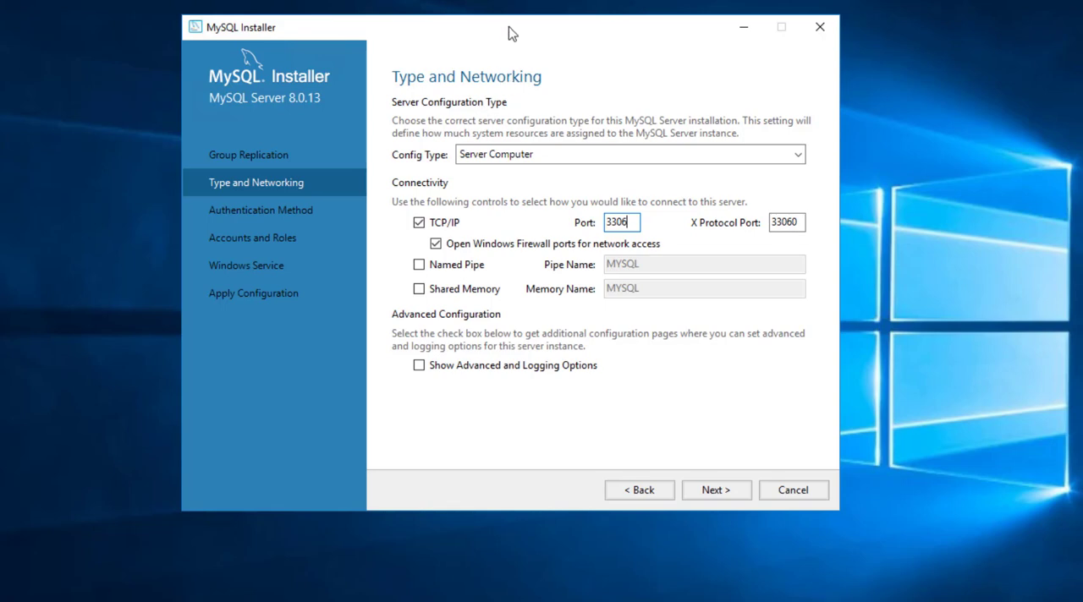
{"action": "mouse_move", "coordinate": [798, 240]}
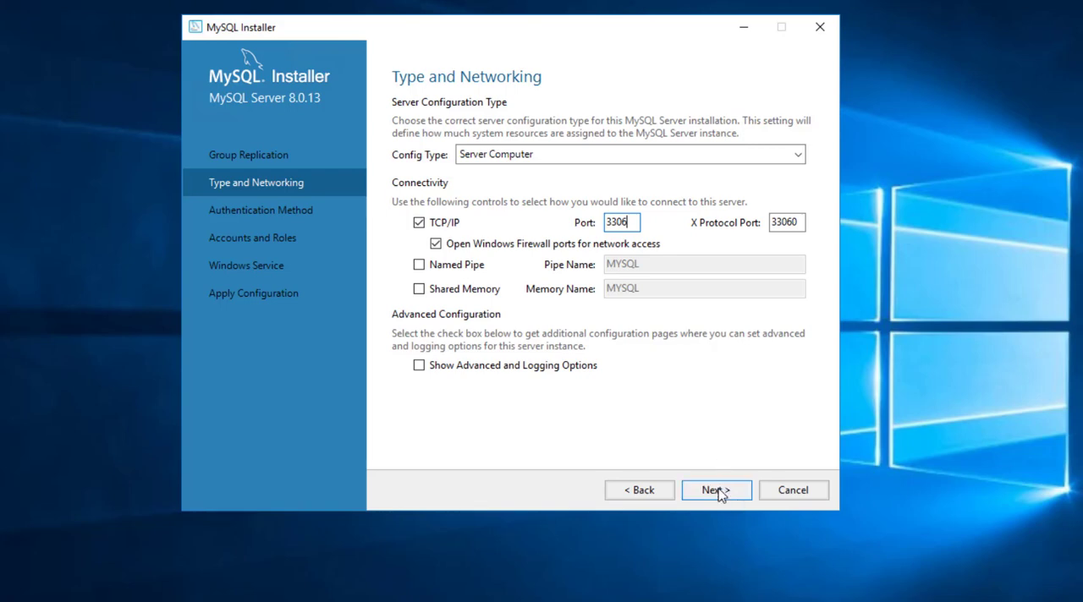
{"action": "left_click", "coordinate": [716, 490]}
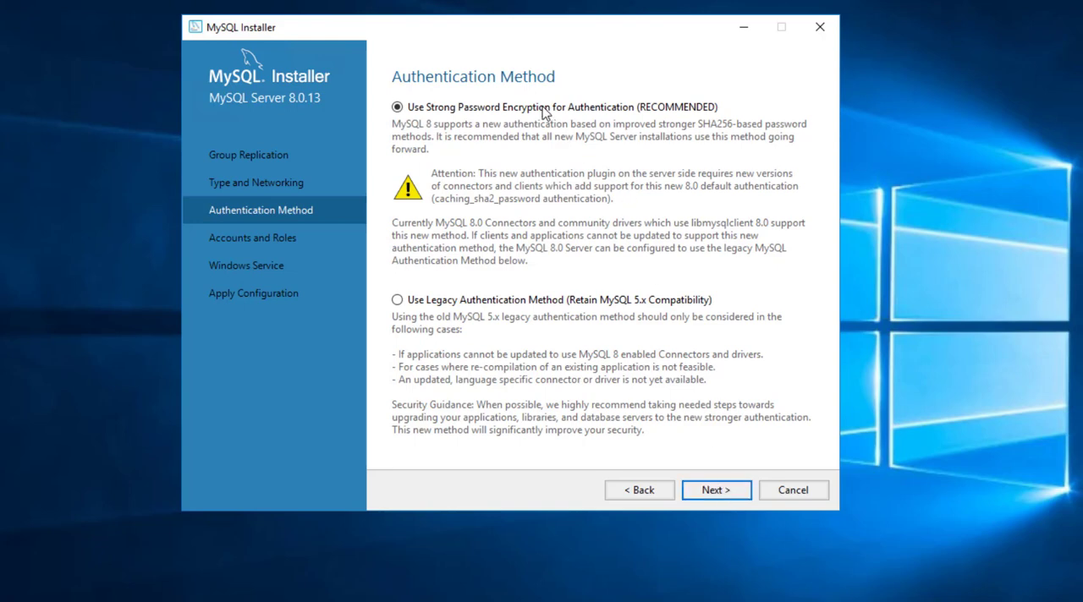
{"action": "mouse_move", "coordinate": [487, 134]}
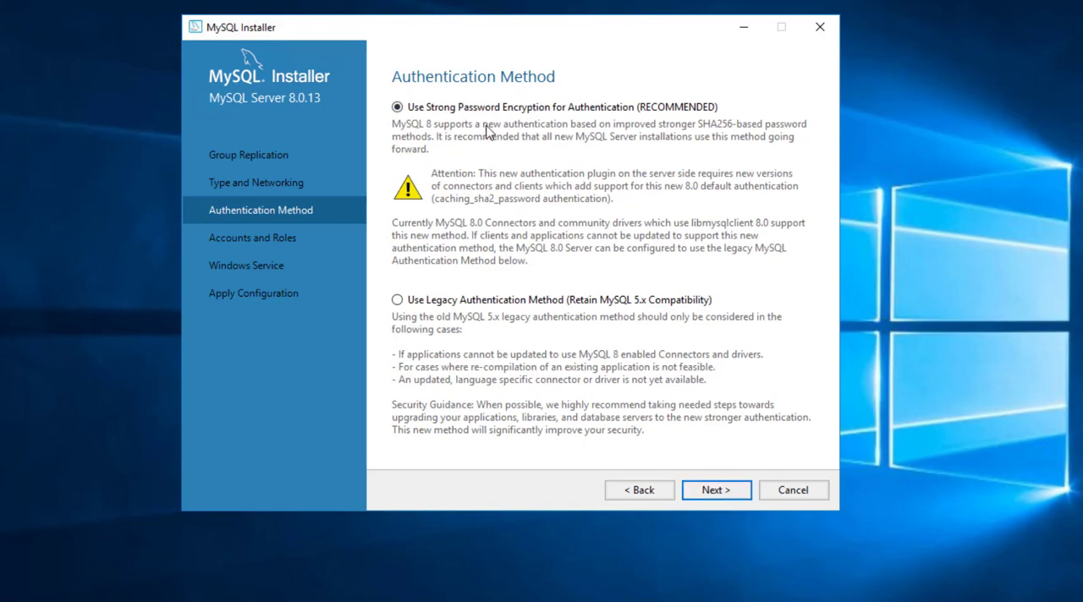
{"action": "mouse_move", "coordinate": [752, 136]}
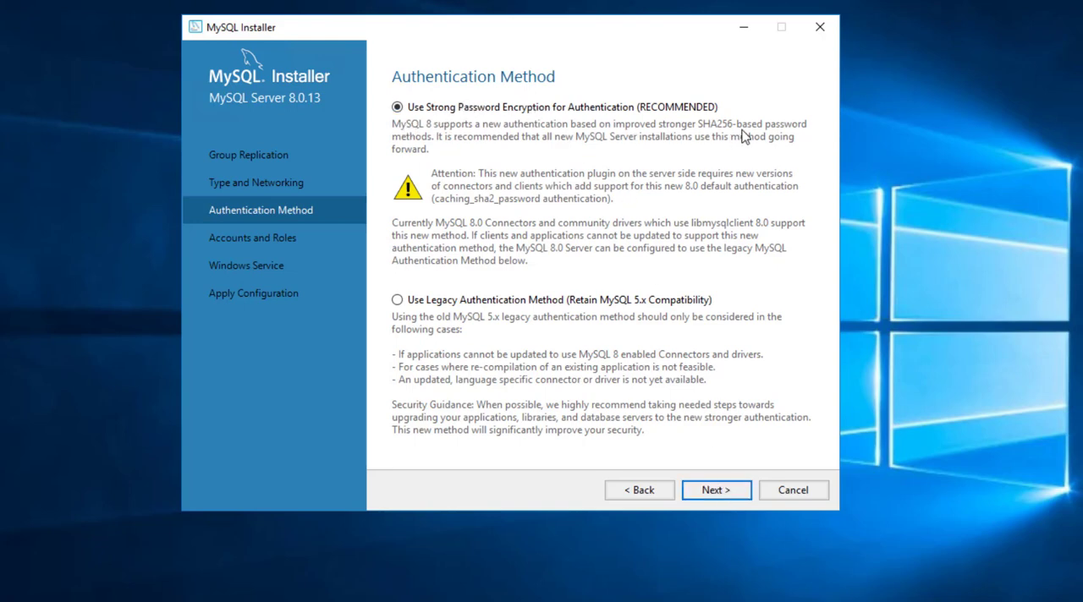
{"action": "mouse_move", "coordinate": [450, 227]}
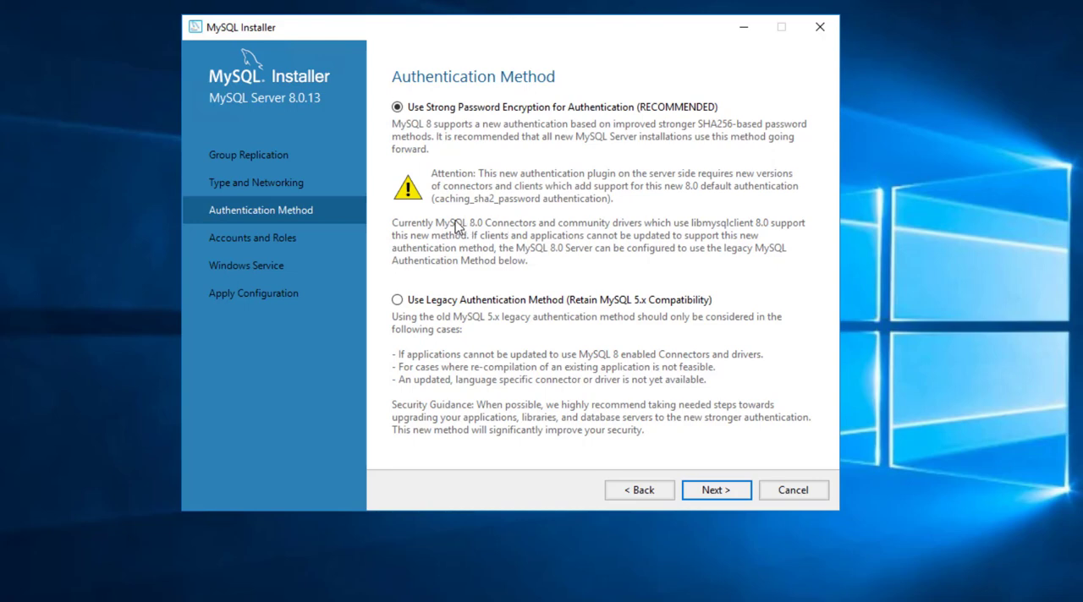
{"action": "mouse_move", "coordinate": [471, 235]}
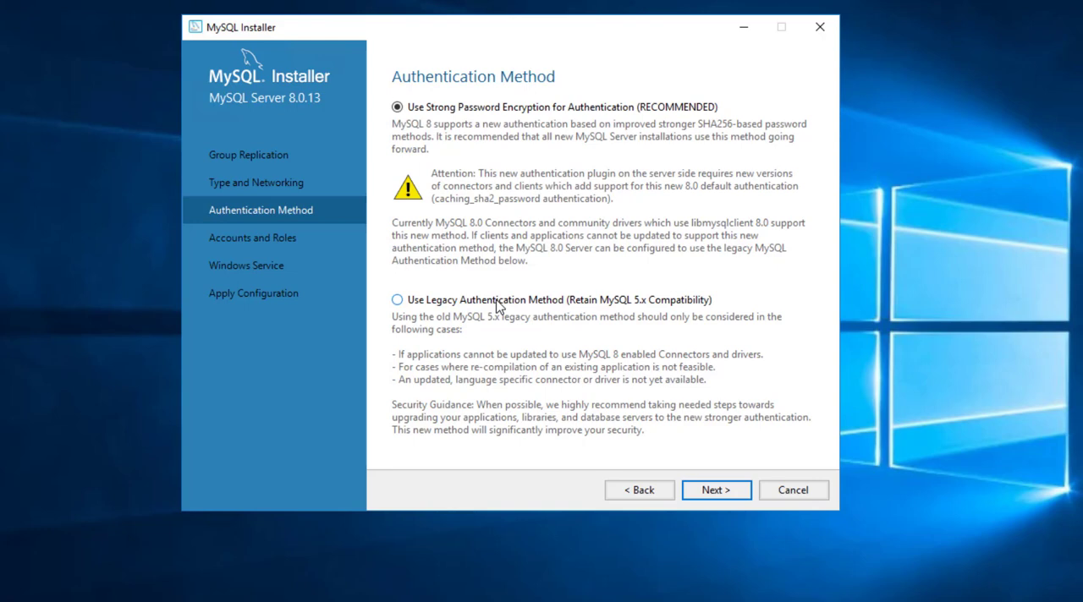
{"action": "mouse_move", "coordinate": [505, 308]}
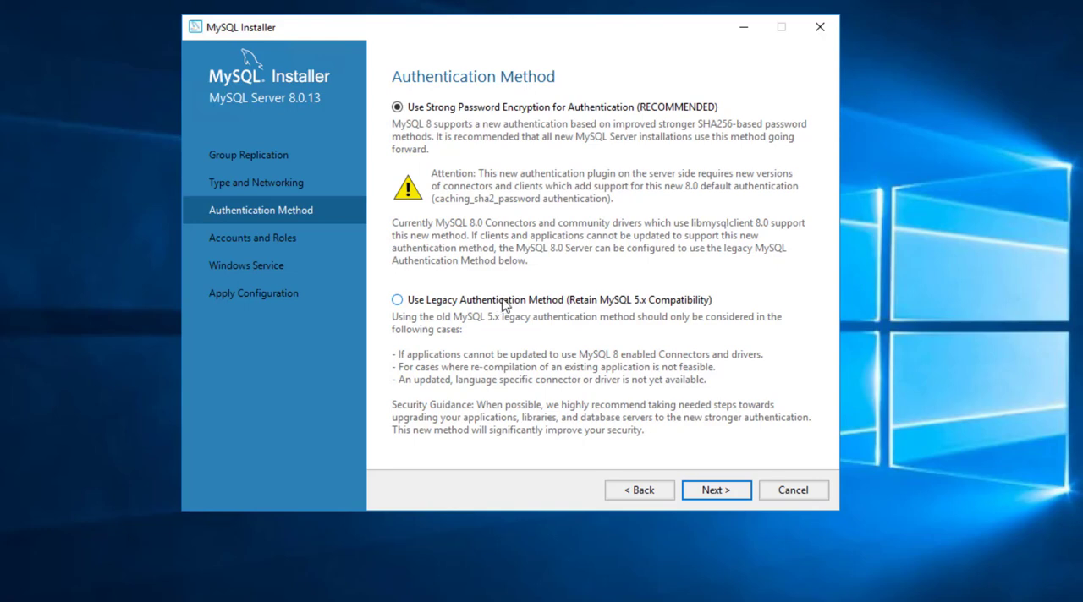
{"action": "mouse_move", "coordinate": [505, 302]}
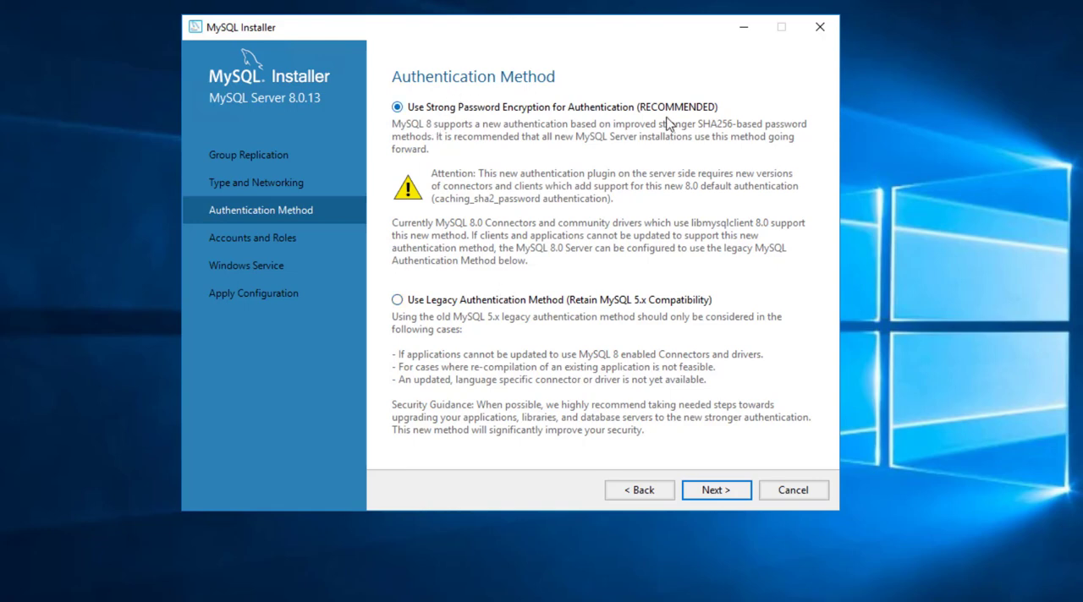
{"action": "mouse_move", "coordinate": [467, 305]}
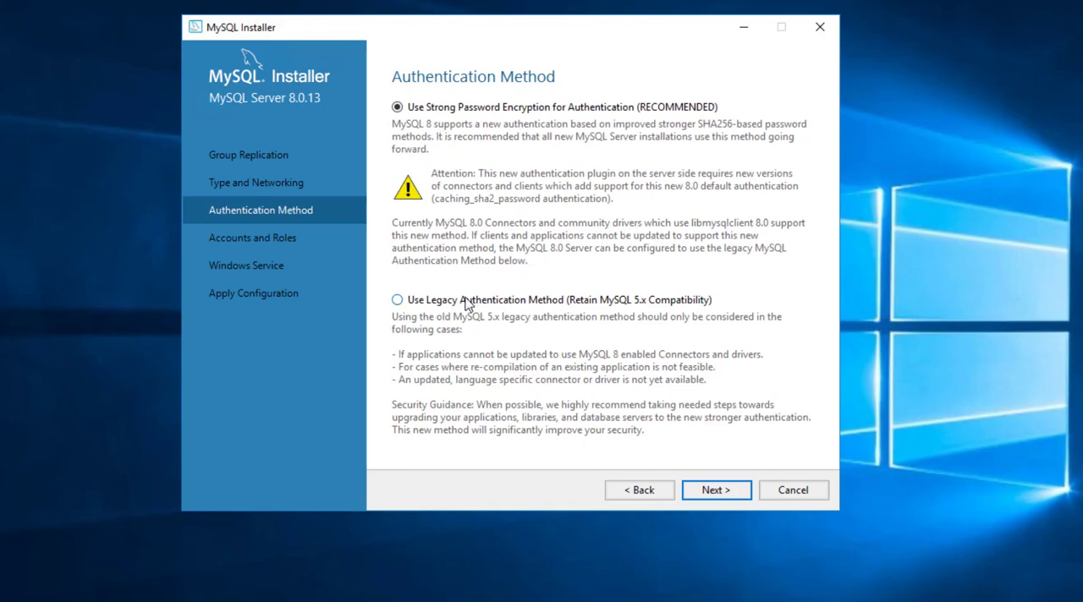
Choose Legacy Authentication (MySQL 5.x compatibility) and continue to Accounts and Roles
{"action": "left_click", "coordinate": [396, 300]}
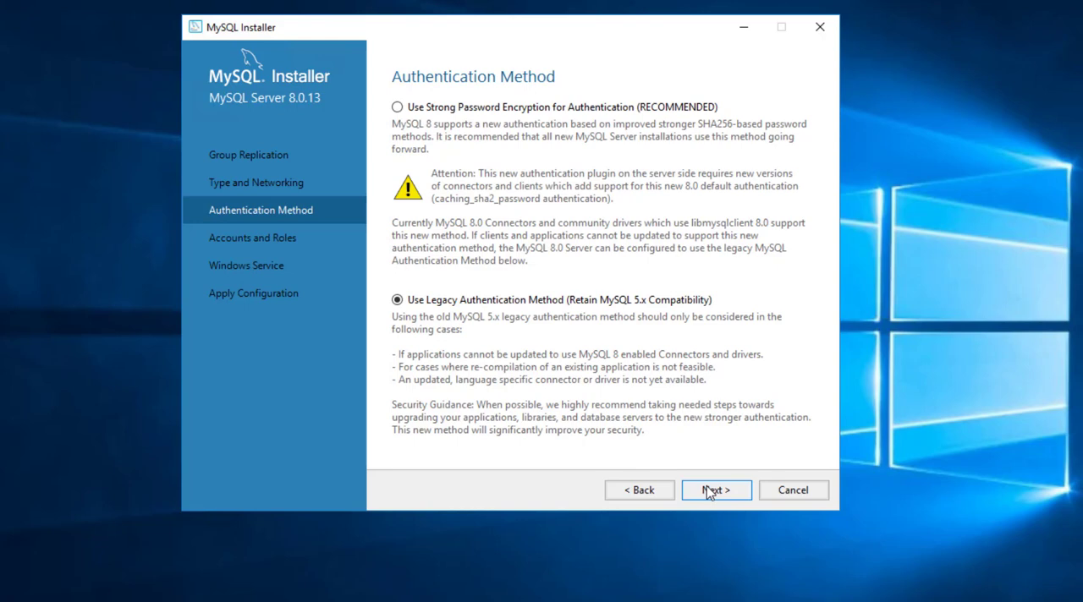
{"action": "left_click", "coordinate": [716, 490]}
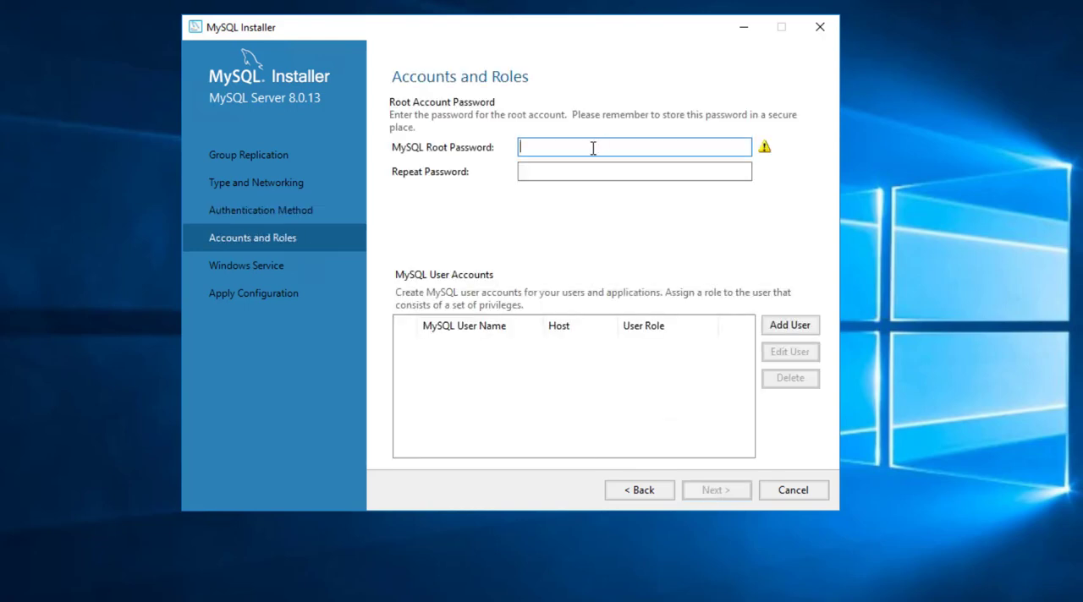
{"action": "mouse_move", "coordinate": [768, 159]}
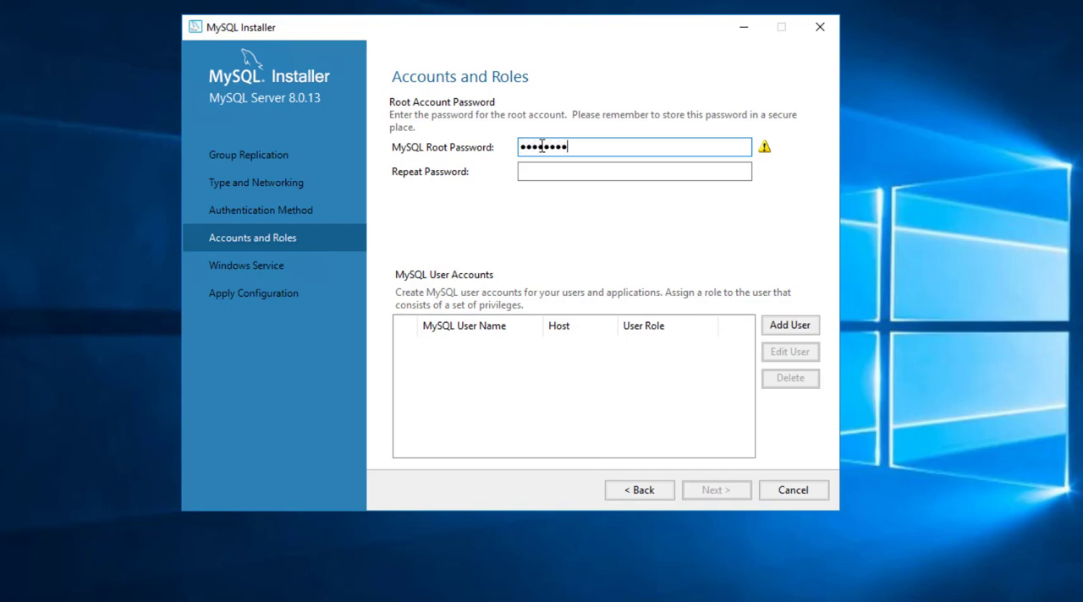
Enter and repeat the root password, then start adding a new user account
{"action": "type", "text": "••••"}
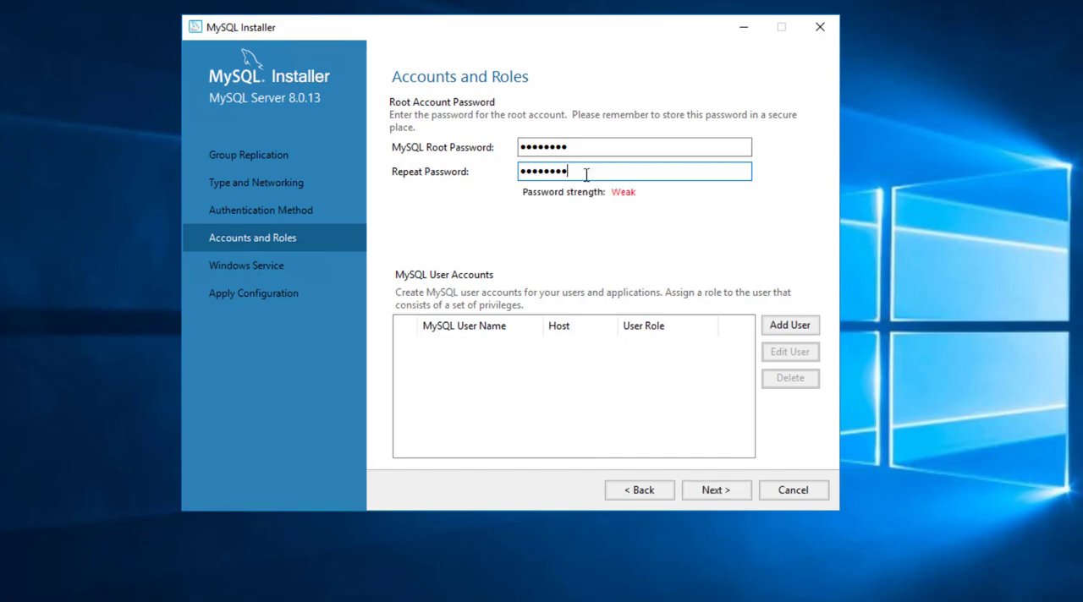
{"action": "mouse_move", "coordinate": [790, 326]}
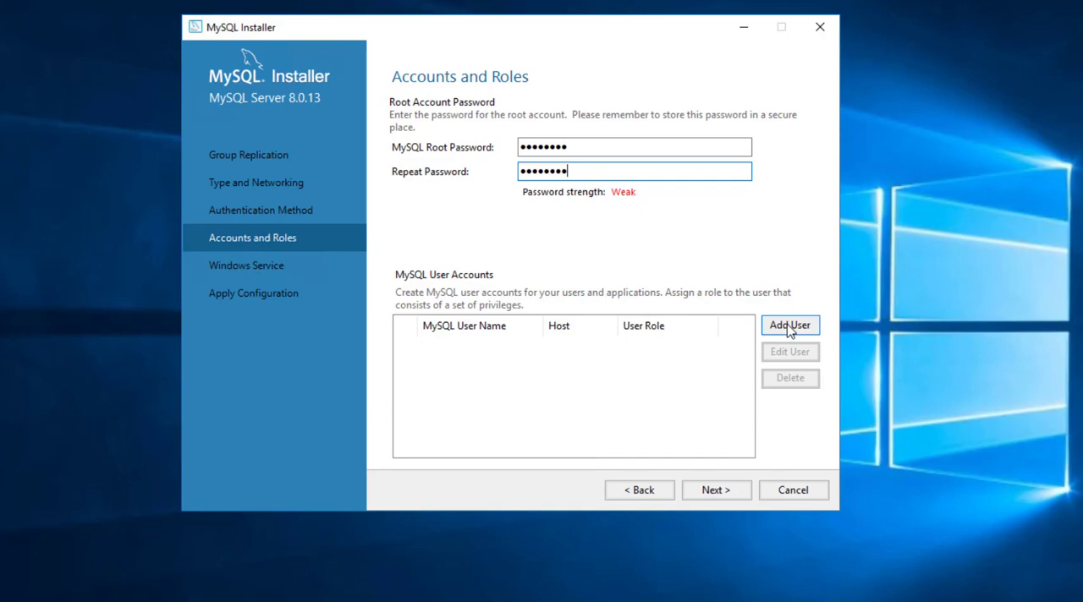
{"action": "left_click", "coordinate": [789, 325]}
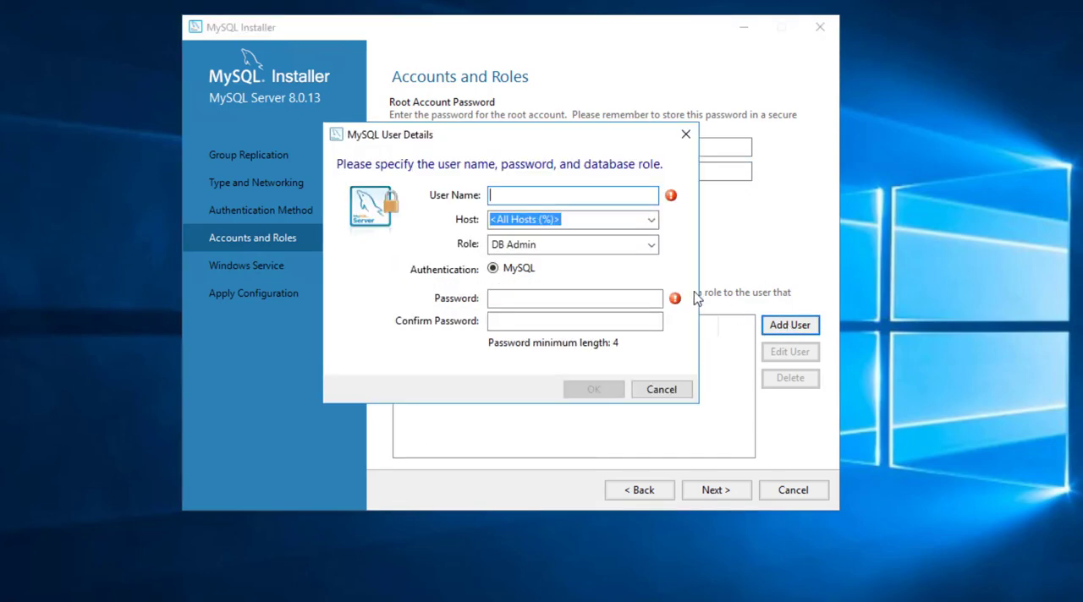
Explore the MySQL User Details form and its DB Admin role, then cancel without adding a user
{"action": "left_click", "coordinate": [662, 389]}
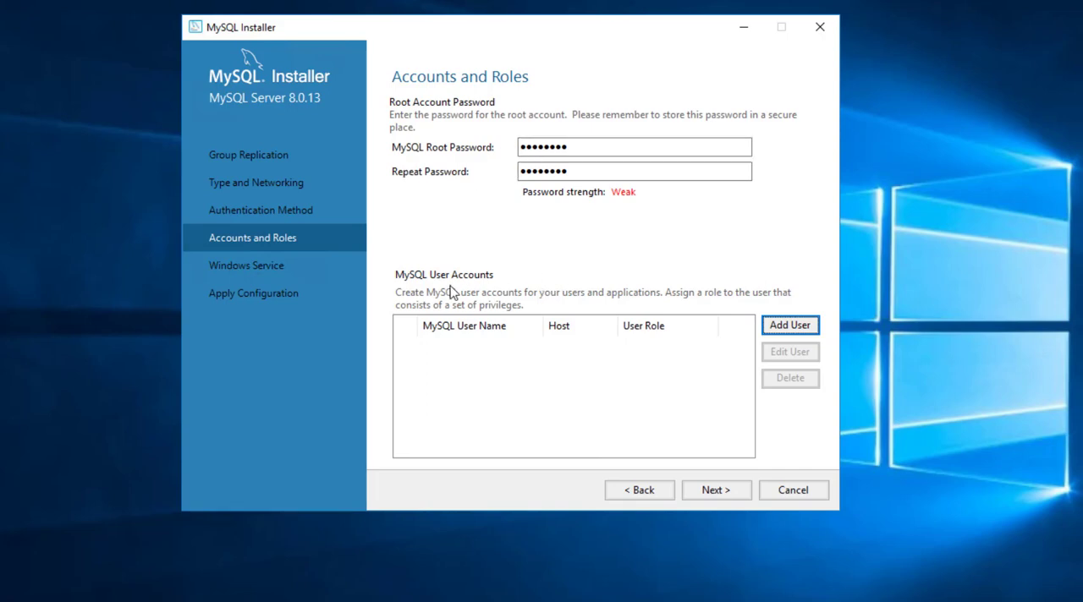
{"action": "left_click", "coordinate": [790, 325]}
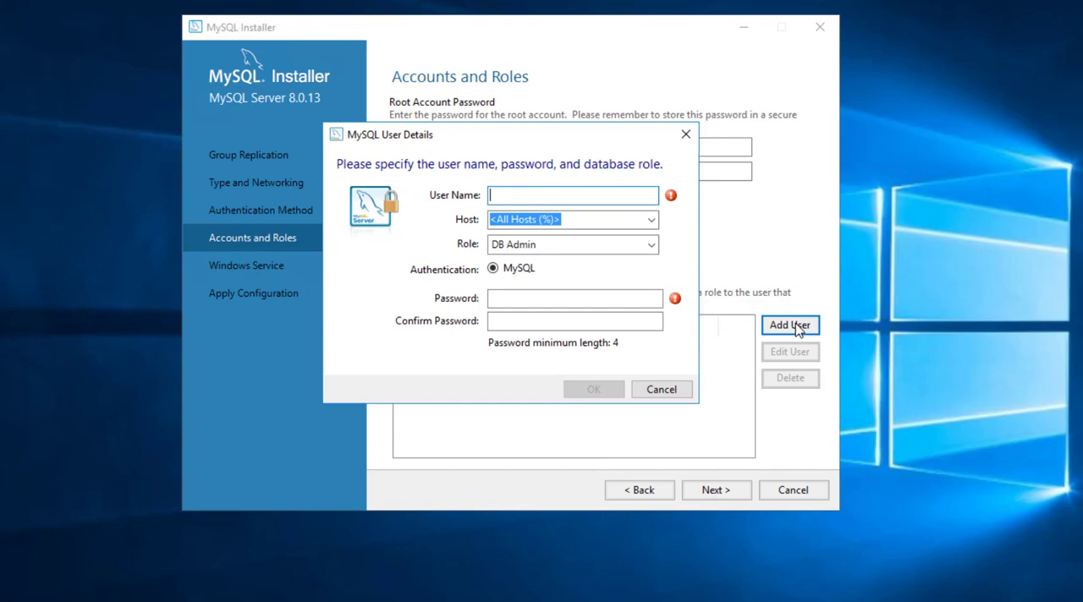
{"action": "left_click", "coordinate": [572, 195]}
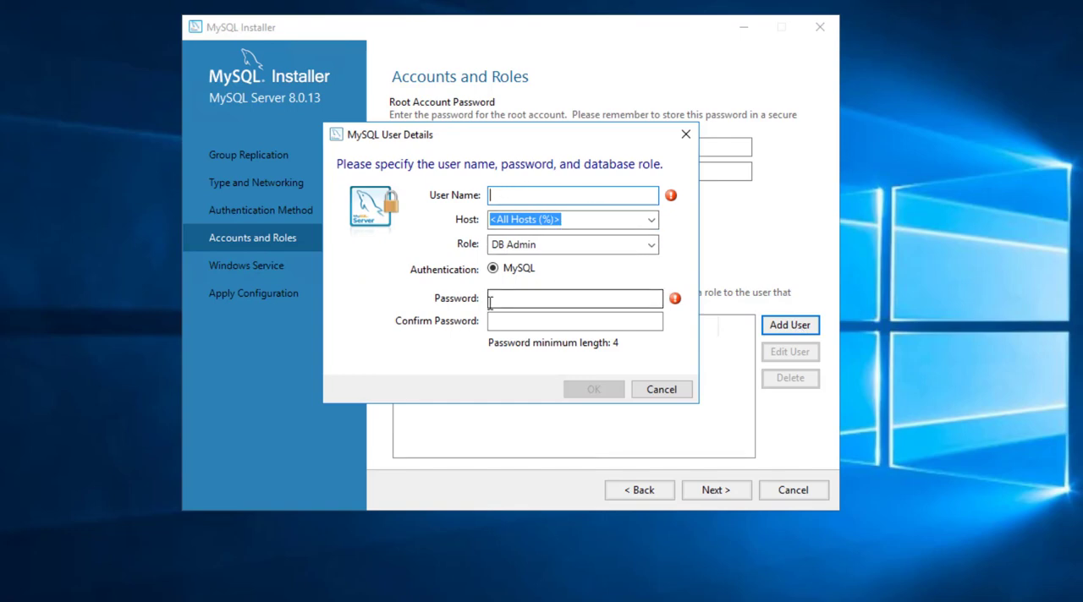
{"action": "left_click", "coordinate": [651, 245]}
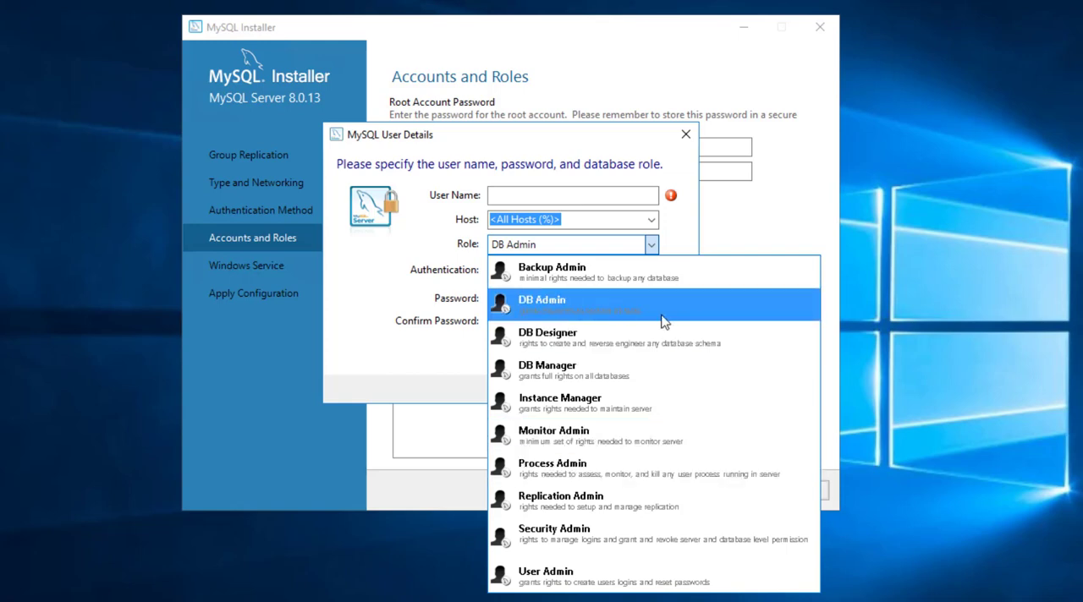
{"action": "mouse_move", "coordinate": [592, 310]}
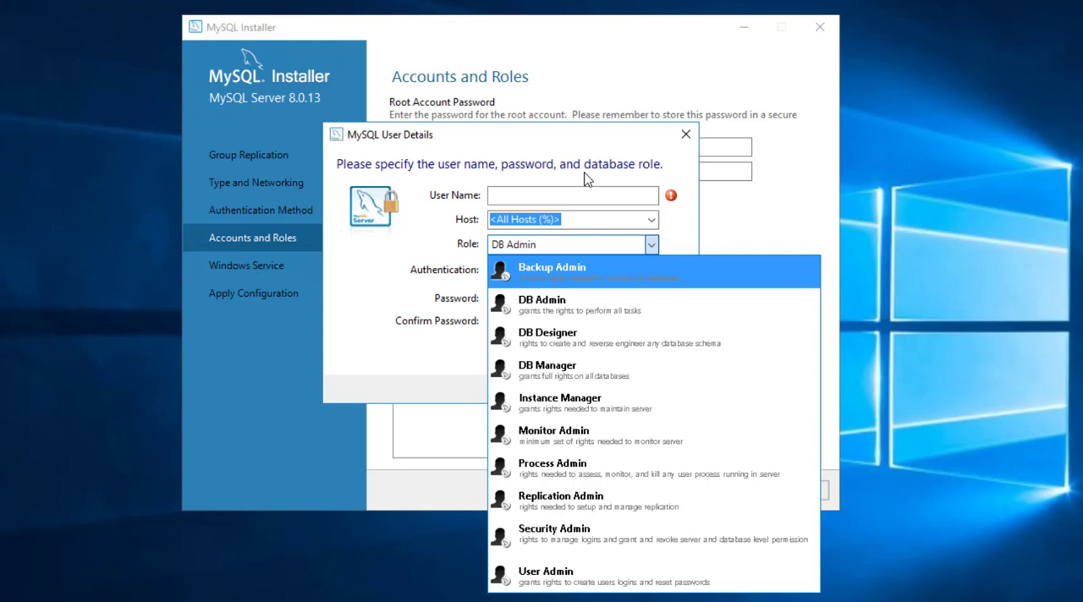
{"action": "left_click", "coordinate": [542, 305]}
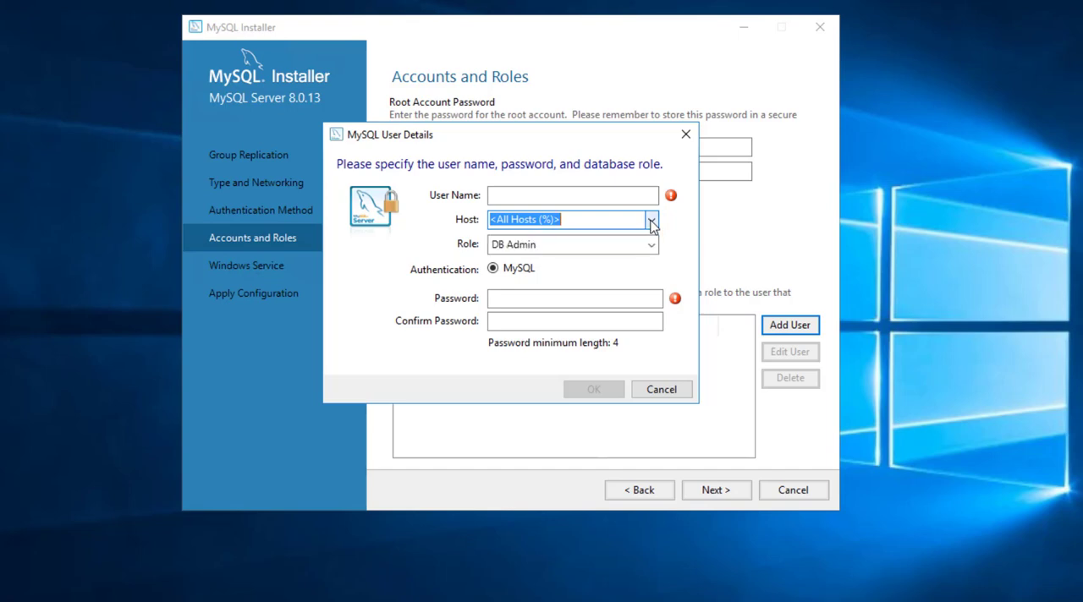
{"action": "mouse_move", "coordinate": [664, 389]}
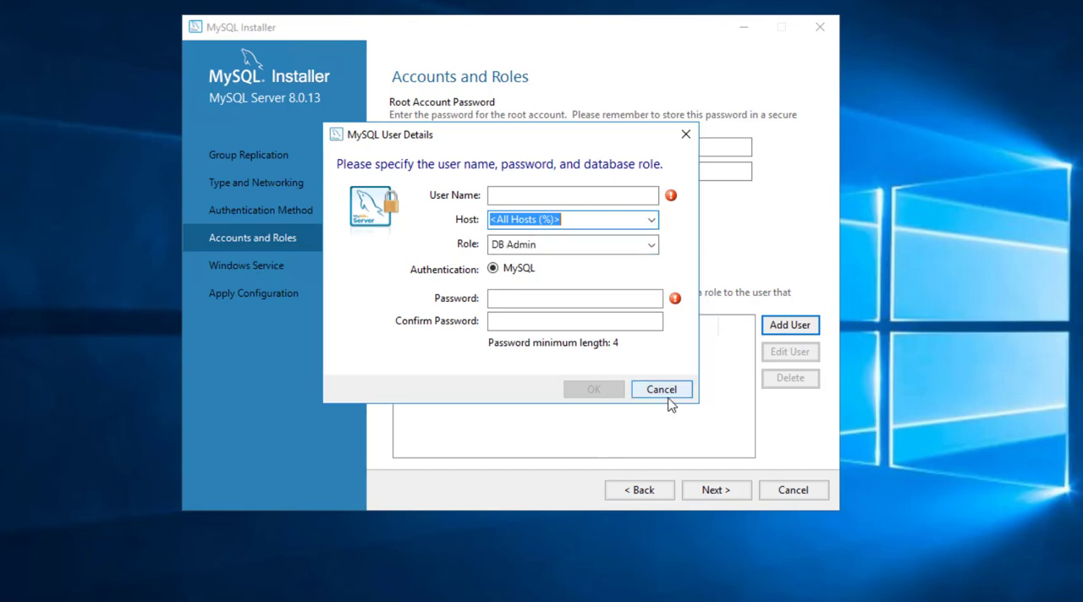
{"action": "left_click", "coordinate": [661, 390]}
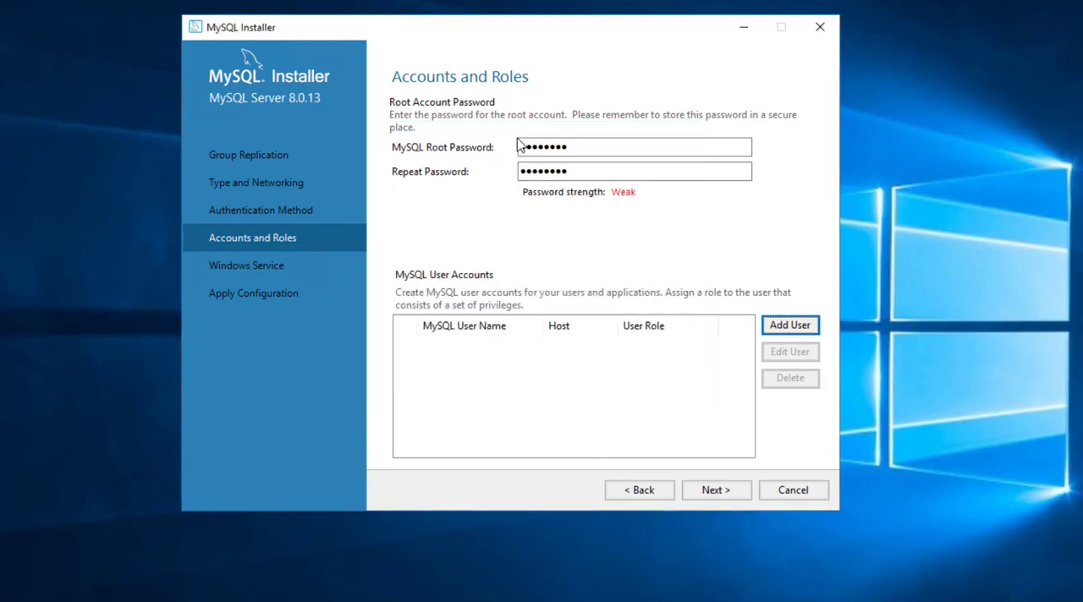
{"action": "mouse_move", "coordinate": [405, 118]}
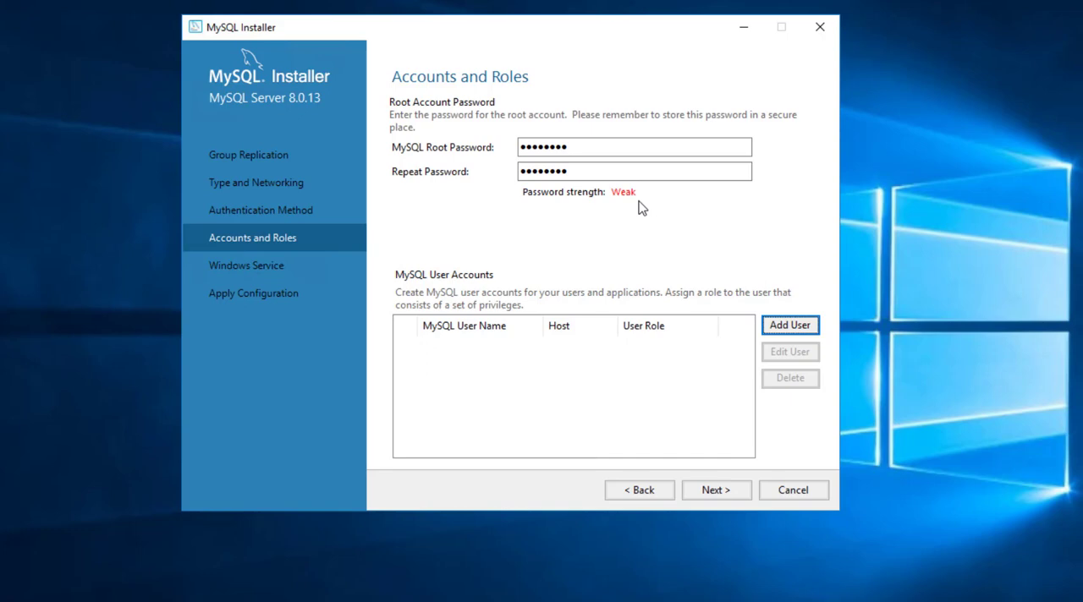
{"action": "mouse_move", "coordinate": [697, 386]}
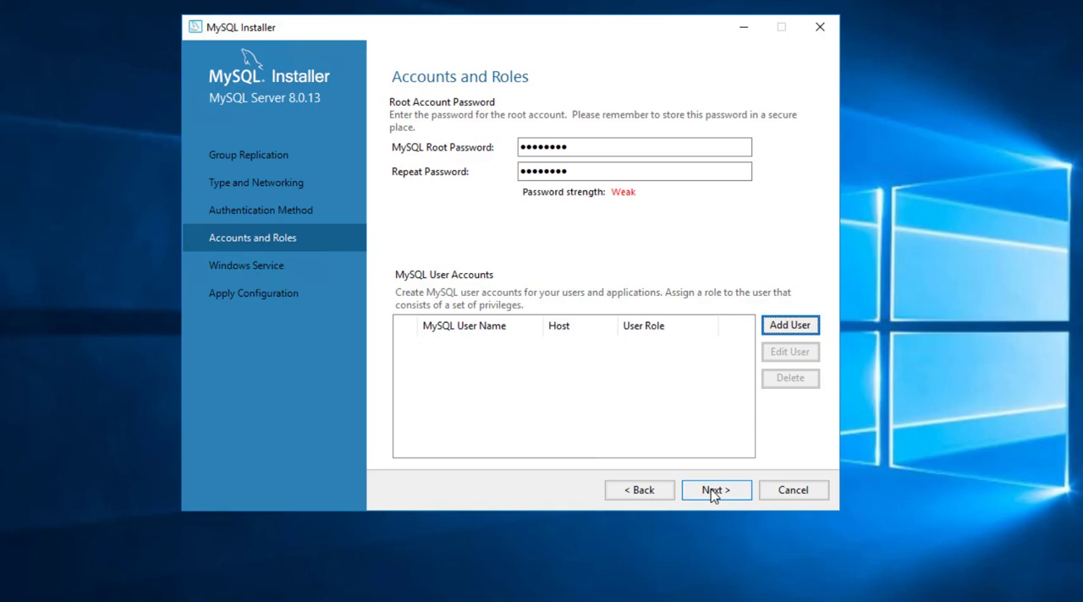
{"action": "mouse_move", "coordinate": [702, 217]}
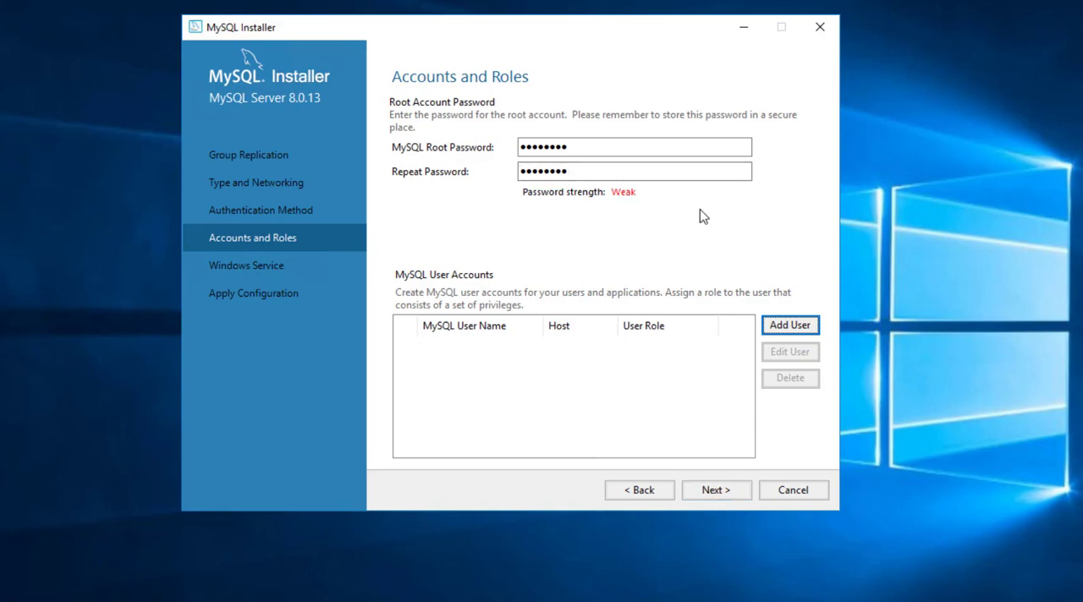
{"action": "mouse_move", "coordinate": [628, 201]}
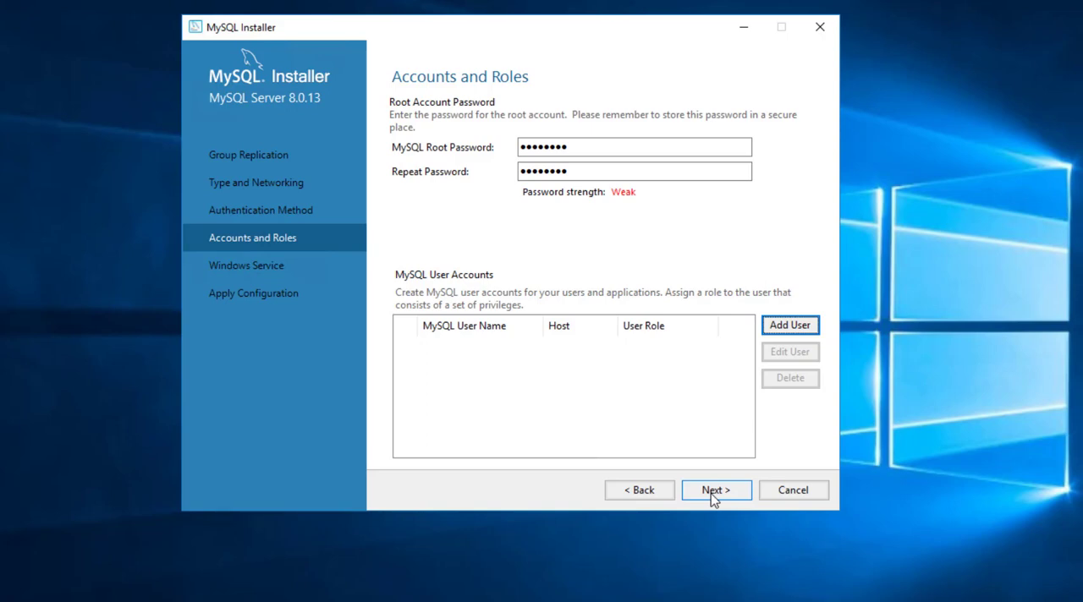
{"action": "left_click", "coordinate": [716, 490]}
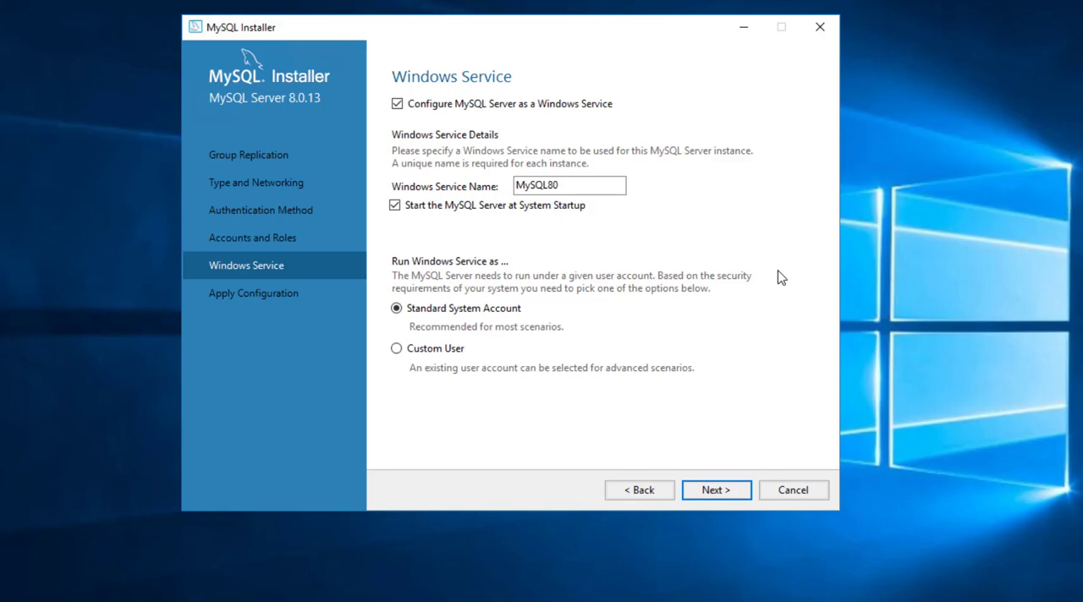
{"action": "mouse_move", "coordinate": [741, 263]}
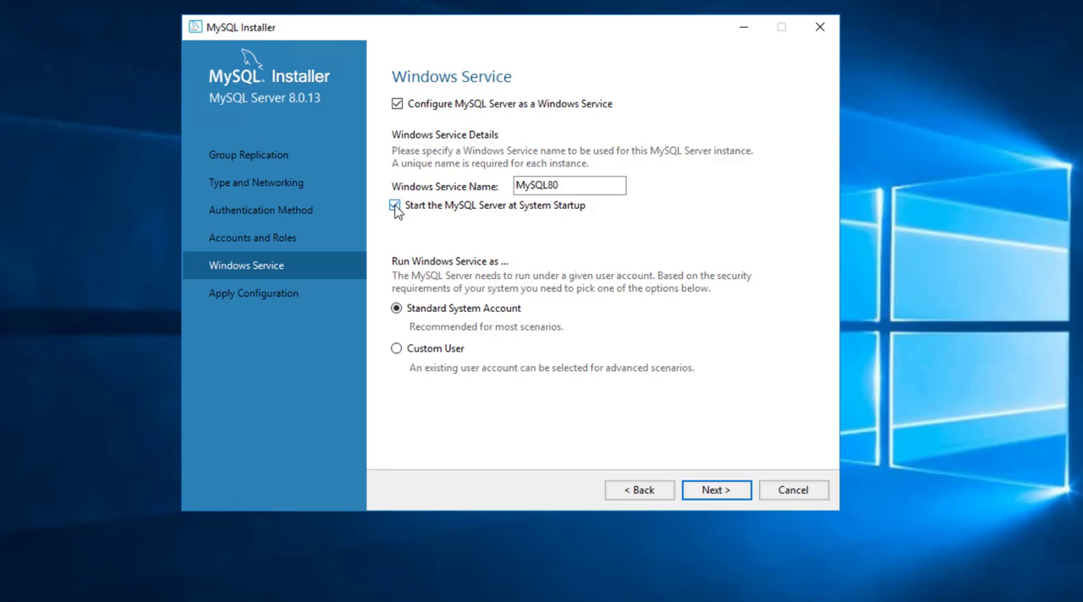
Keep MySQL80 starting at system startup under the Standard System Account and reach Apply Configuration
{"action": "left_click", "coordinate": [393, 206]}
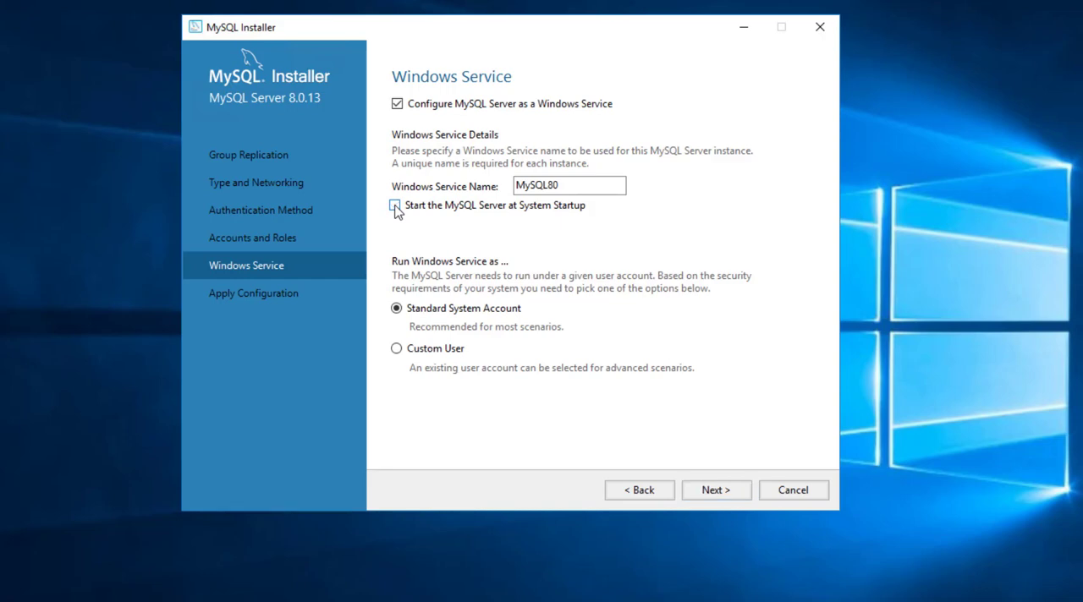
{"action": "left_click", "coordinate": [394, 205]}
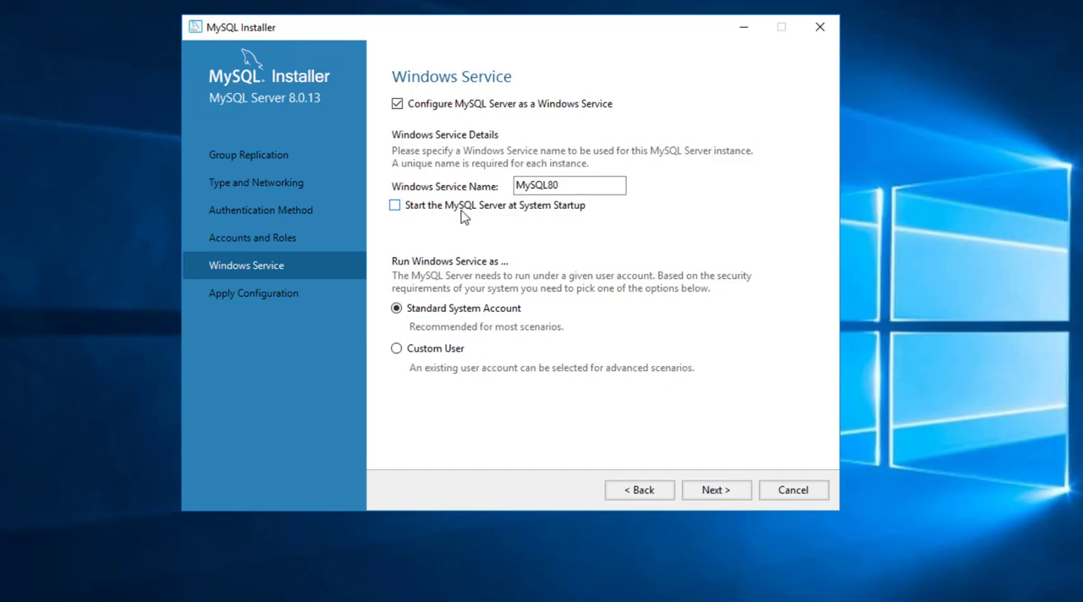
{"action": "mouse_move", "coordinate": [584, 215]}
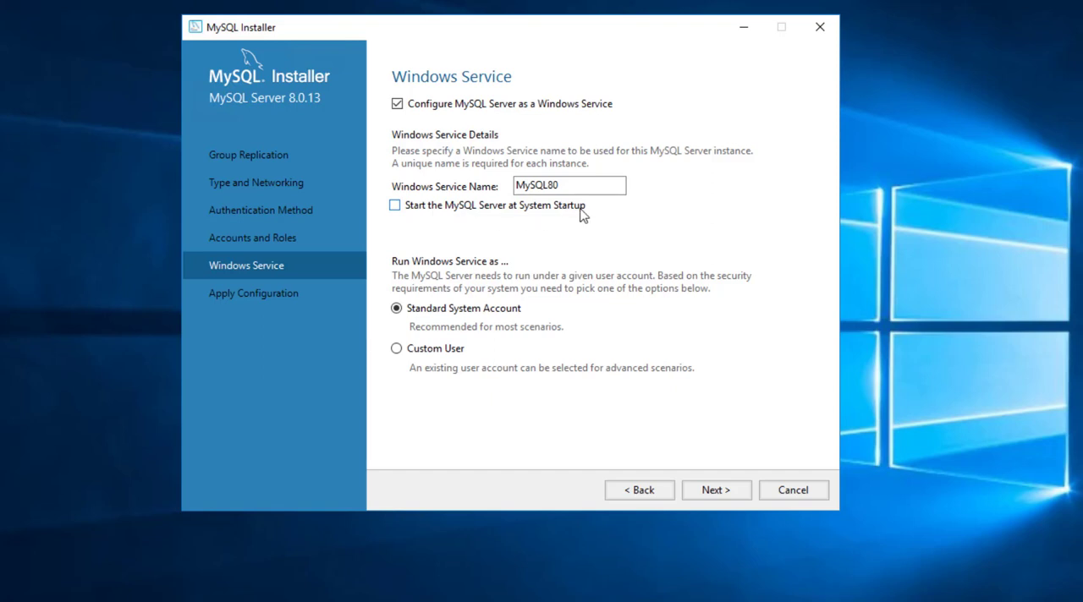
{"action": "mouse_move", "coordinate": [575, 216]}
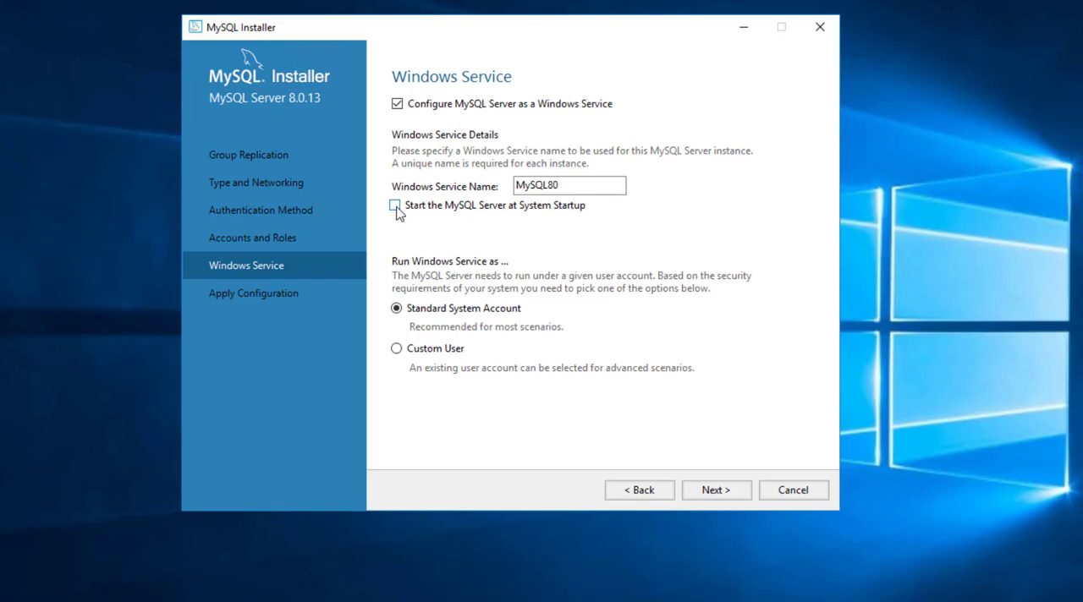
{"action": "left_click", "coordinate": [394, 206]}
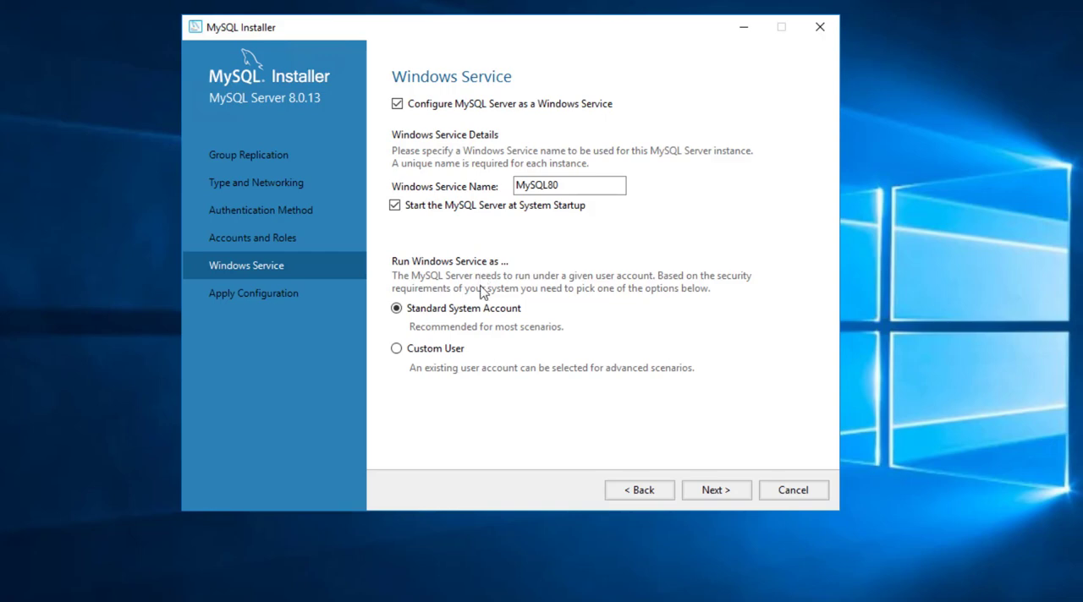
{"action": "mouse_move", "coordinate": [490, 269]}
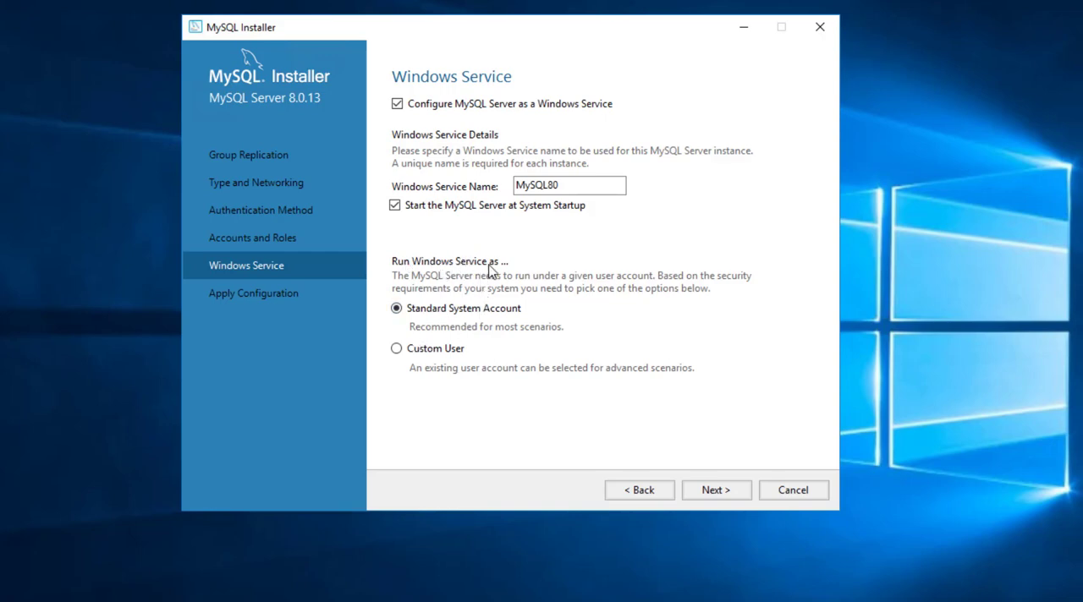
{"action": "mouse_move", "coordinate": [413, 366]}
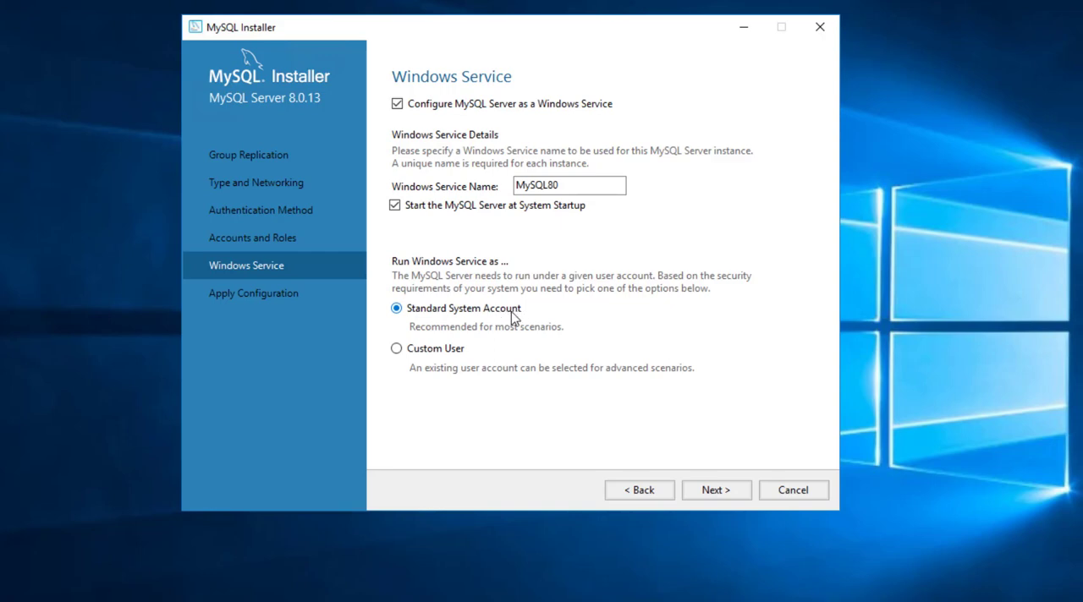
{"action": "left_click", "coordinate": [586, 185]}
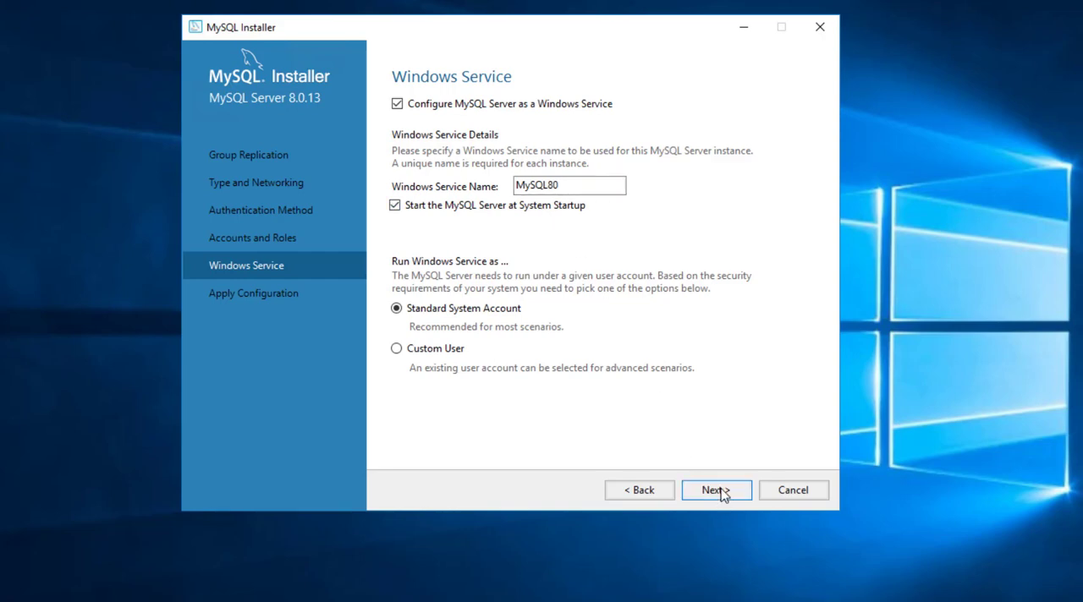
{"action": "left_click", "coordinate": [716, 490]}
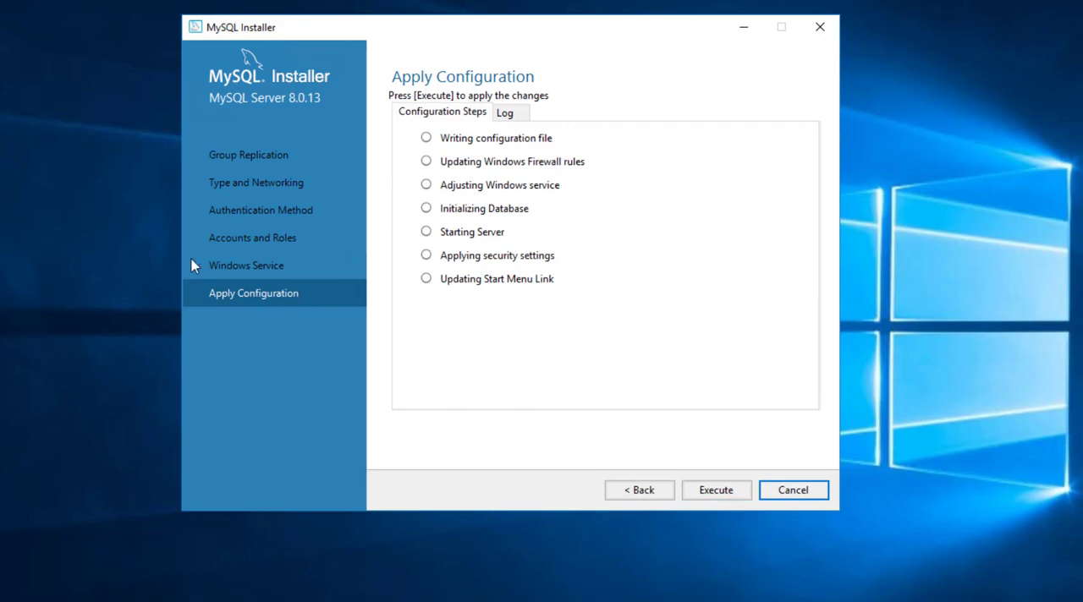
{"action": "left_click", "coordinate": [716, 490]}
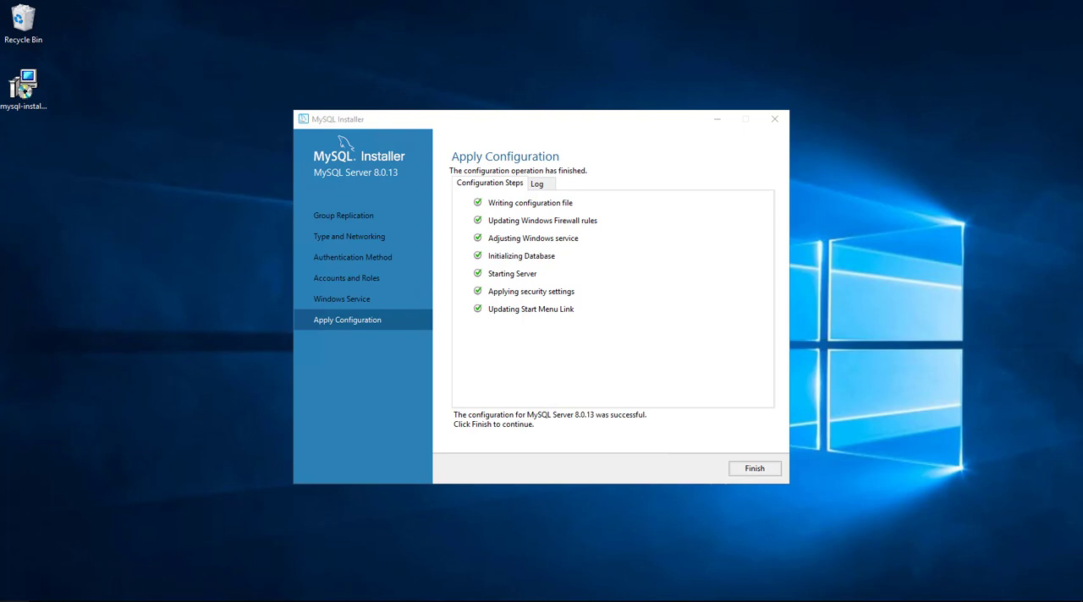
{"action": "mouse_move", "coordinate": [569, 261]}
{"action": "type", "text": "s"}
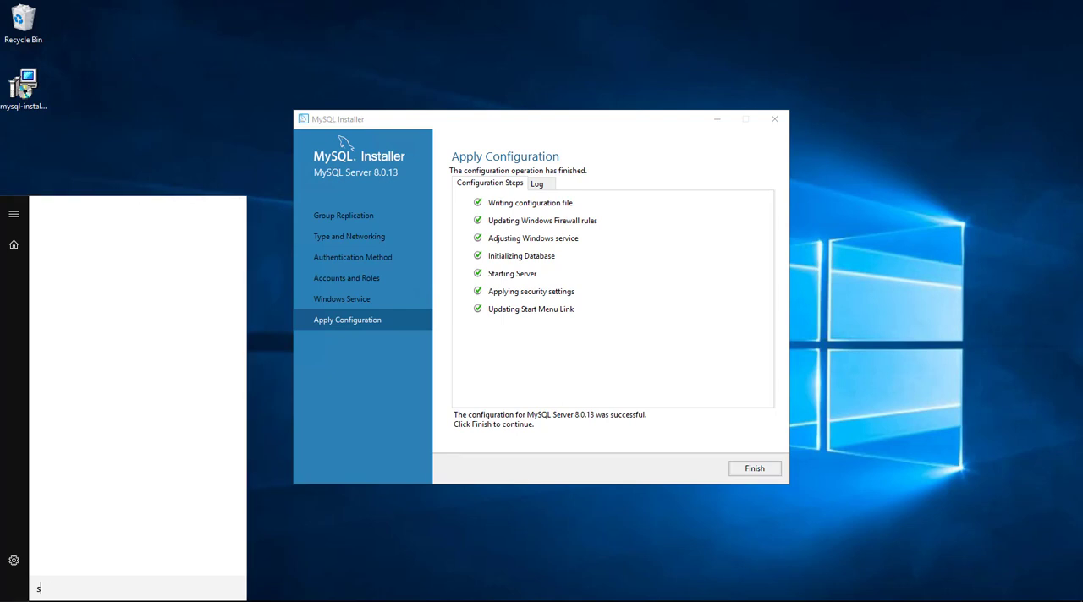
{"action": "type", "text": "erv"}
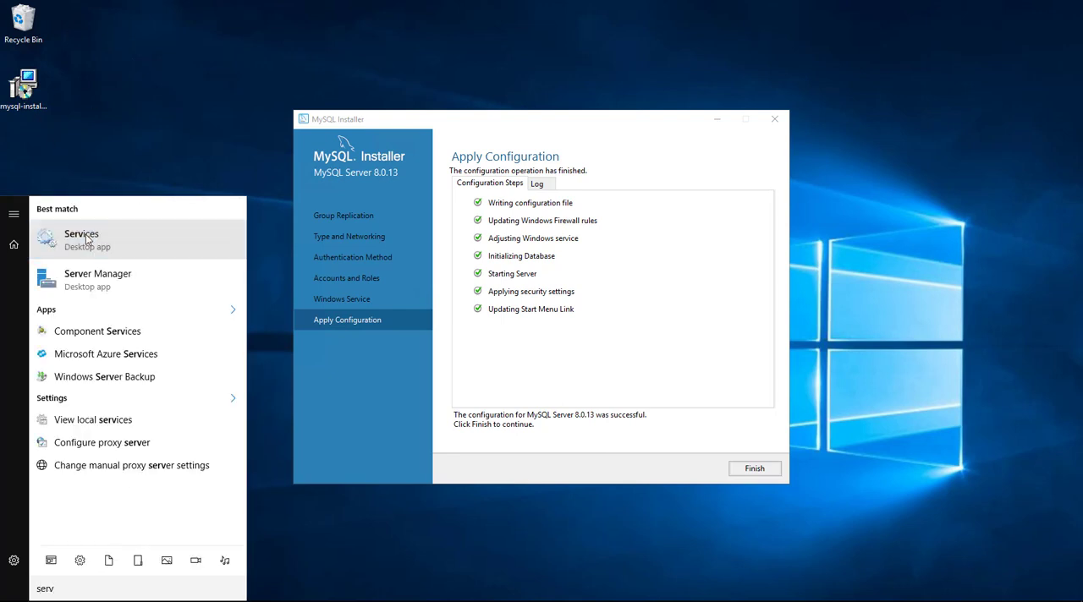
{"action": "left_click", "coordinate": [239, 258]}
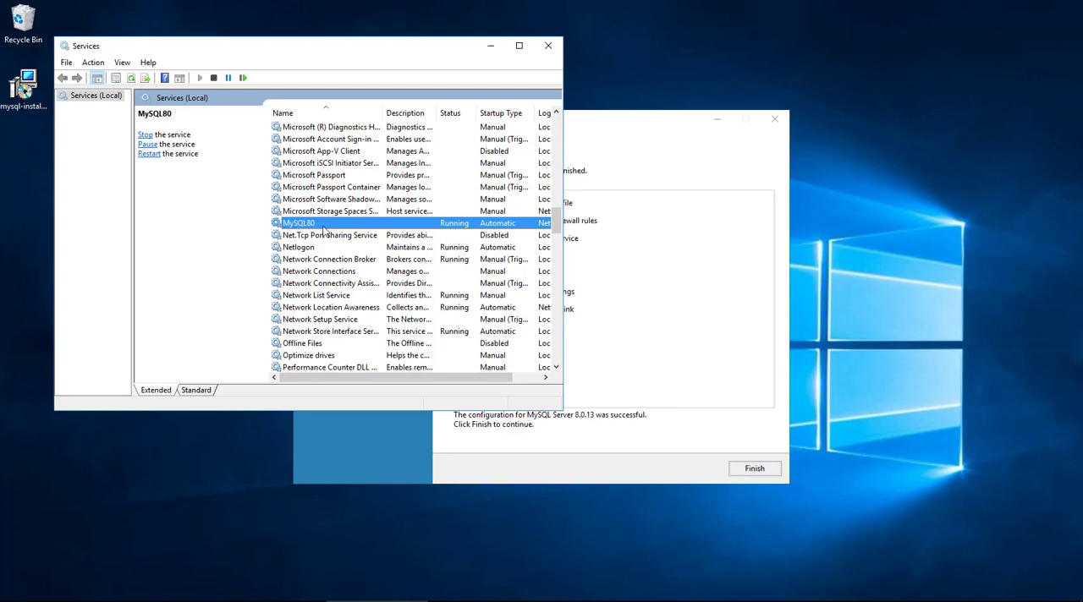
{"action": "mouse_move", "coordinate": [498, 228]}
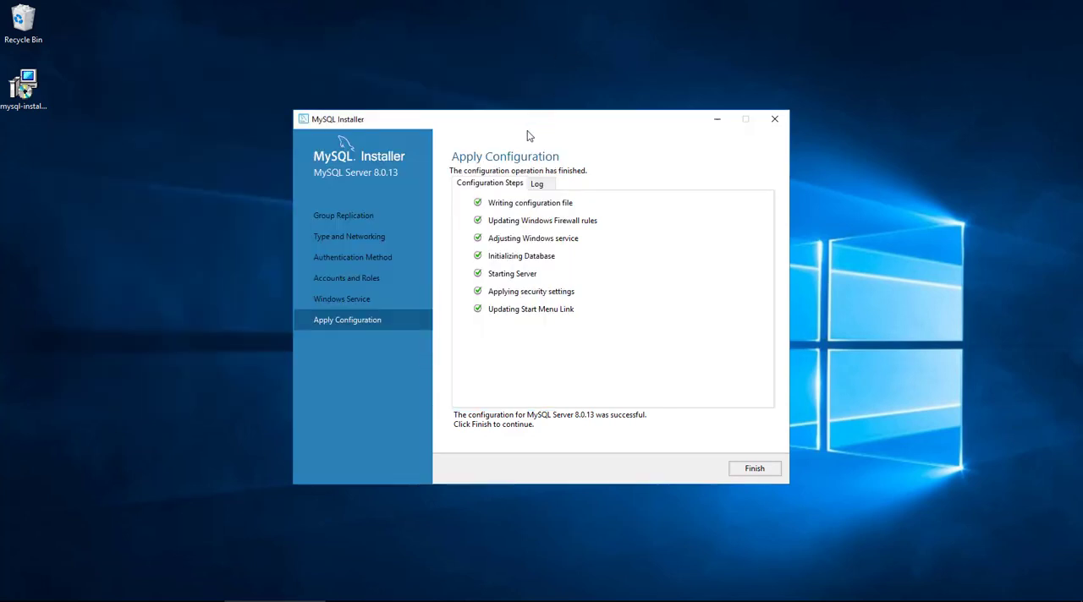
Finish the installer with 'Start MySQL Workbench after Setup' ticked
{"action": "left_click", "coordinate": [754, 468]}
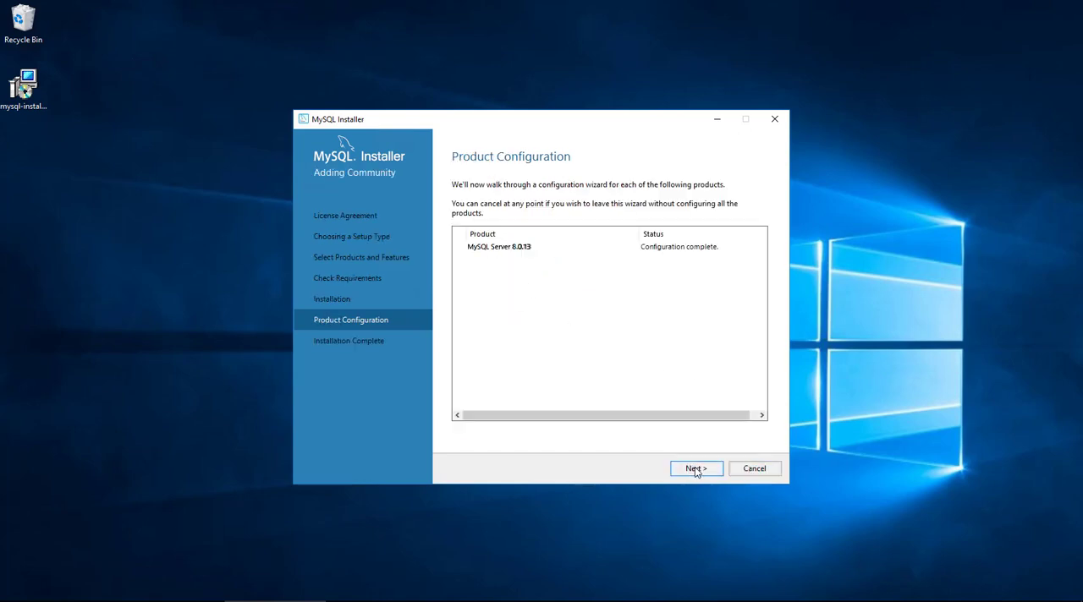
{"action": "left_click", "coordinate": [696, 468]}
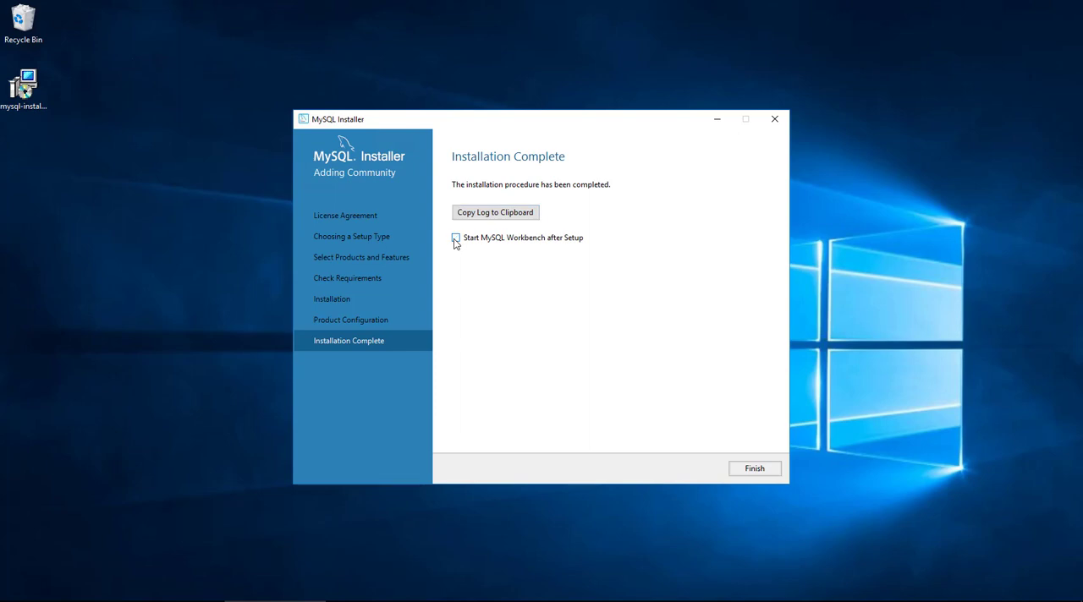
{"action": "left_click", "coordinate": [454, 238]}
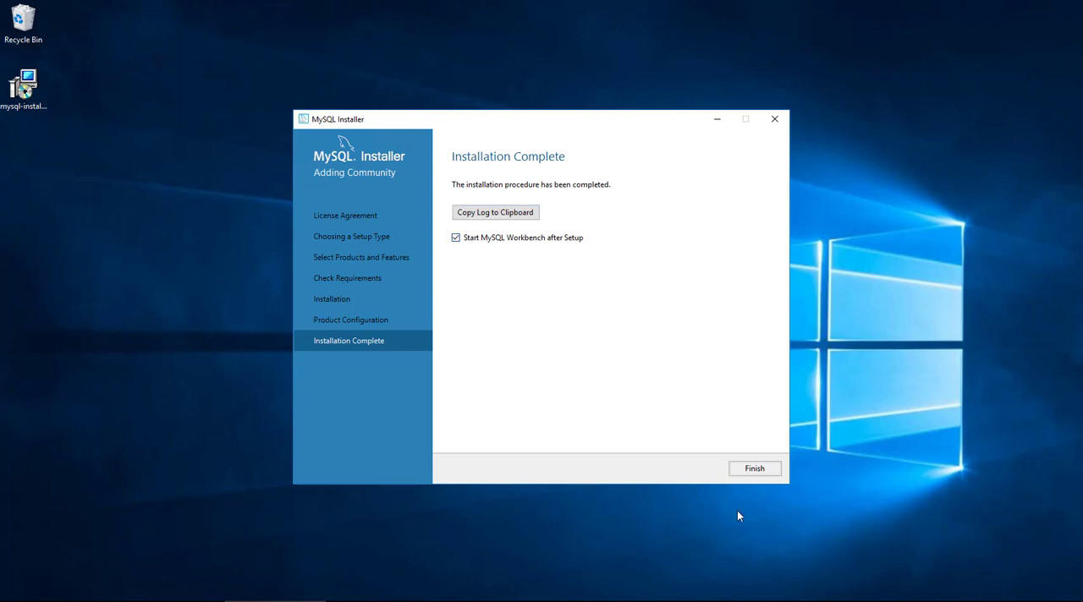
{"action": "left_click", "coordinate": [755, 468]}
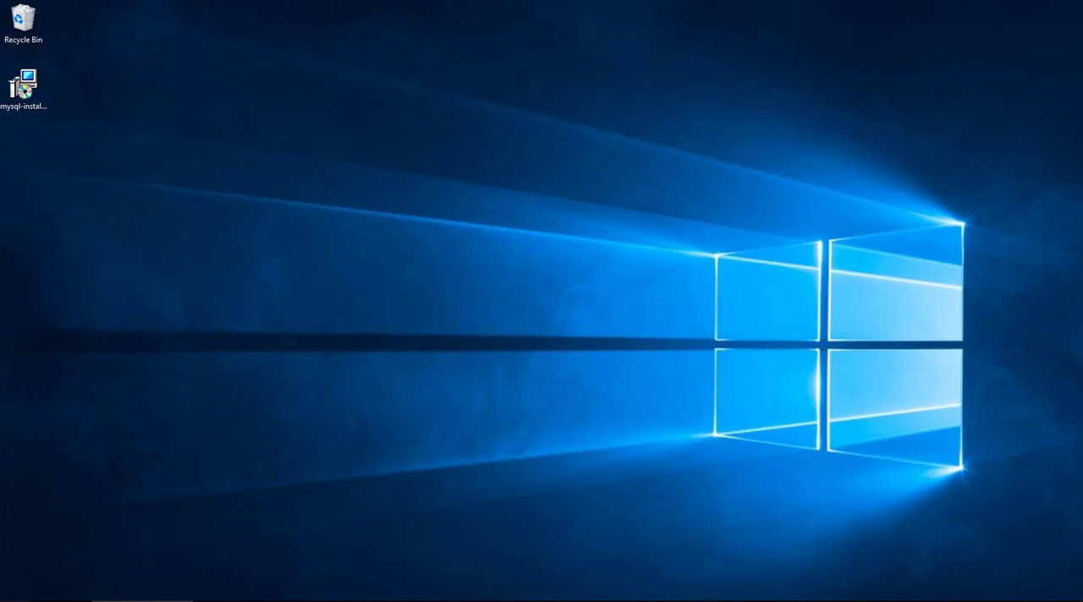
Launch MySQL Workbench from the Start menu's program list
{"action": "left_click", "coordinate": [10, 601]}
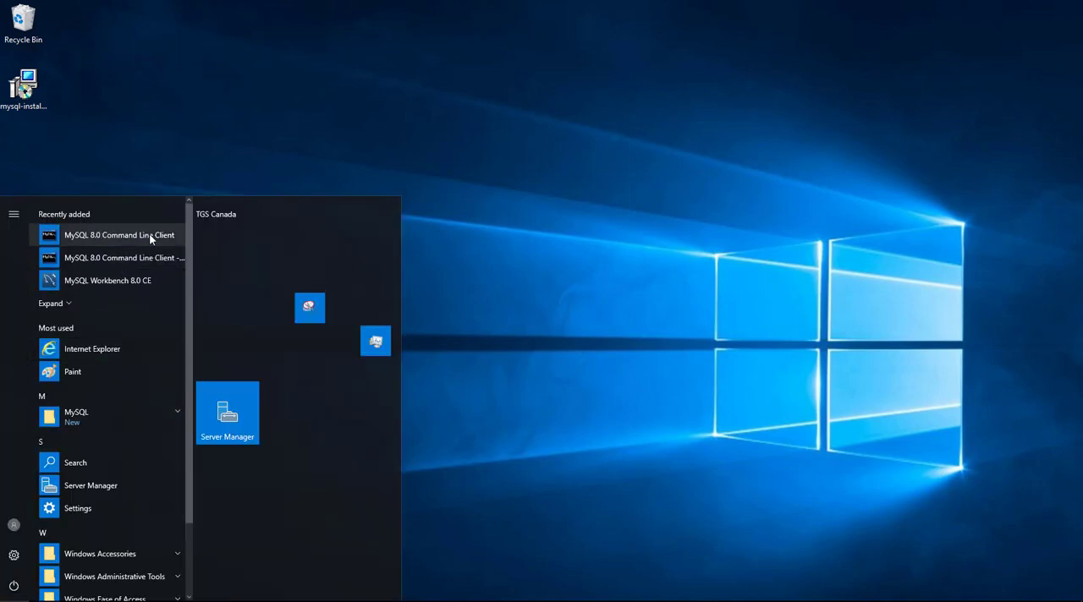
{"action": "mouse_move", "coordinate": [108, 280]}
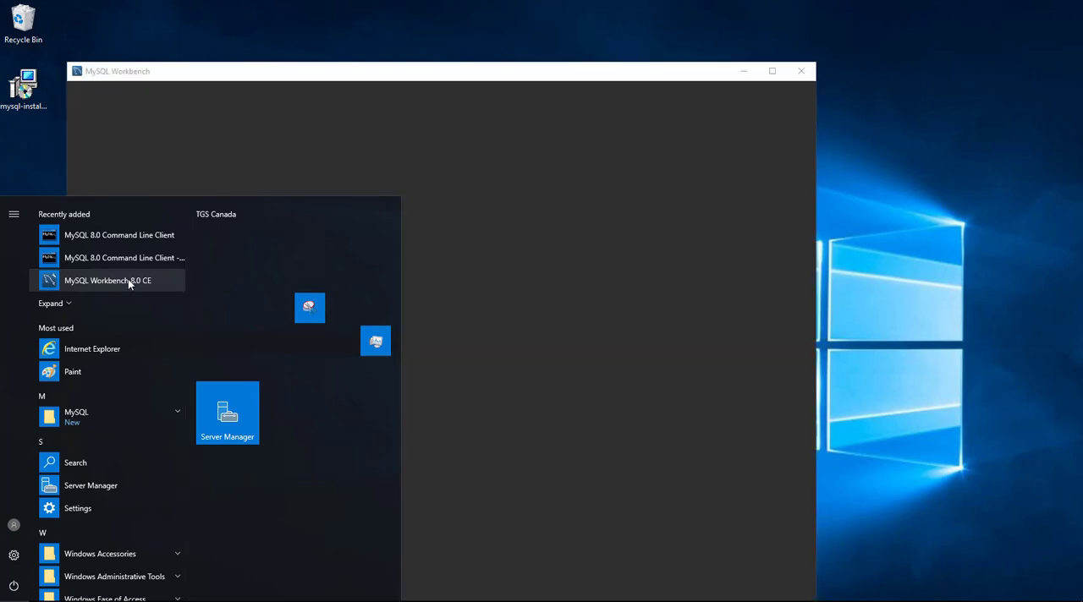
{"action": "left_click", "coordinate": [108, 280]}
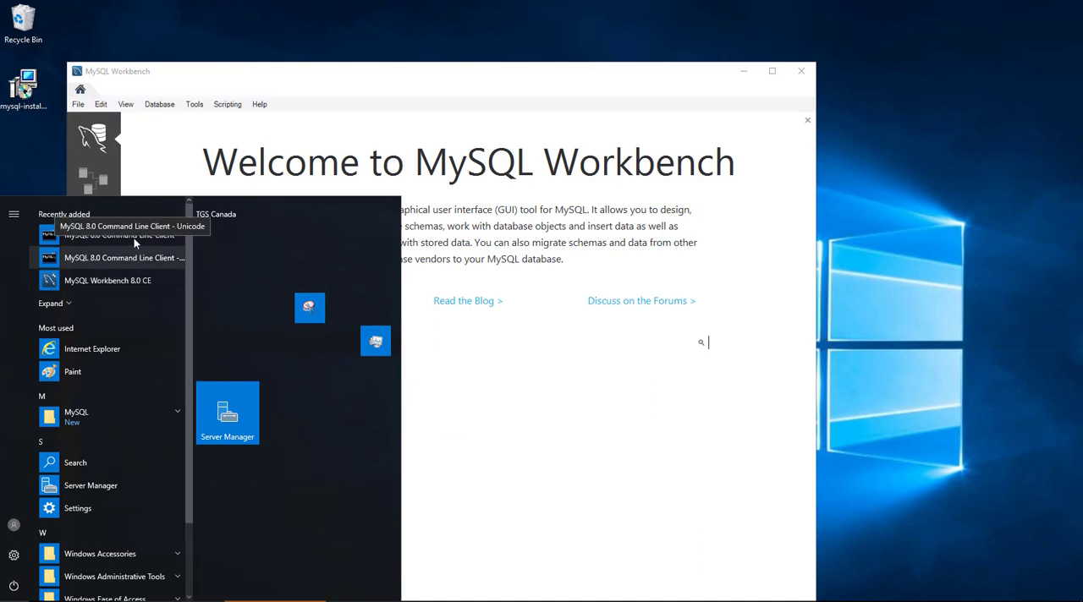
Sign in to the MySQL 8.0 Command Line Client as root
{"action": "left_click", "coordinate": [123, 241]}
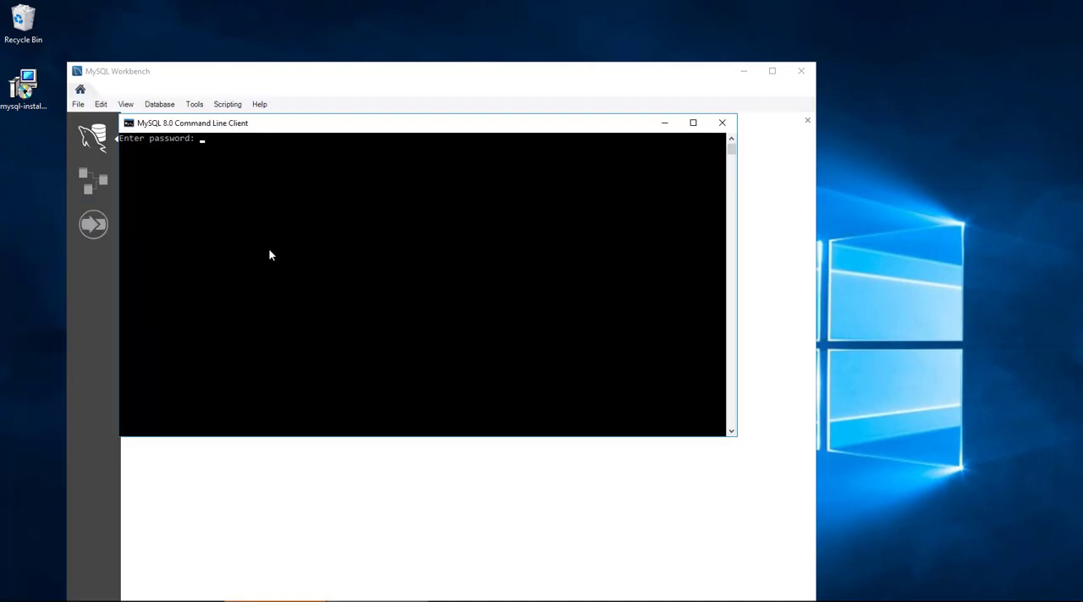
{"action": "type", "text": "*"}
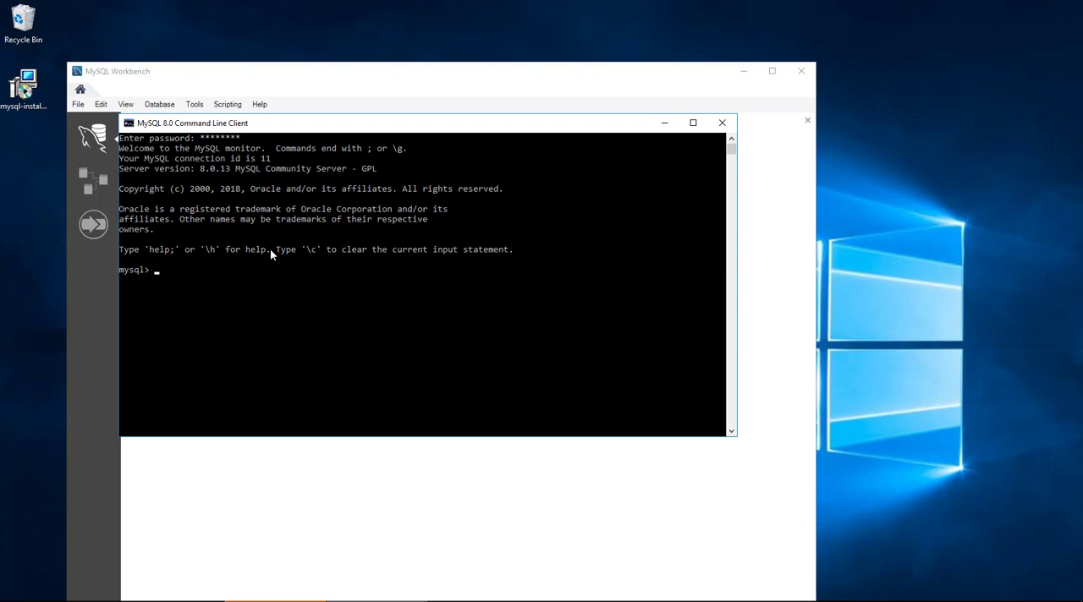
{"action": "mouse_move", "coordinate": [240, 326]}
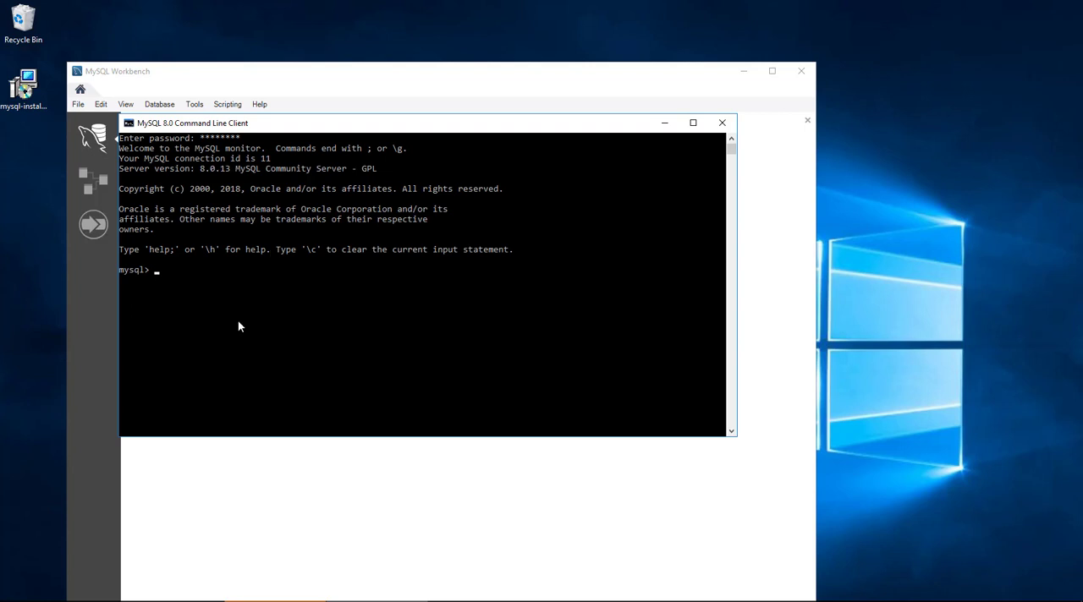
Create database Test1 with latin1 character set and latin1_swedish_ci collation, then close the client
{"action": "type", "text": "CREATE DATABASE database_name character set latin1 collate latin1_swedish_ci;"}
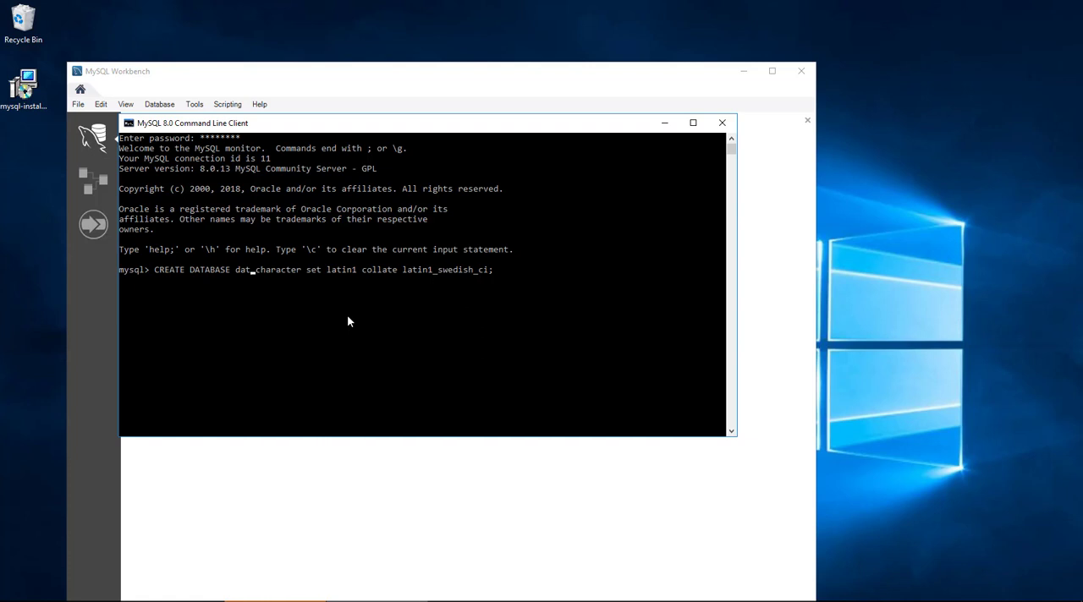
{"action": "type", "text": "Test1"}
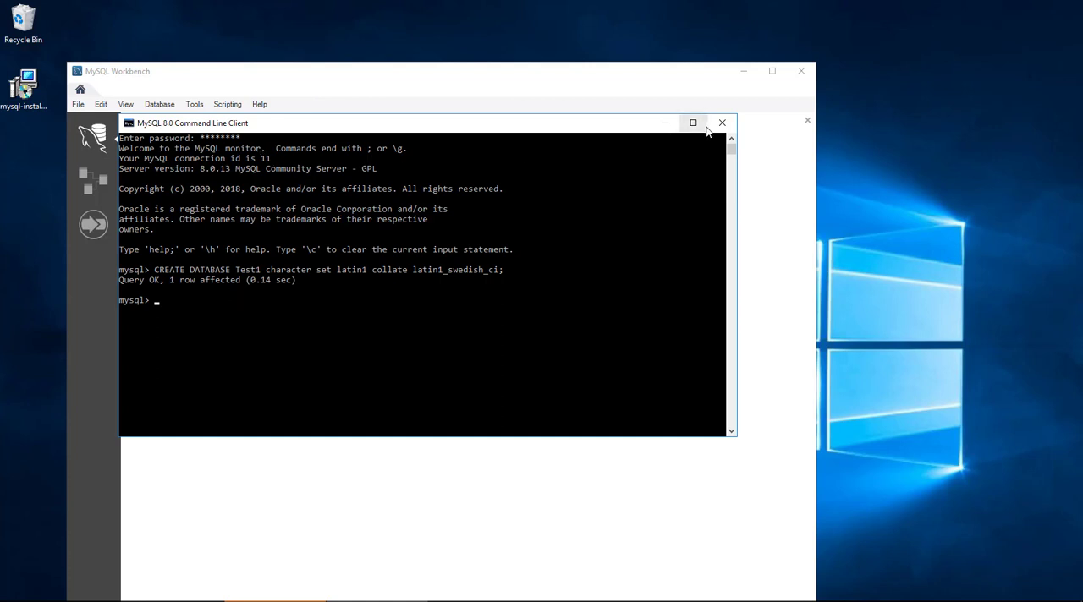
{"action": "left_click", "coordinate": [721, 123]}
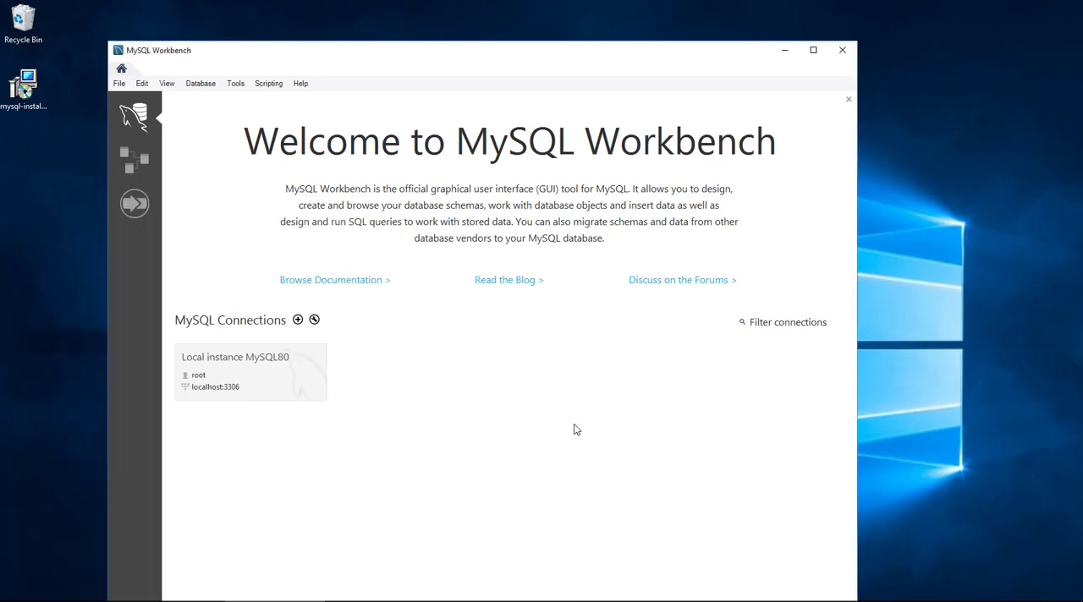
{"action": "left_click", "coordinate": [133, 159]}
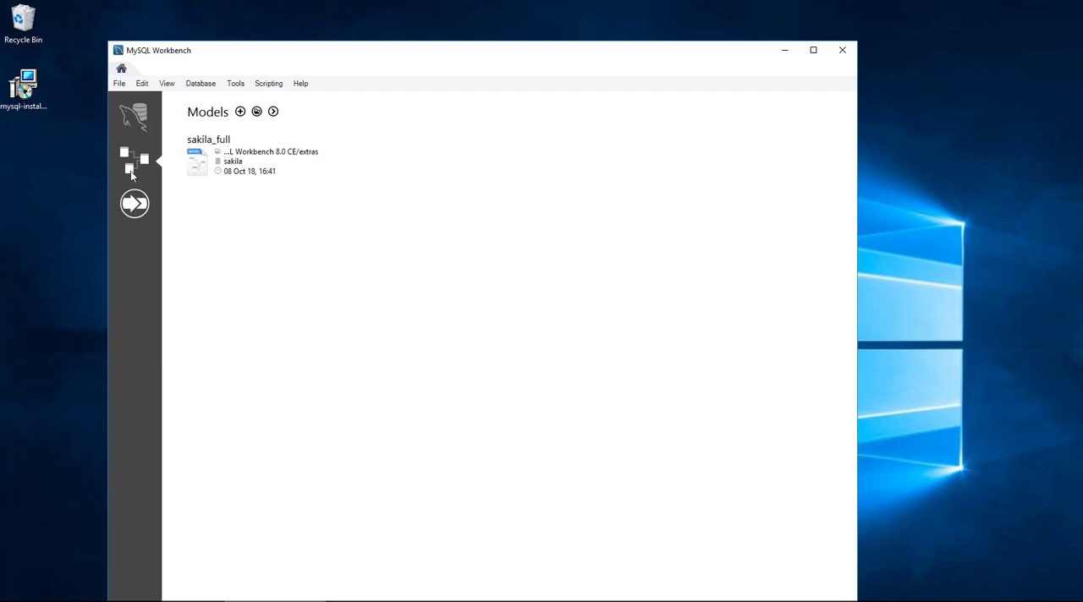
{"action": "left_click", "coordinate": [133, 203]}
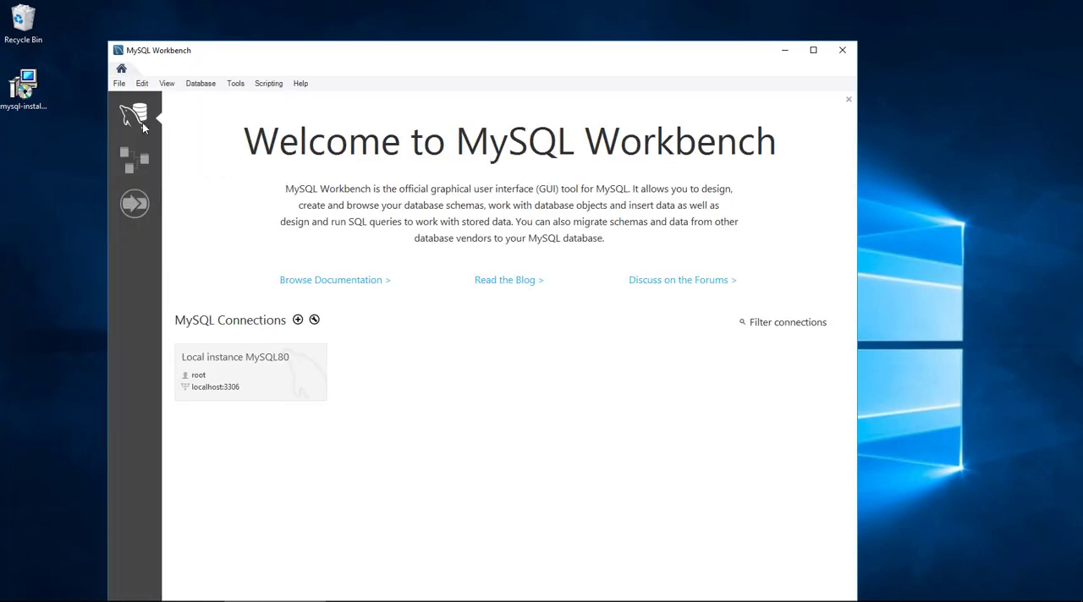
{"action": "double_click", "coordinate": [250, 372]}
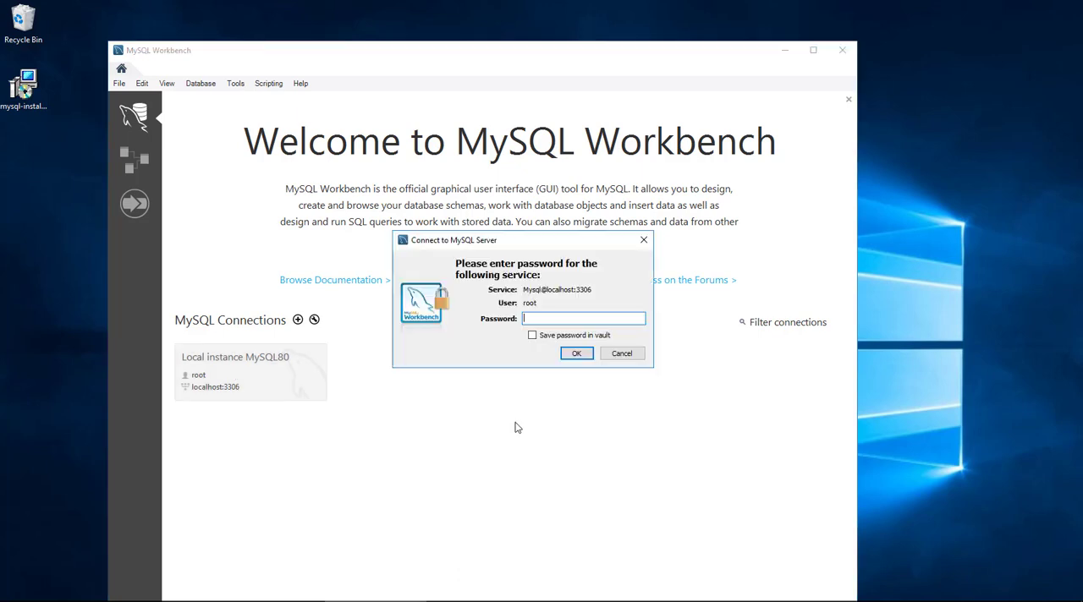
{"action": "mouse_move", "coordinate": [553, 307]}
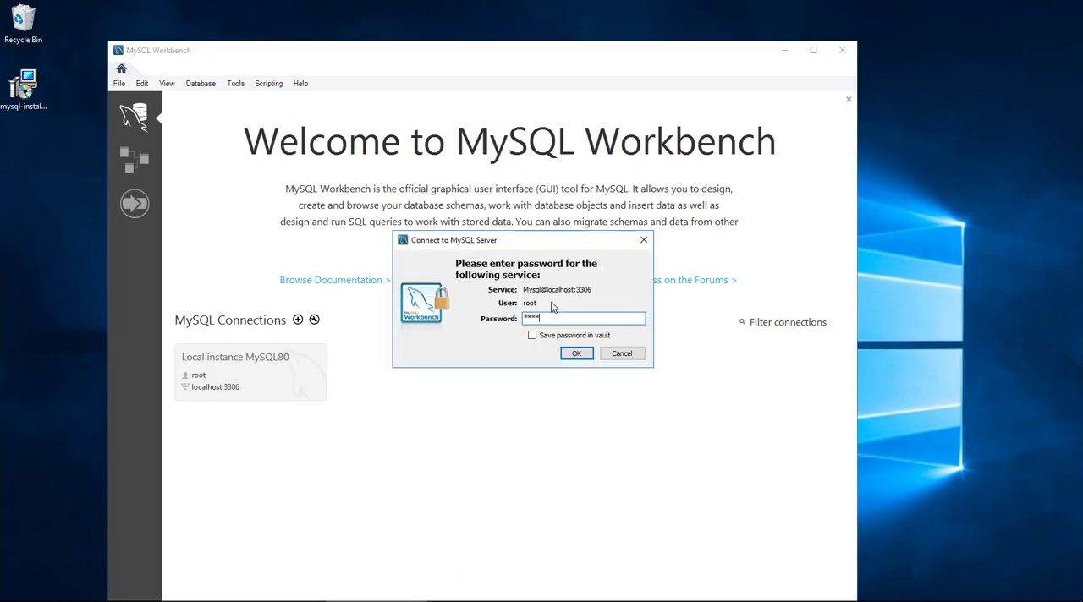
{"action": "left_click", "coordinate": [576, 353]}
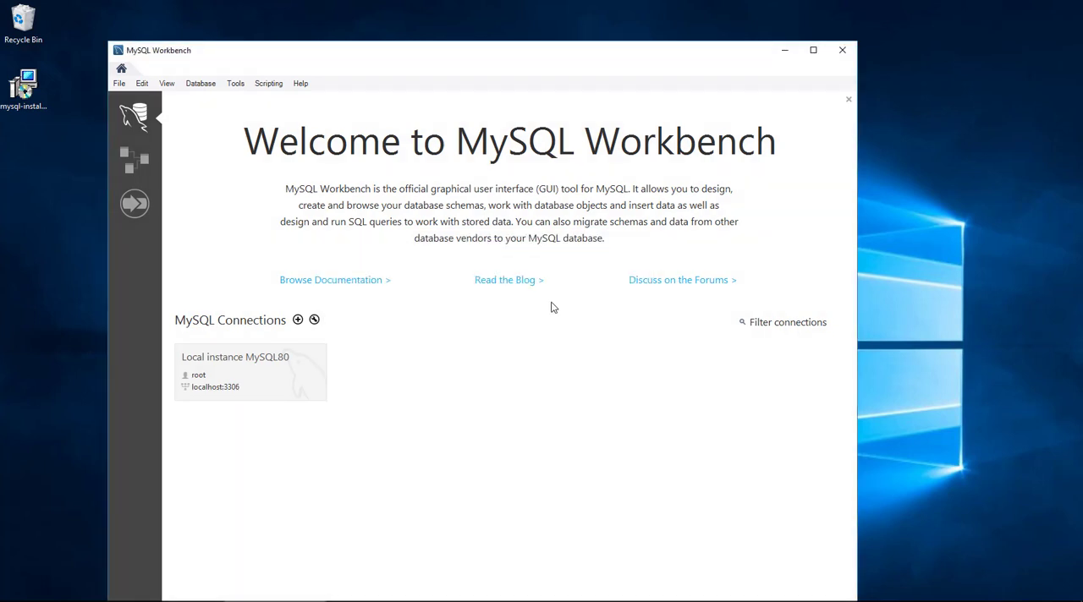
Connect to Local instance MySQL80 and briefly inspect the sys schema contents
{"action": "double_click", "coordinate": [250, 373]}
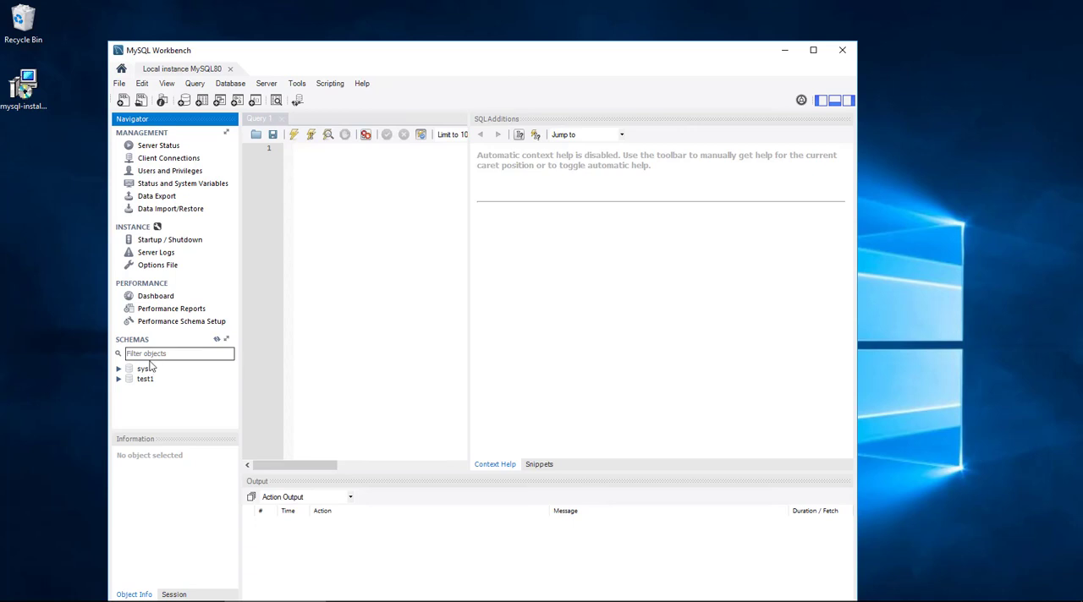
{"action": "left_click", "coordinate": [143, 368]}
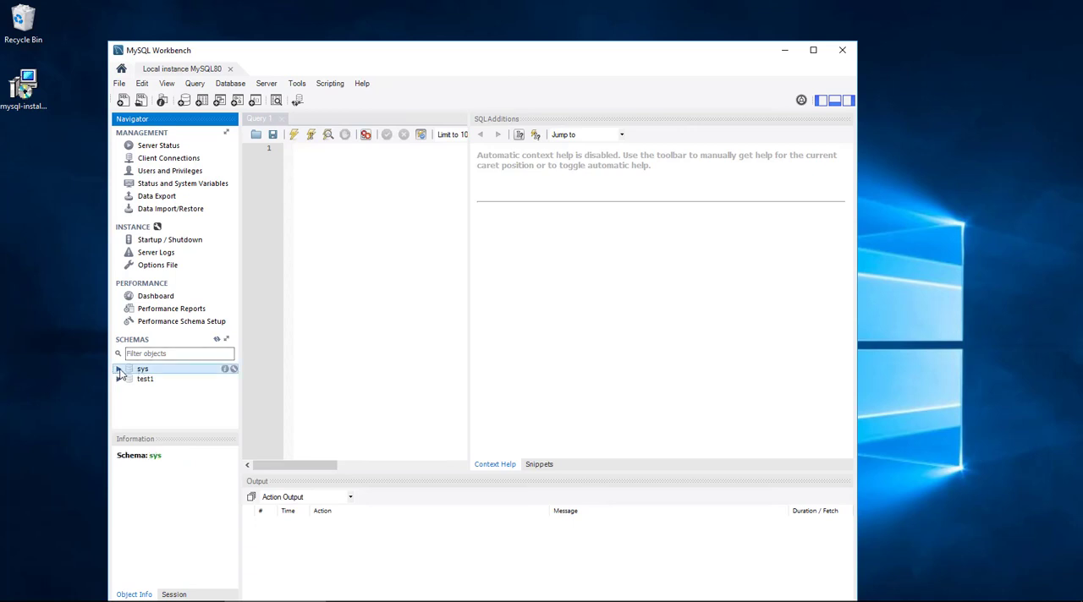
{"action": "left_click", "coordinate": [119, 369]}
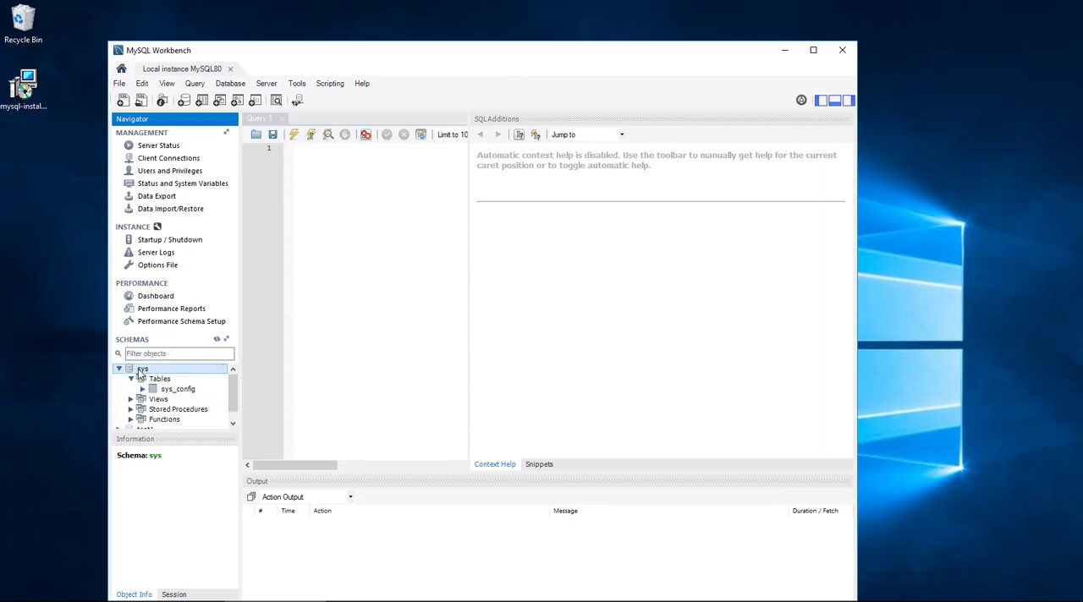
{"action": "left_click", "coordinate": [119, 368]}
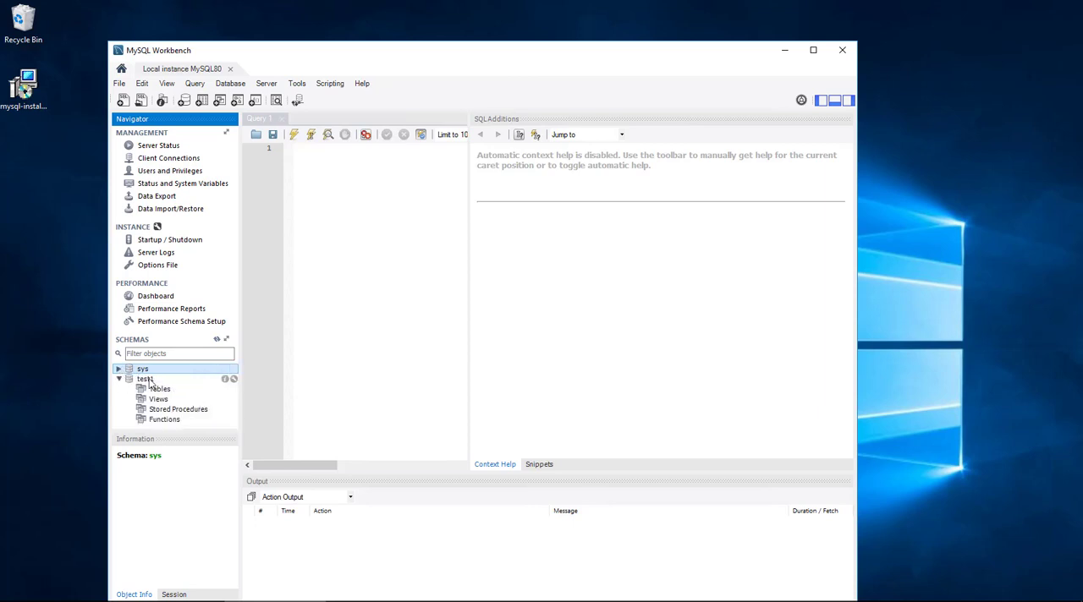
Expand and select the test1 schema to show its Tables, Views, Stored Procedures and Functions
{"action": "left_click", "coordinate": [158, 388]}
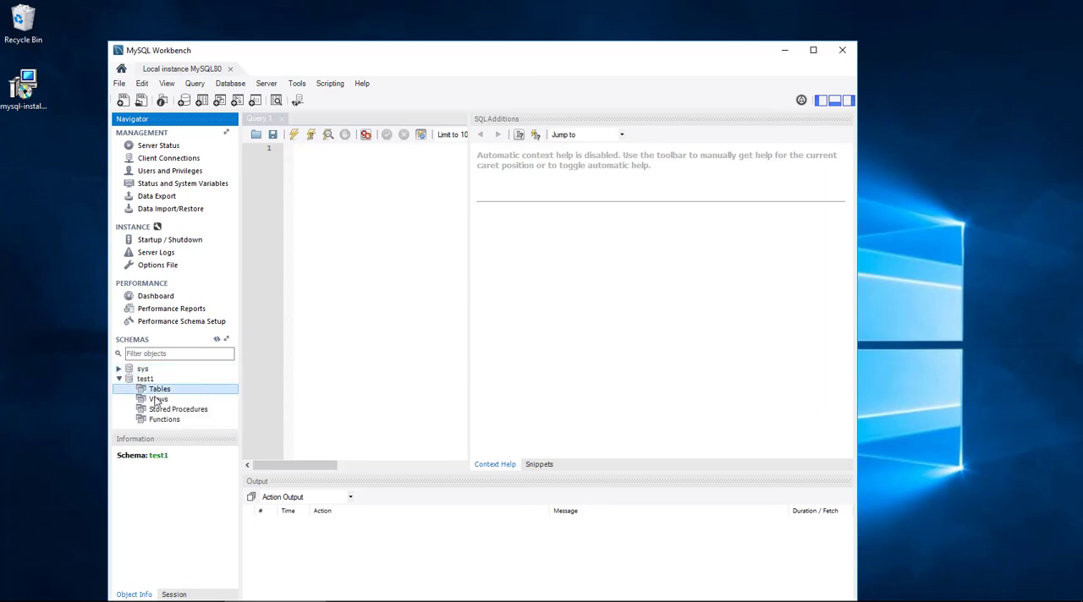
{"action": "left_click", "coordinate": [145, 378]}
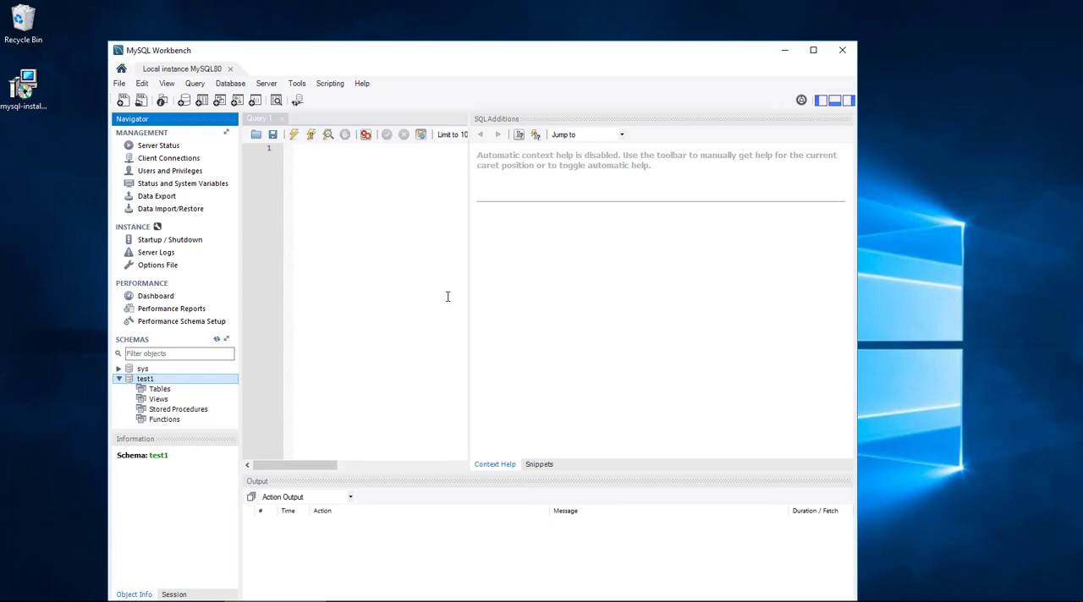